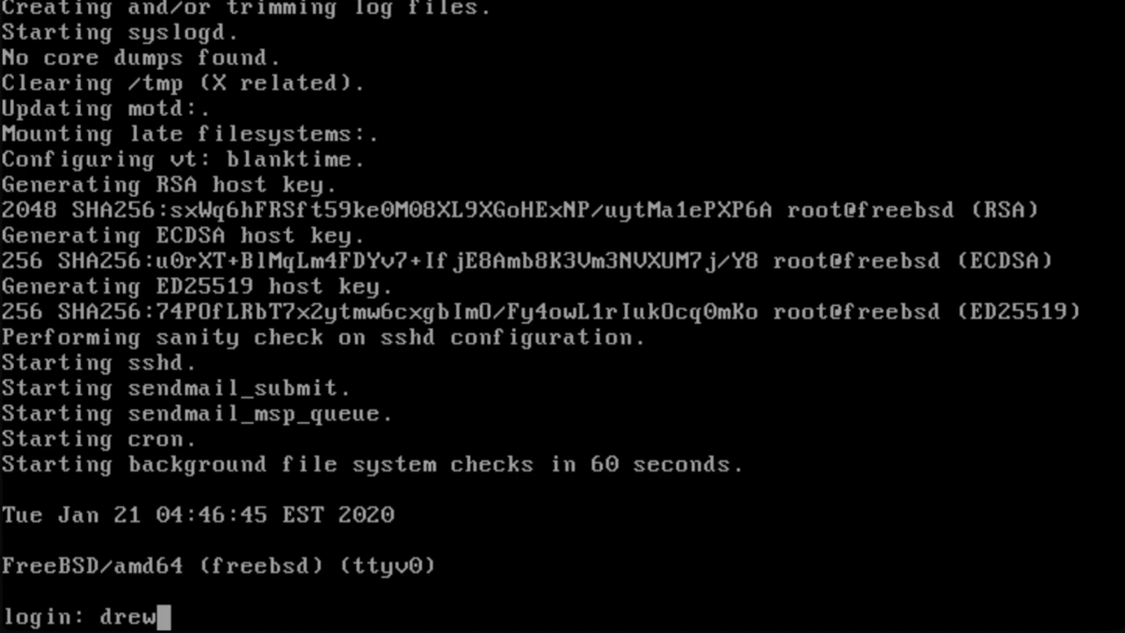
Log in at the console prompt and become root with su.
key("Return")
type("su")
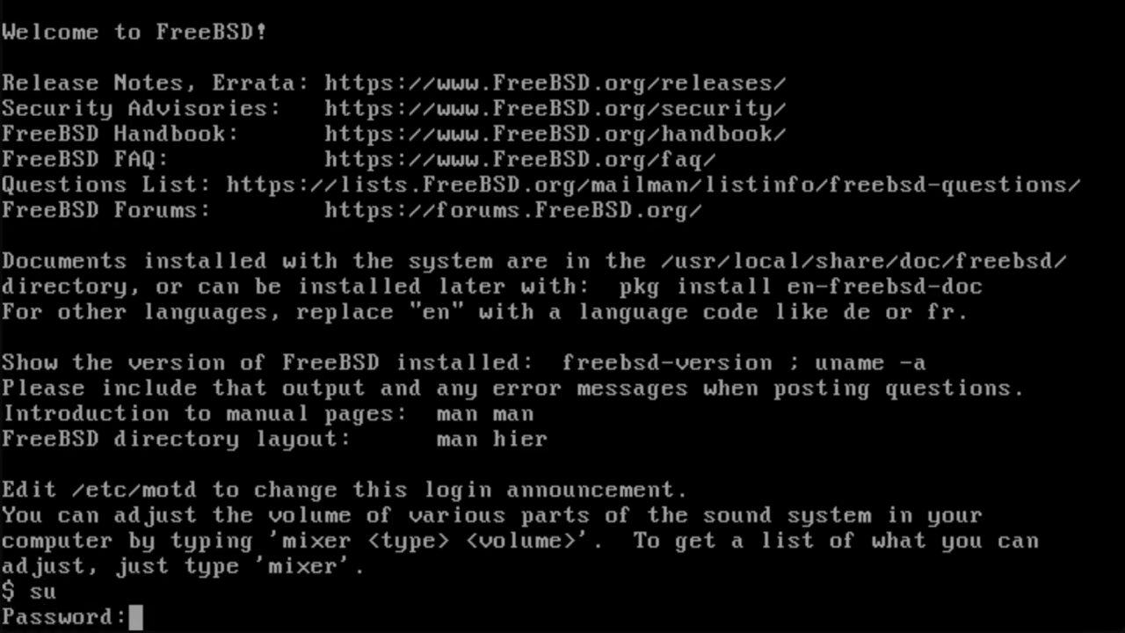
key("Return")
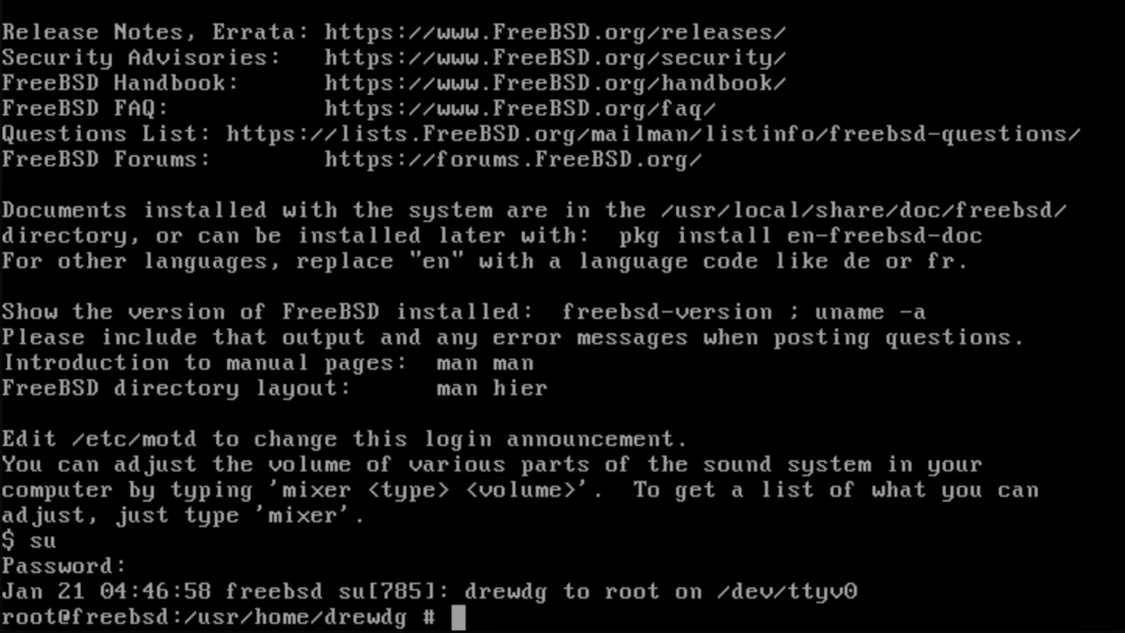
Download the latest ports tree snapshot with portsnap fetch.
type("portsnap")
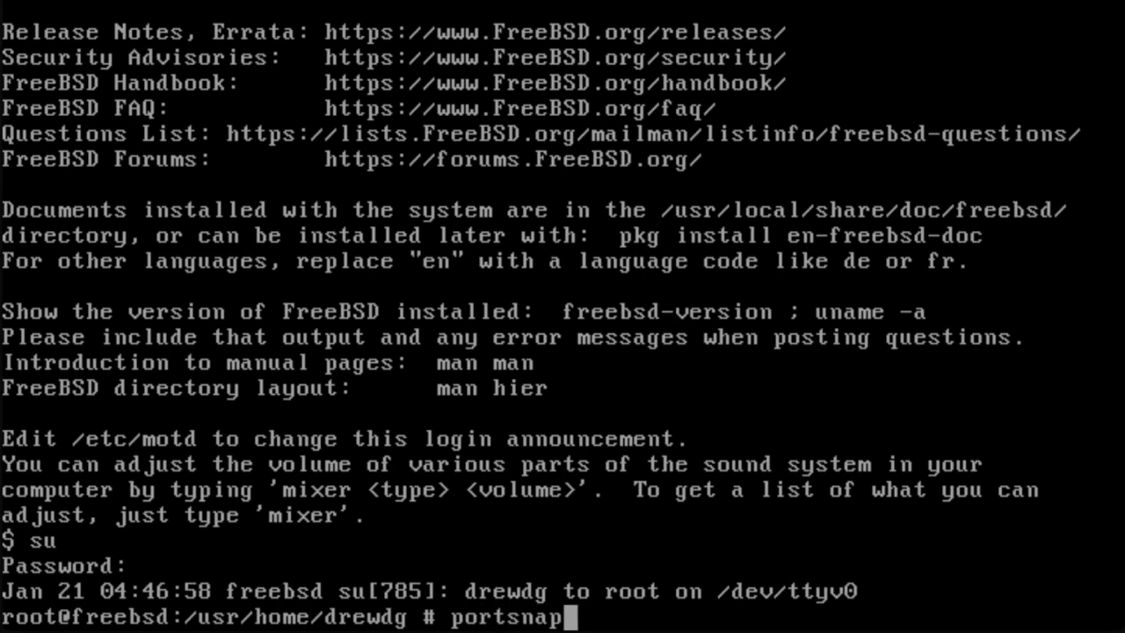
type("fetch")
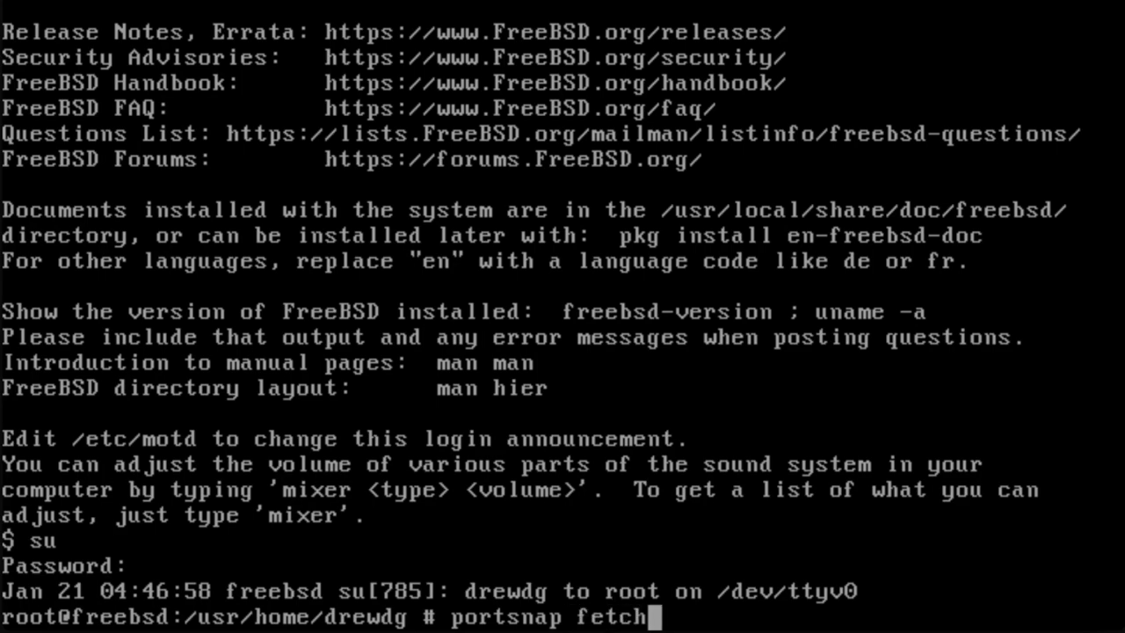
key("Return")
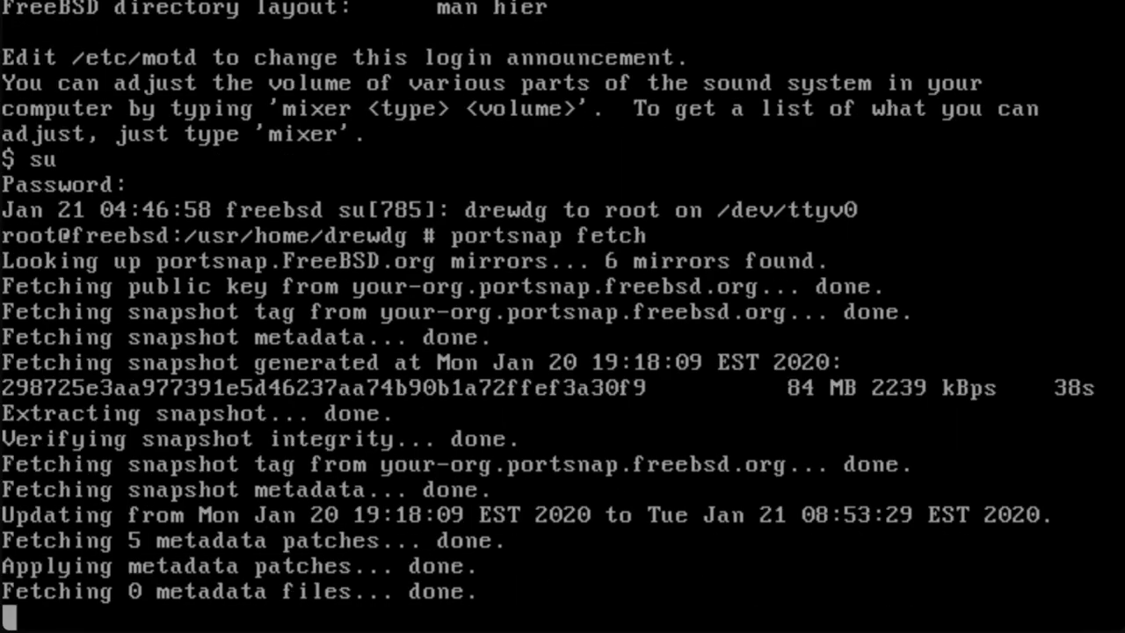
scroll("down", 3)
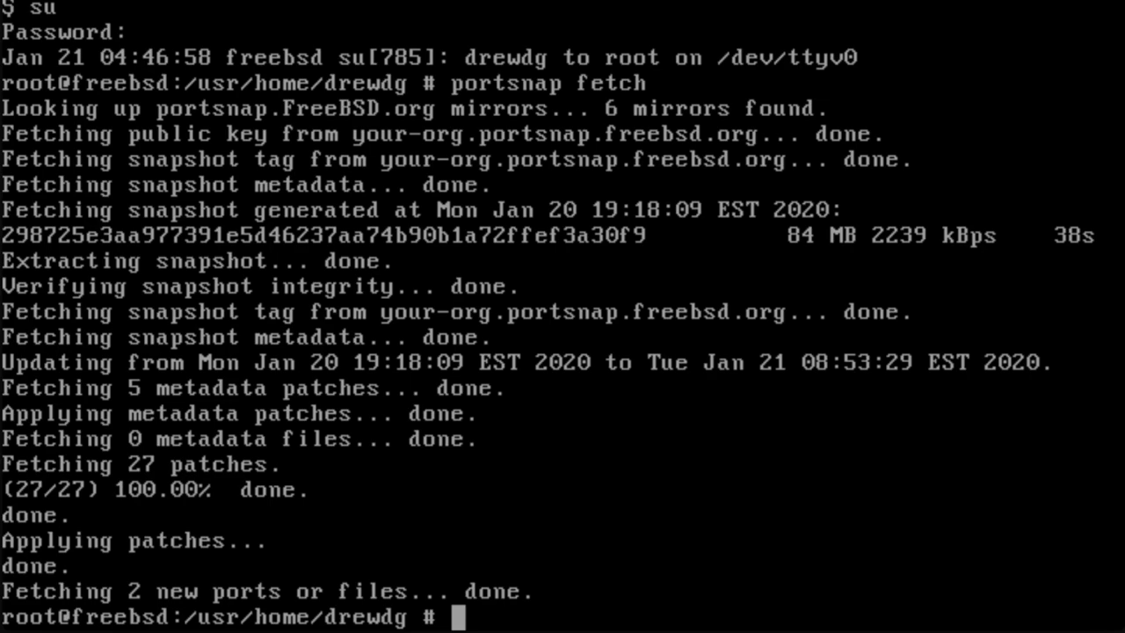
Unpack the ports tree into /usr/ports with portsnap extract.
type("portsna")
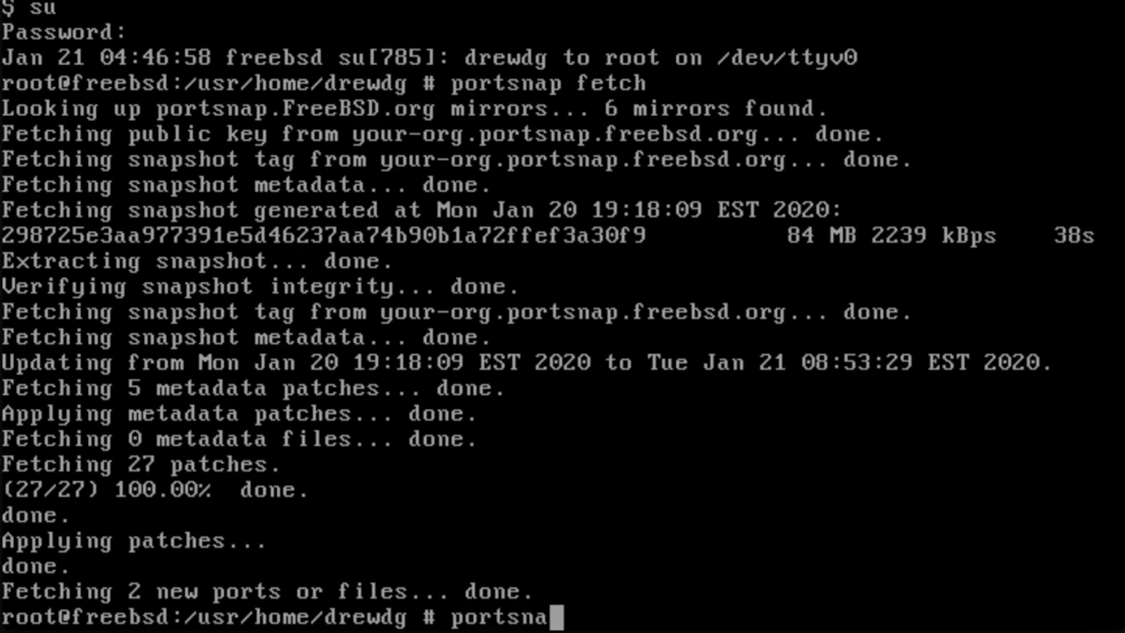
type("p extrac")
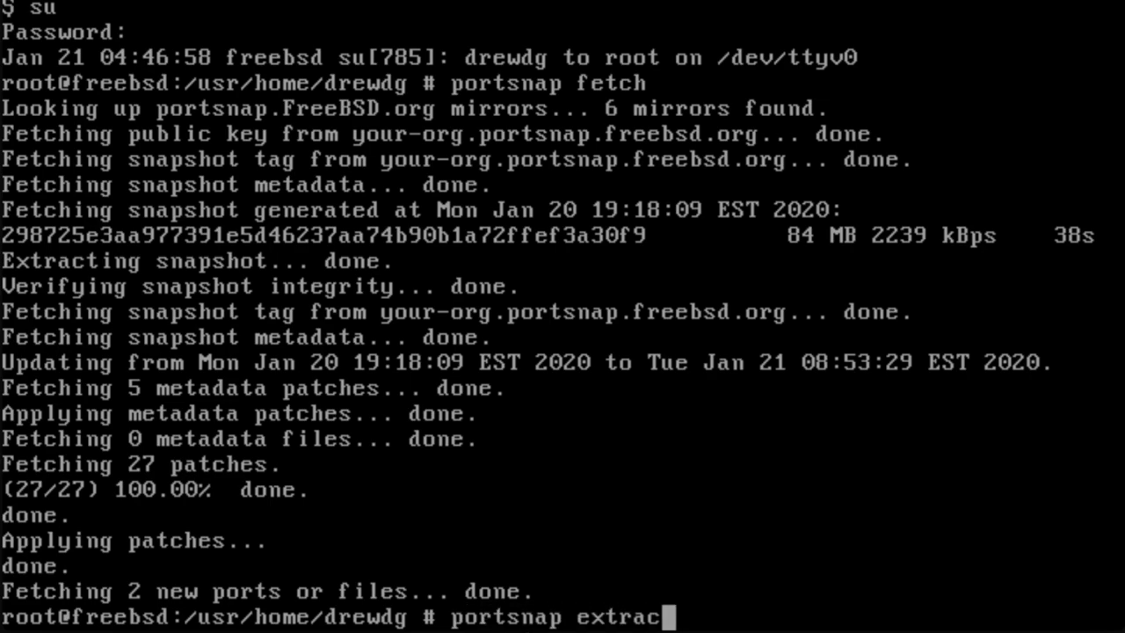
key("Return")
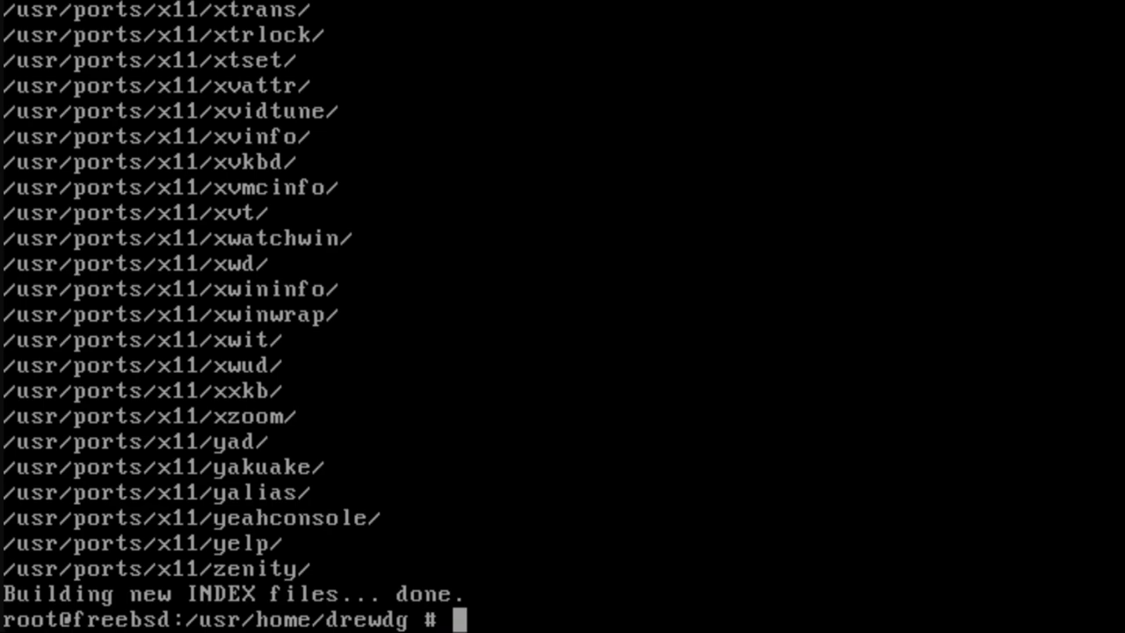
Run make install clean in /usr/ports/games/minecraft-server to start the port build.
type("cd")
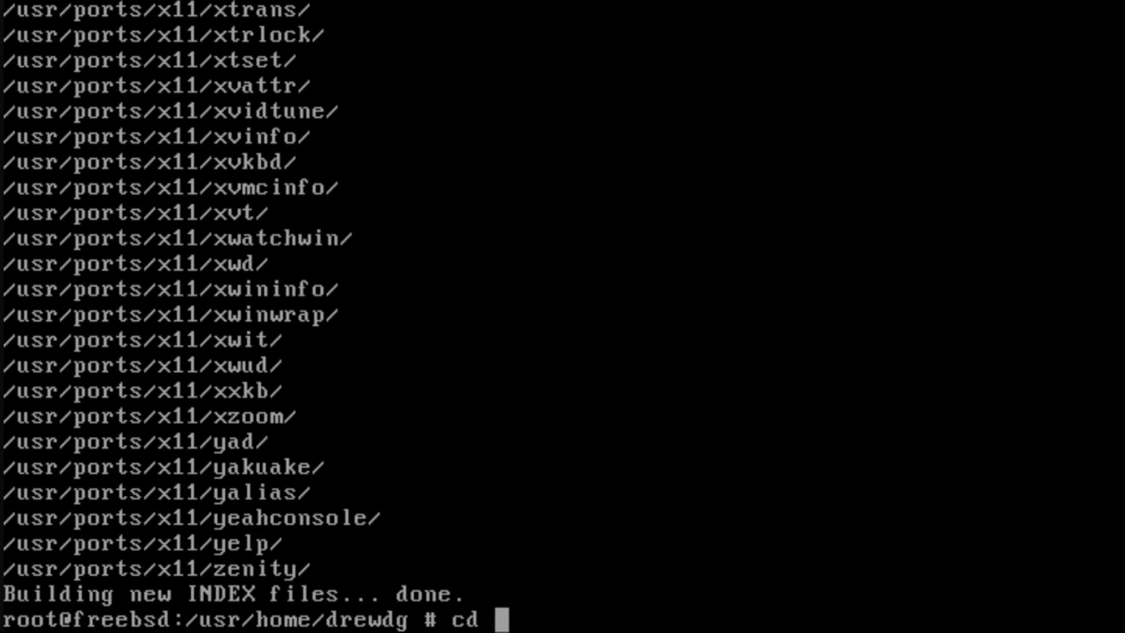
type("/usr/")
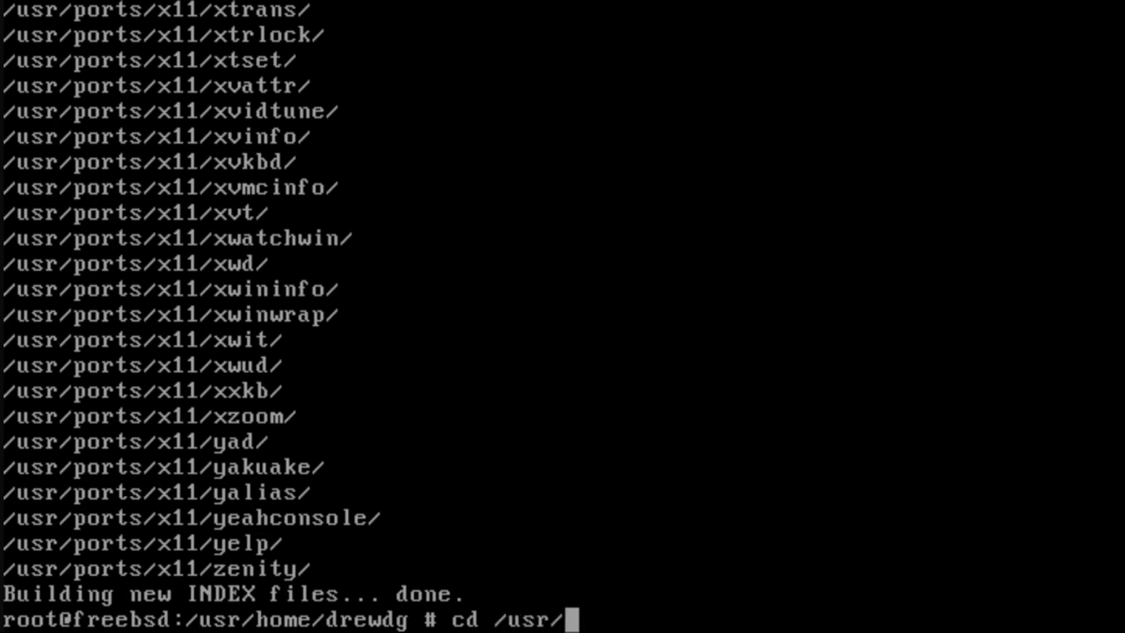
type("ports/")
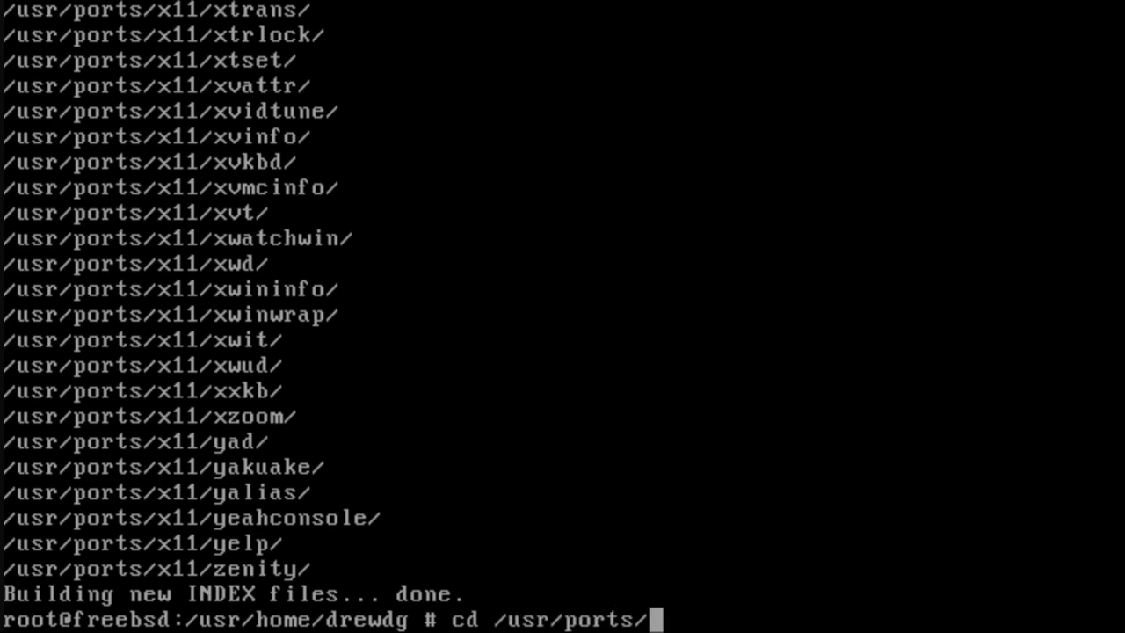
type("games/")
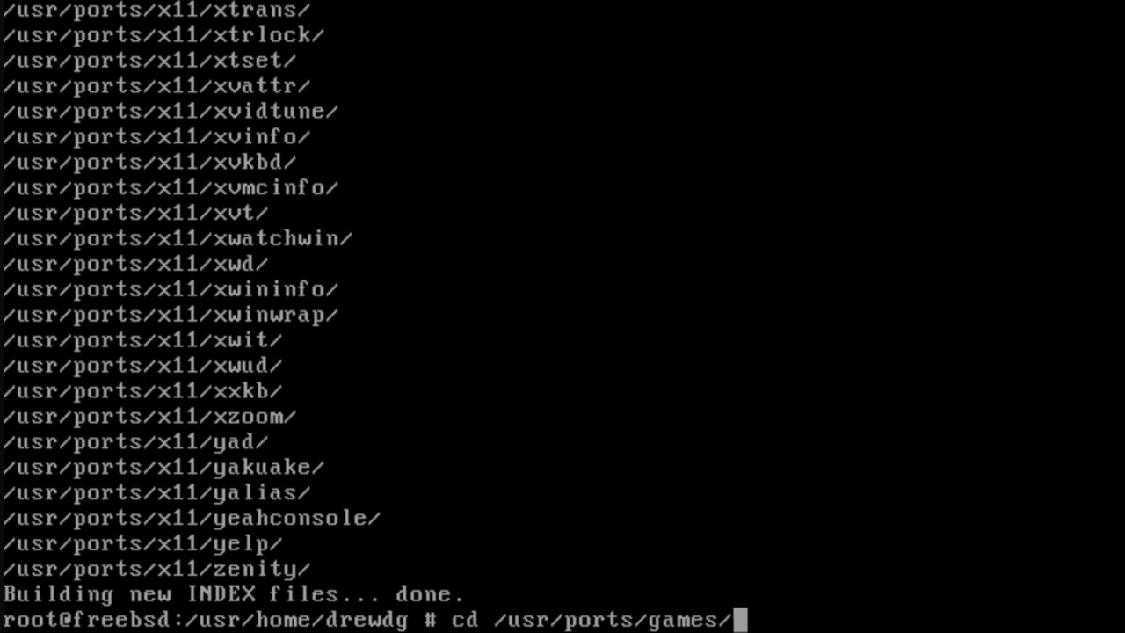
type("minecraft")
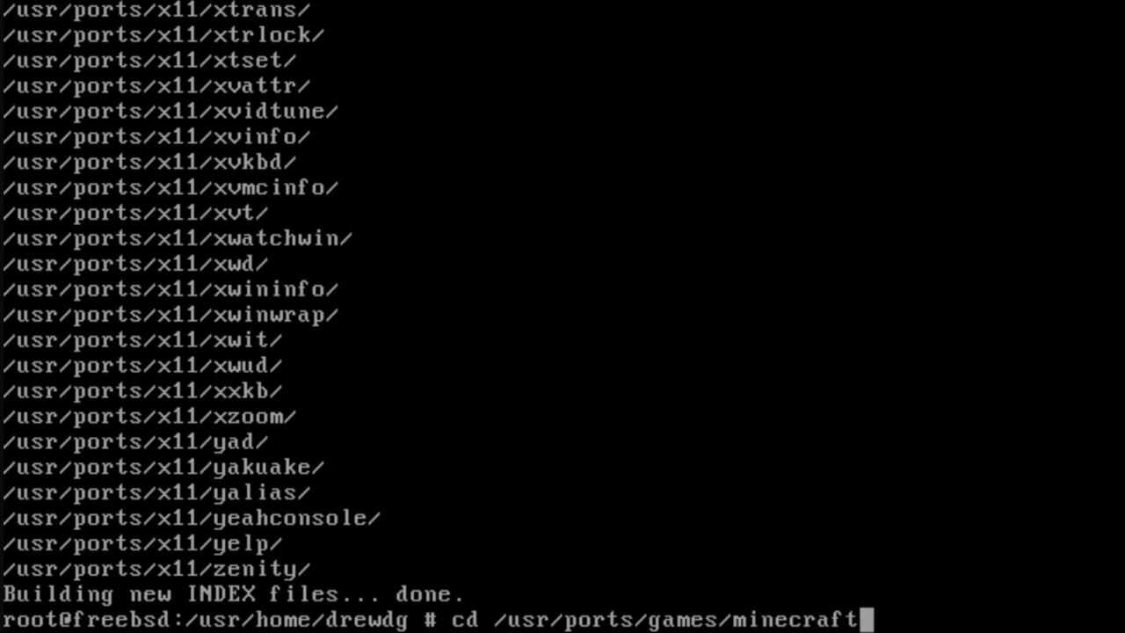
type("-serve")
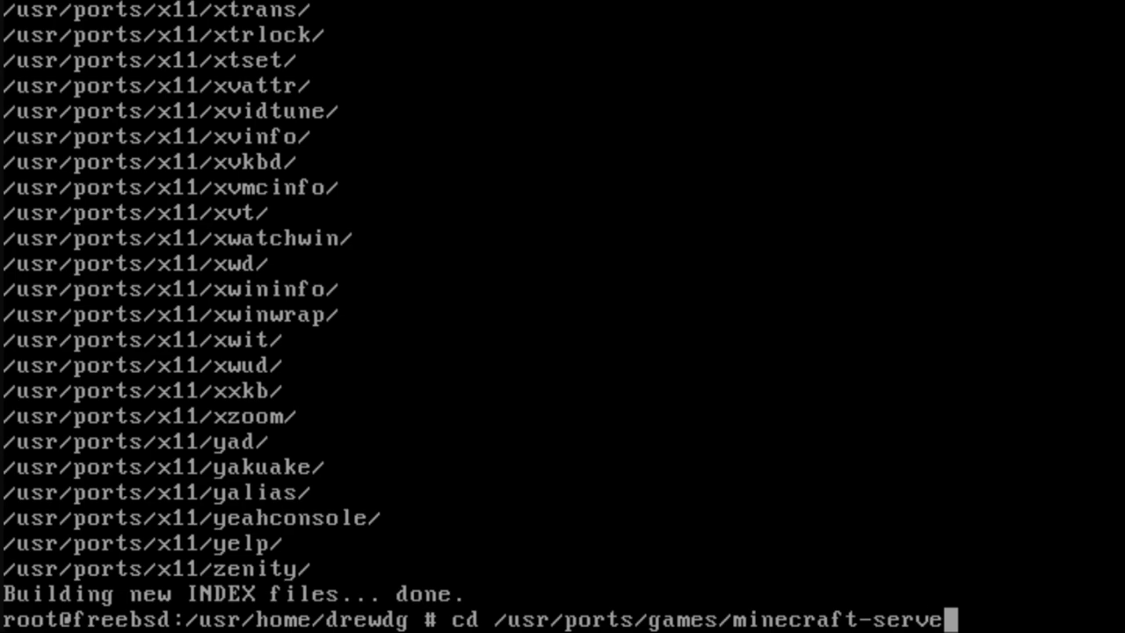
type("r/")
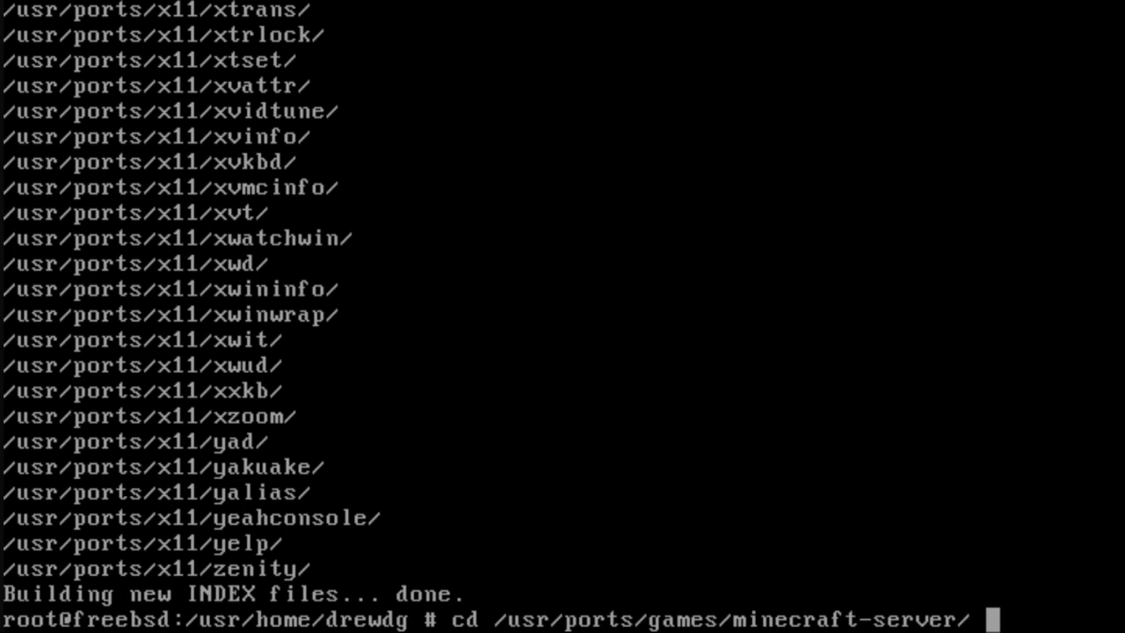
type("&&")
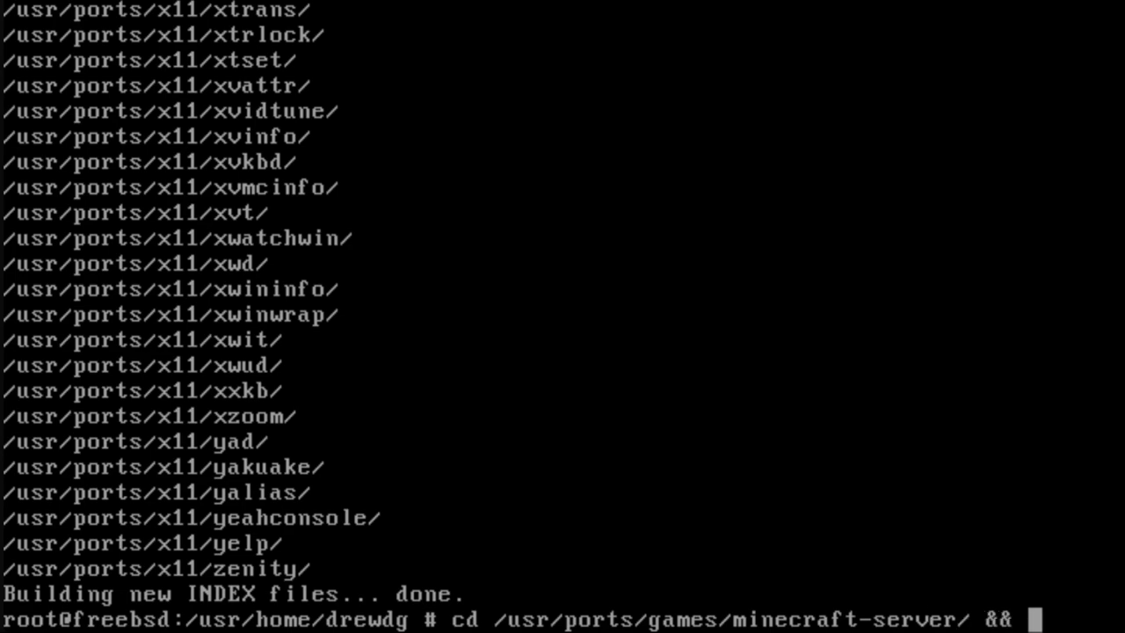
type("make")
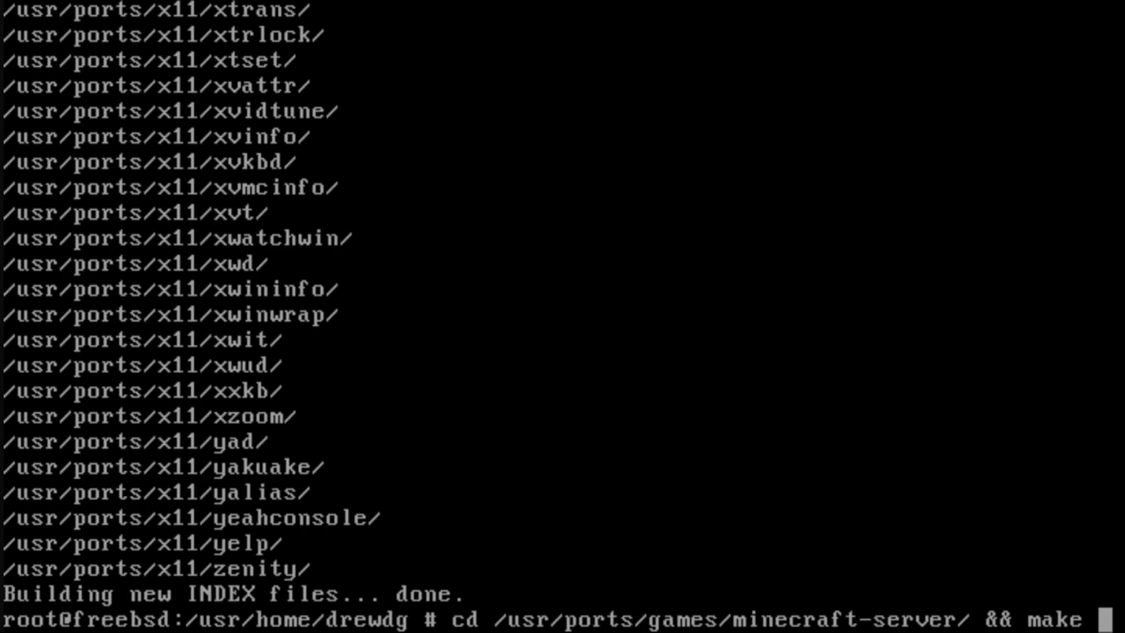
type("install")
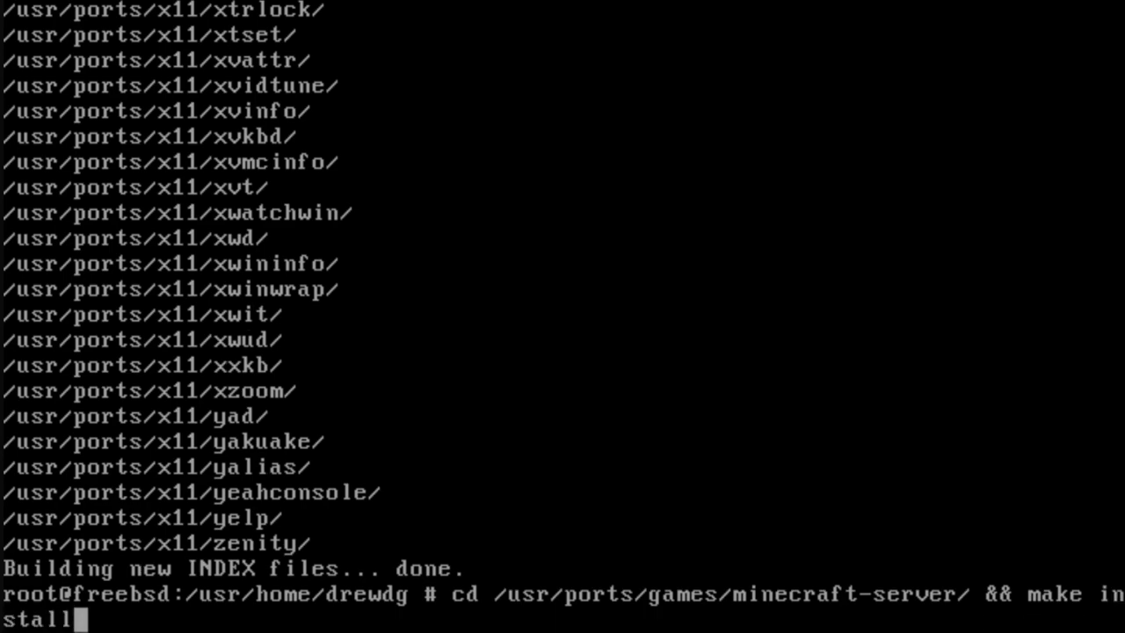
type("clean")
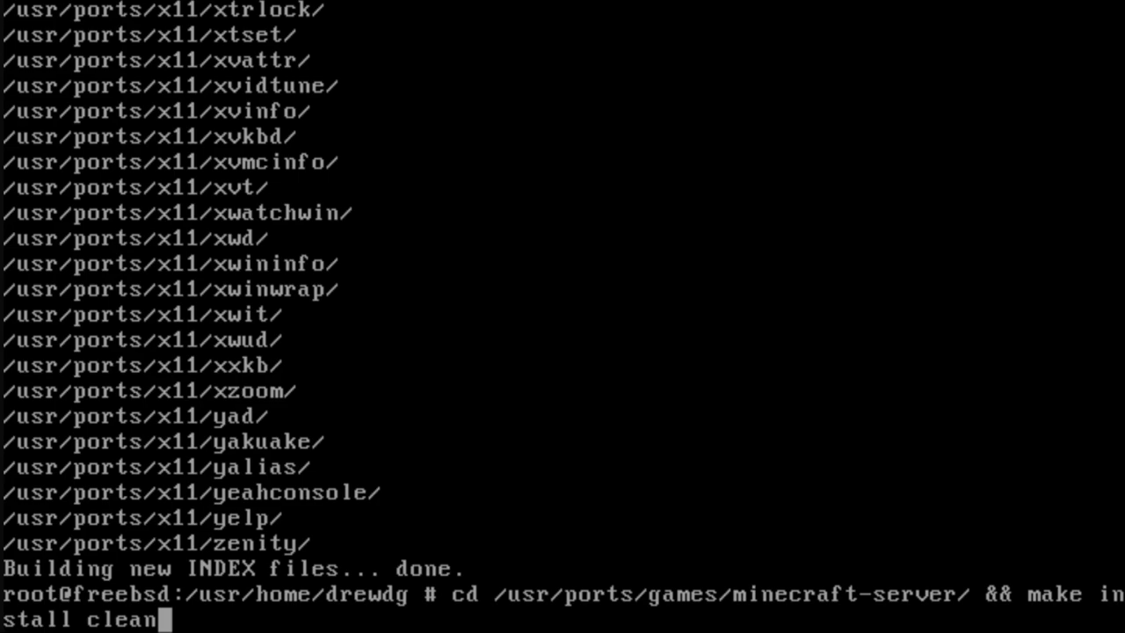
key("Return")
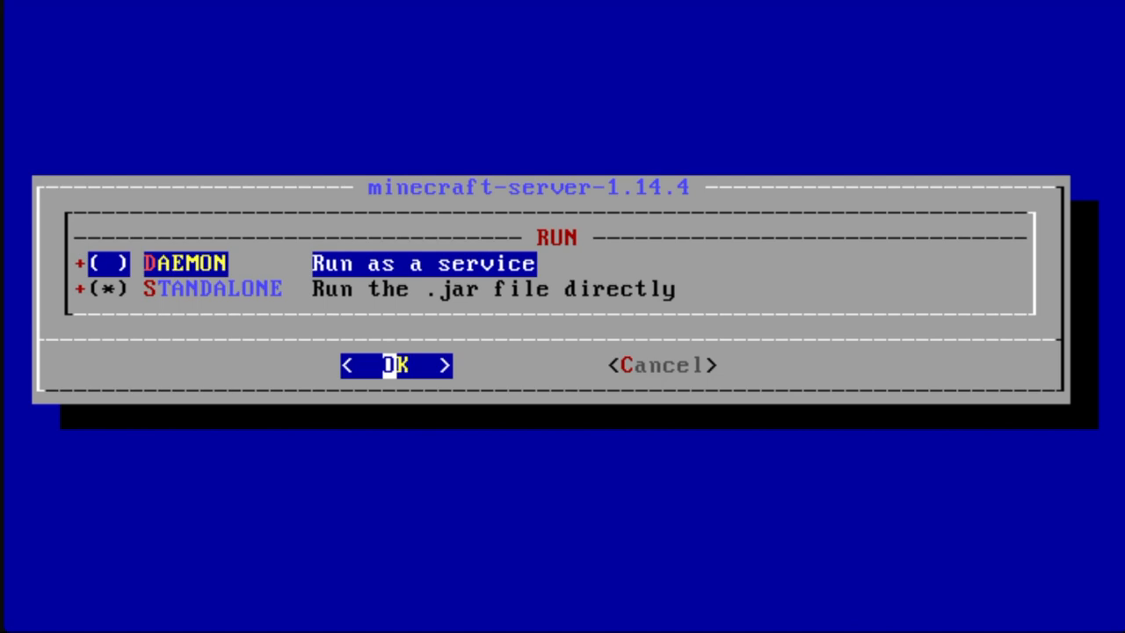
Keep standalone run mode, accept the license, and confirm the default OpenJDK options.
left_click(395, 364)
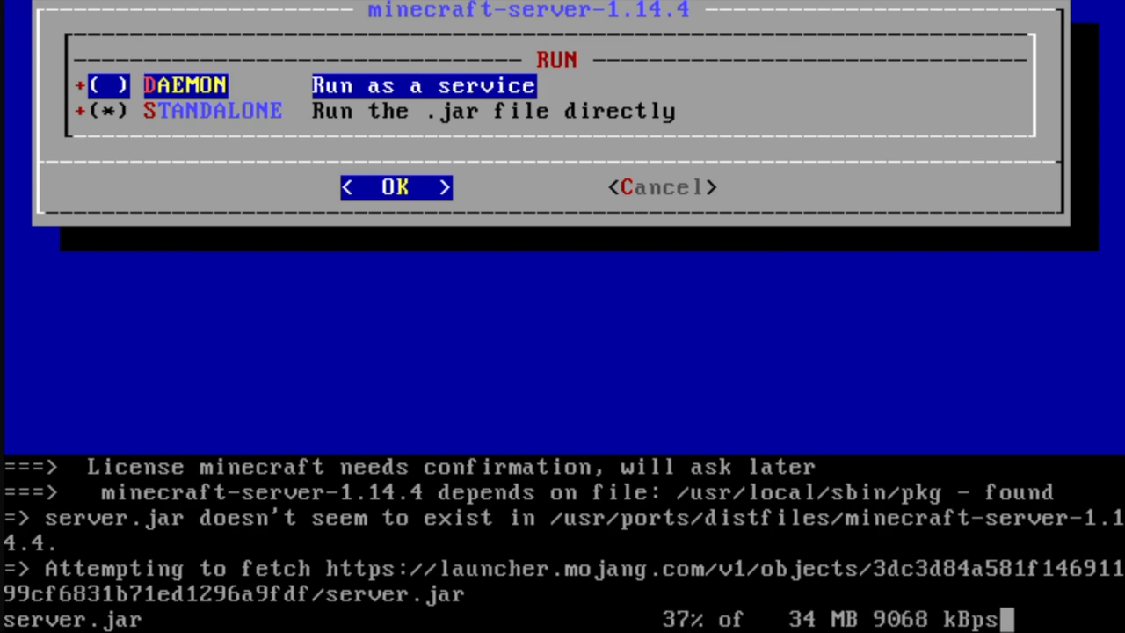
left_click(396, 186)
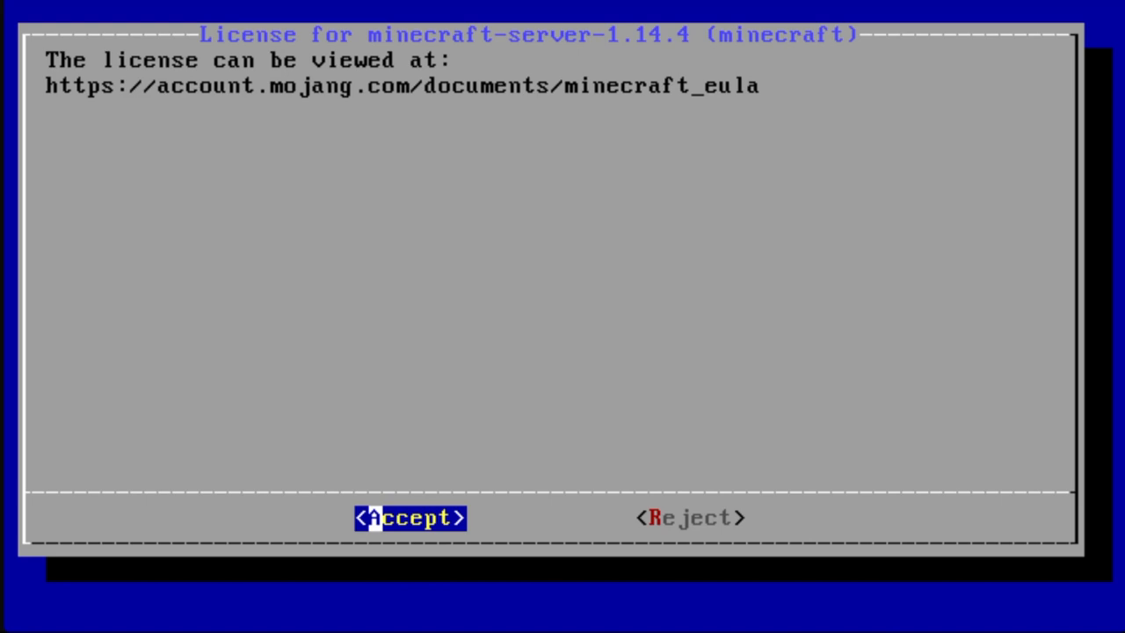
left_click(410, 518)
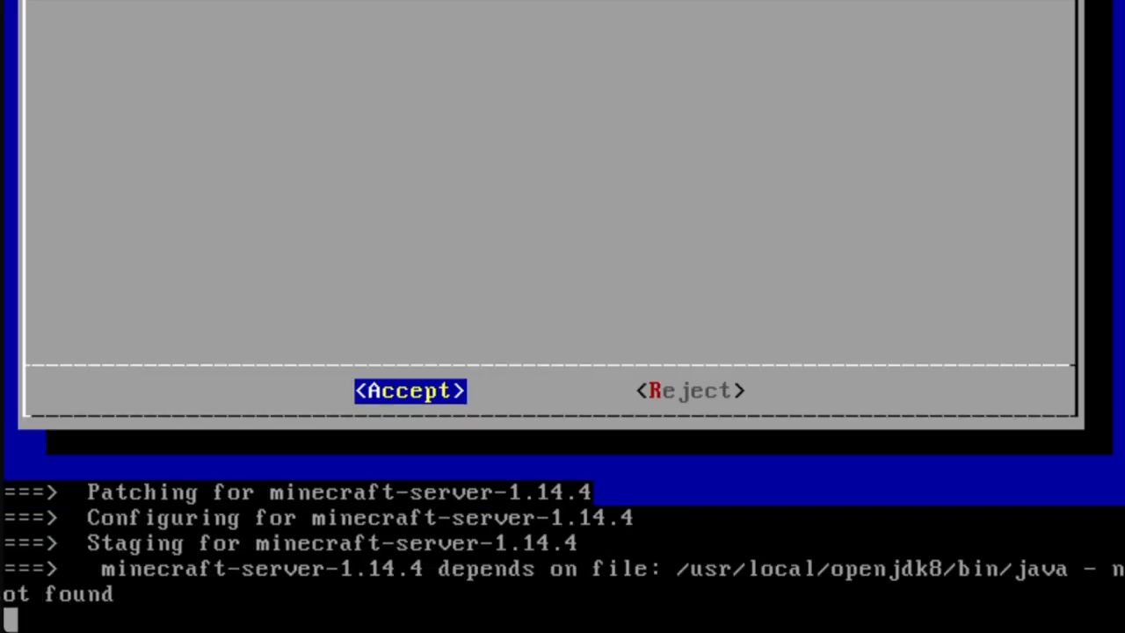
left_click(409, 390)
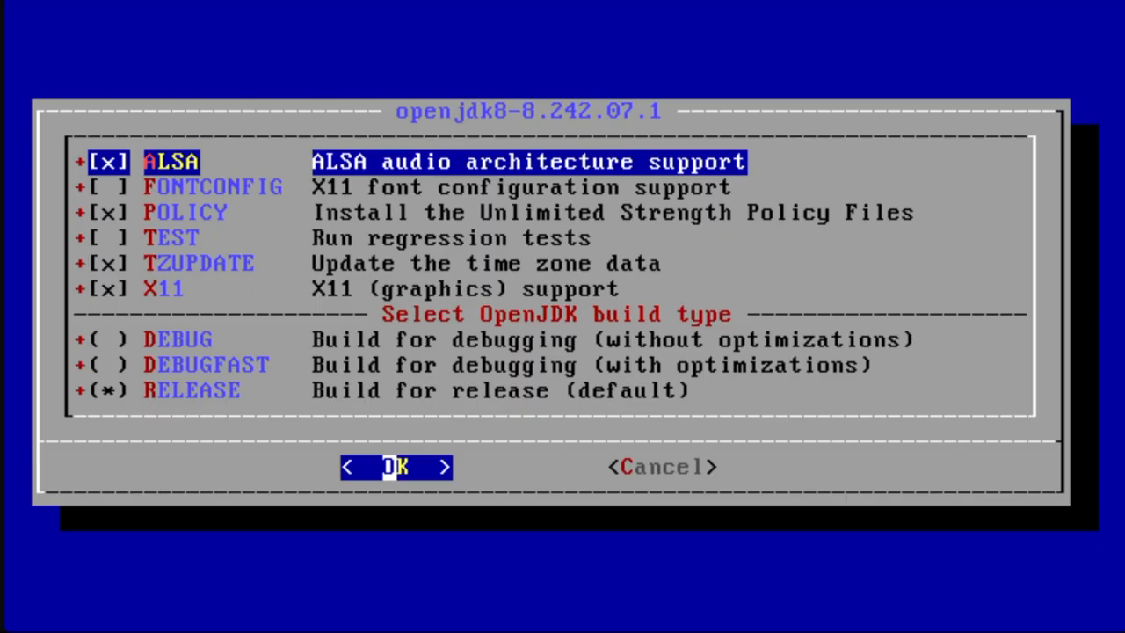
left_click(395, 467)
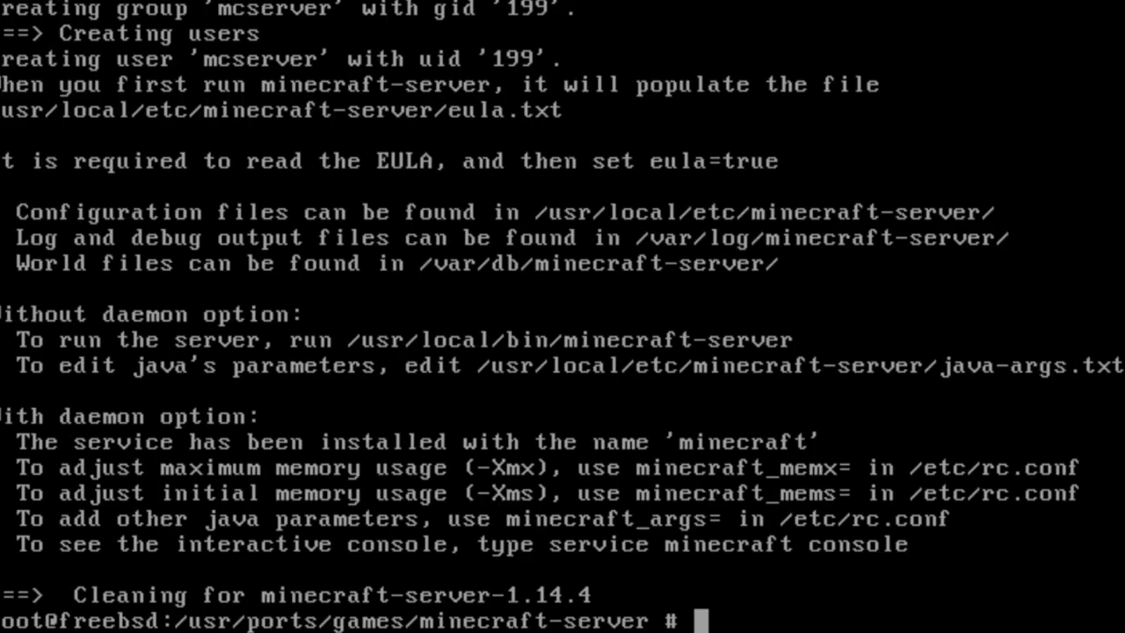
Launch minecraft-server once, getting the error that the EULA must be accepted.
type("minecraft-server")
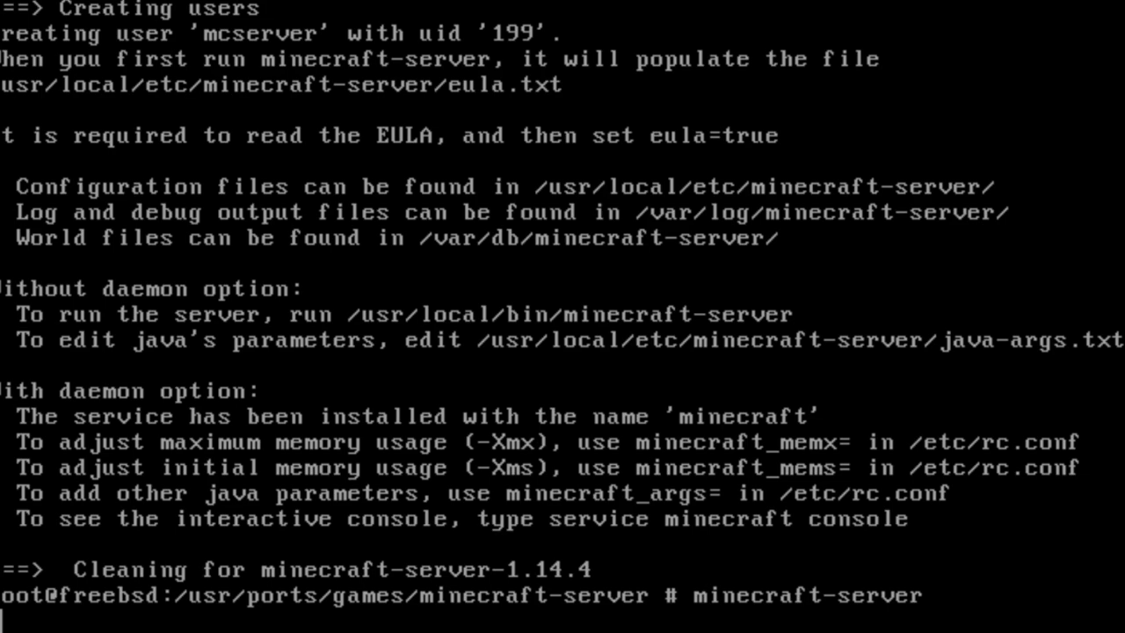
key("Return")
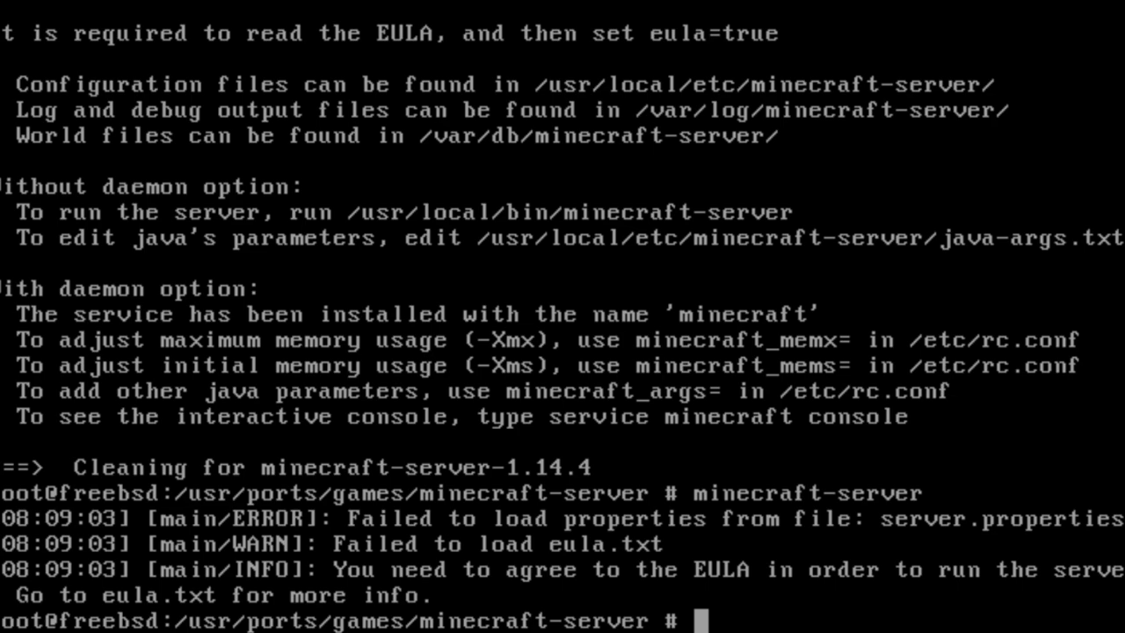
Edit /usr/local/etc/minecraft-server/eula.txt in vi to read eula=true and save it.
type("vi")
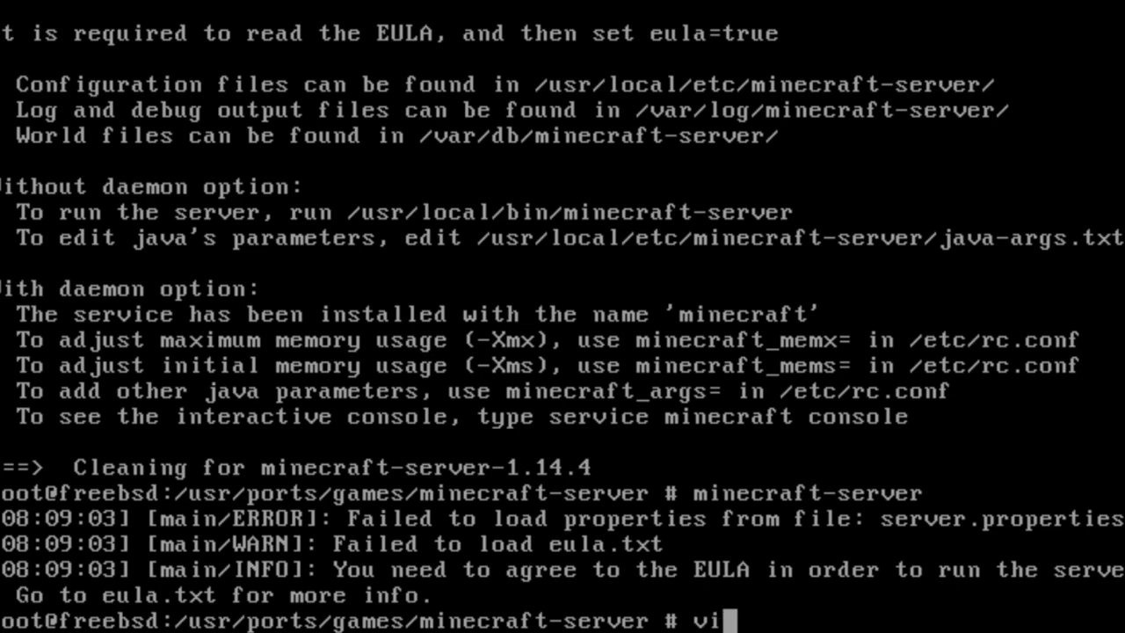
type("/usr")
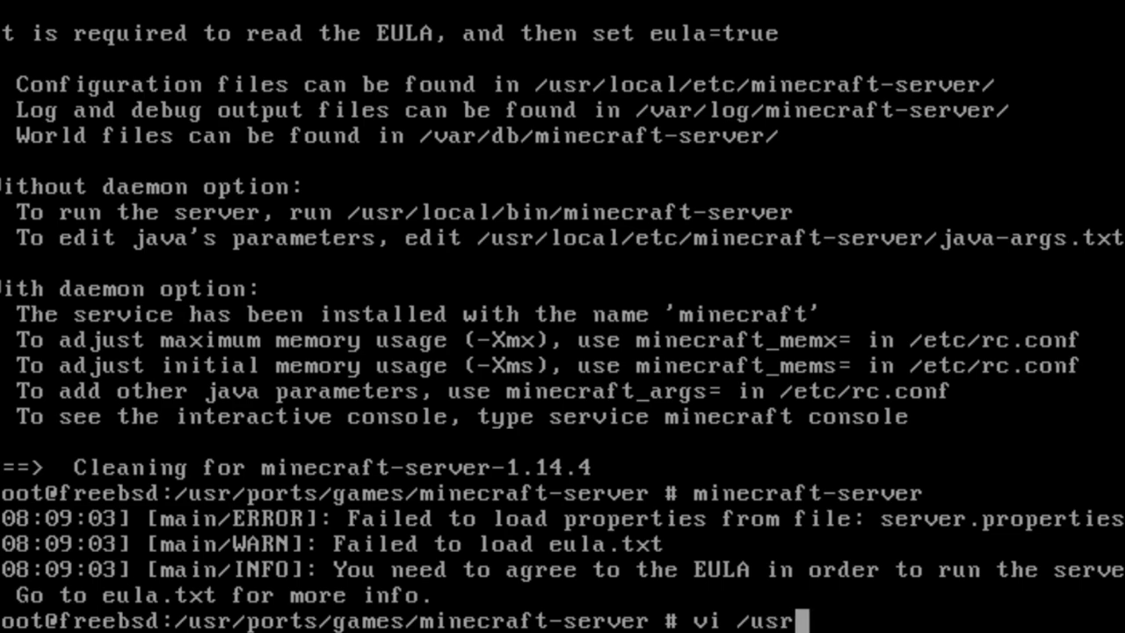
type("/local")
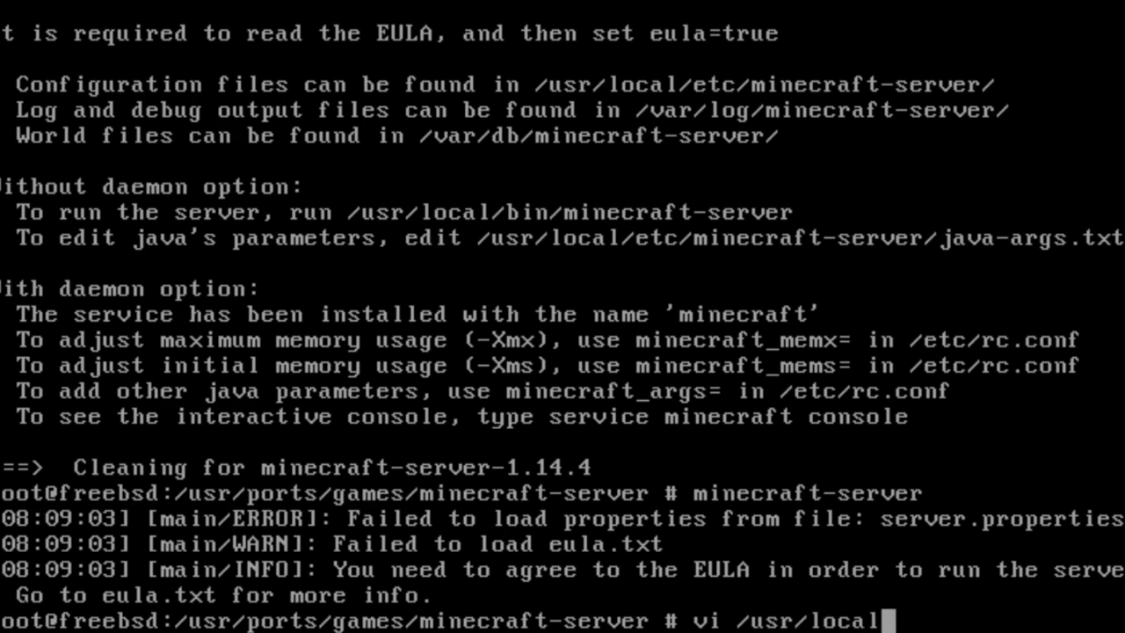
type("etc/")
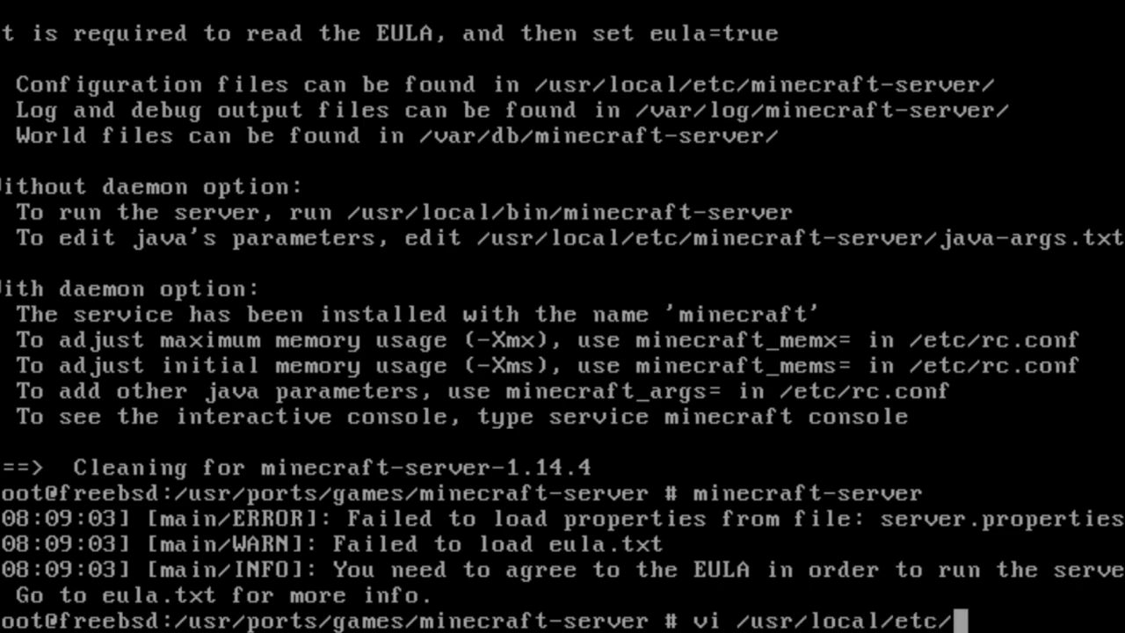
type("minecraft-server/")
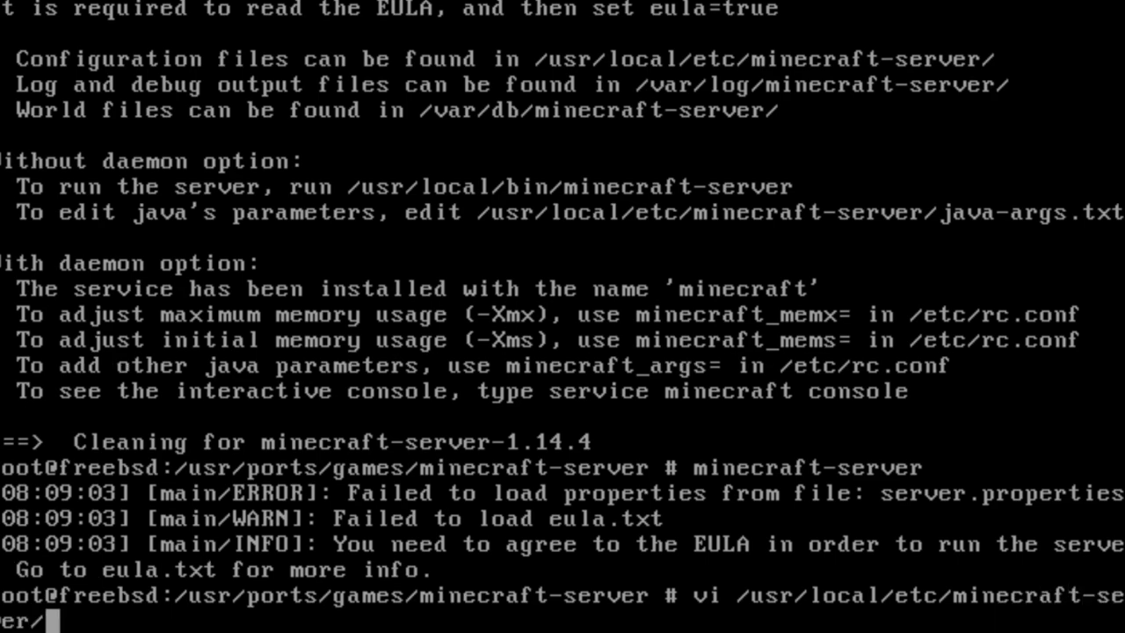
type("eula")
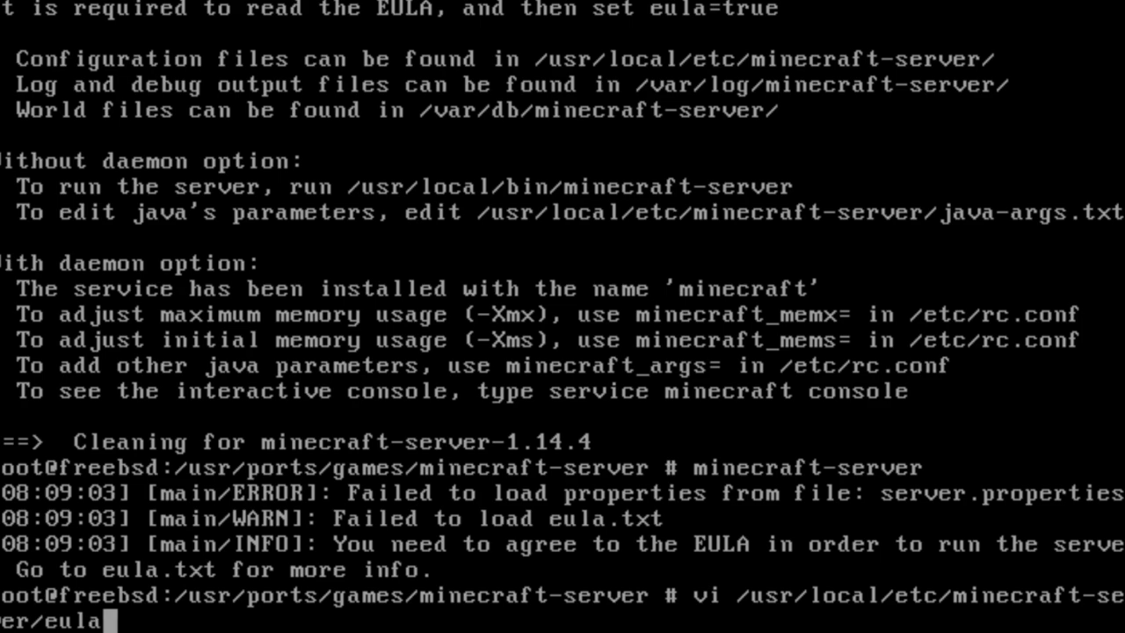
type(".txt")
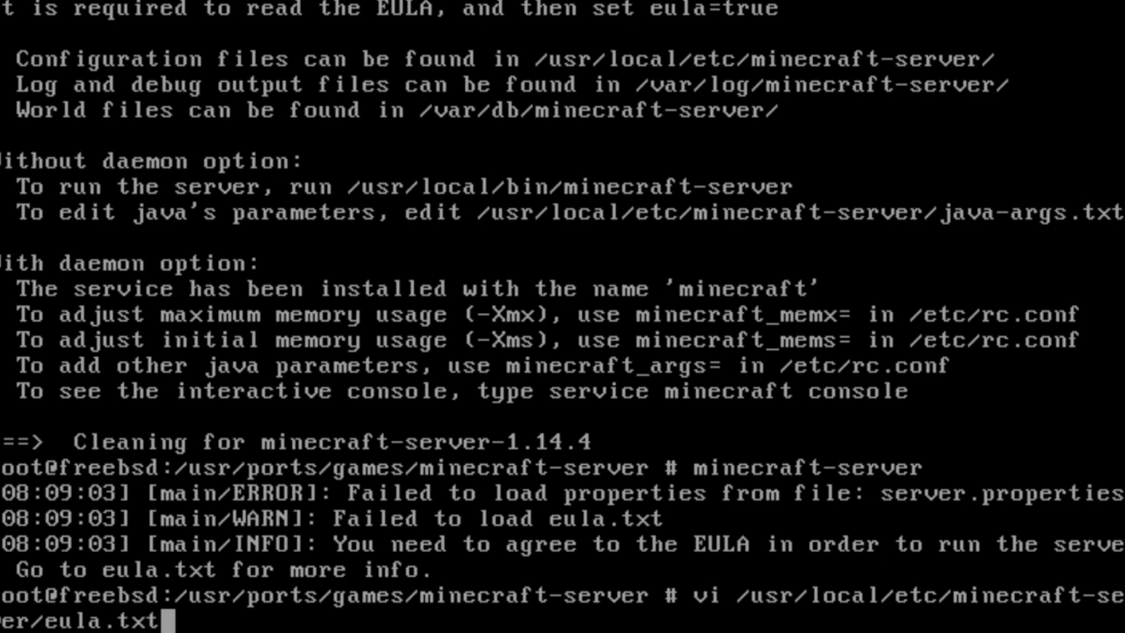
key("Return")
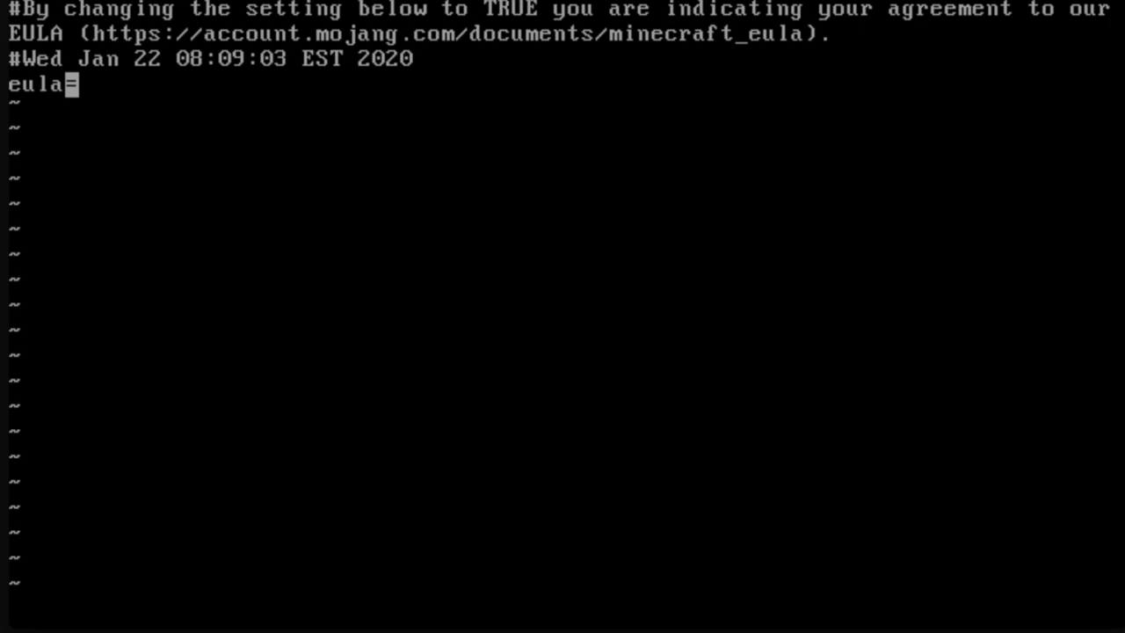
type("tru")
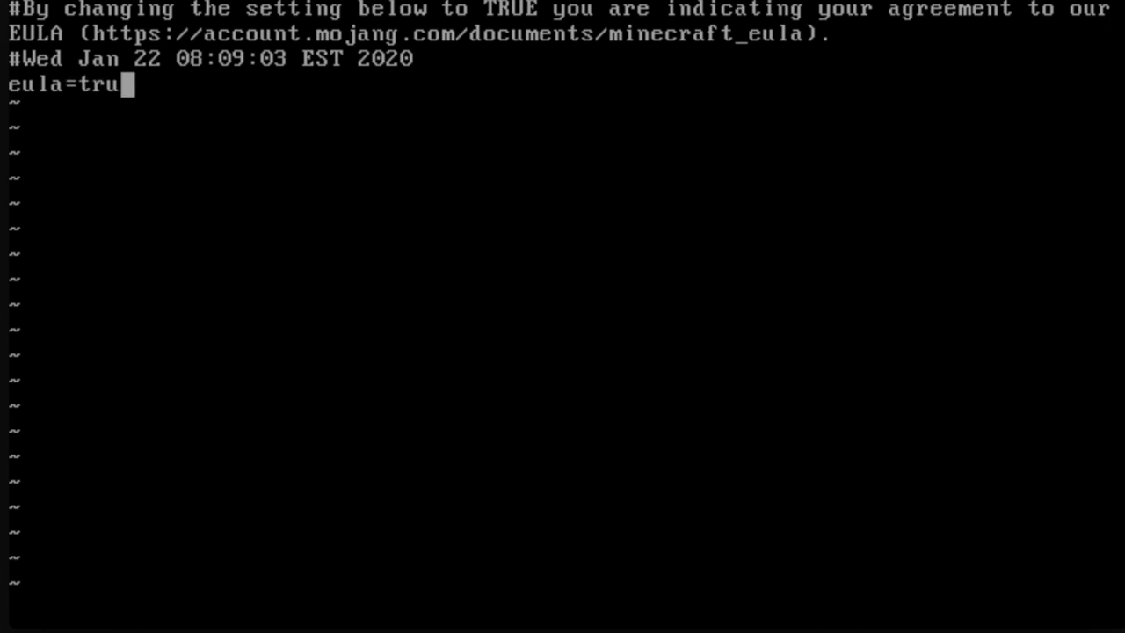
type("e")
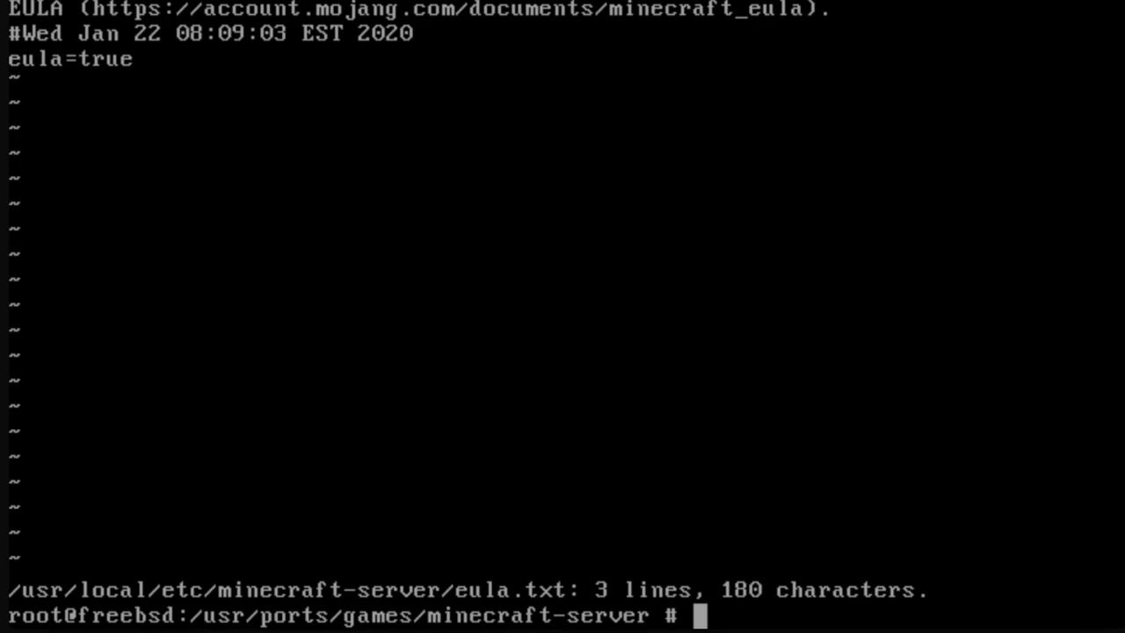
type("mine")
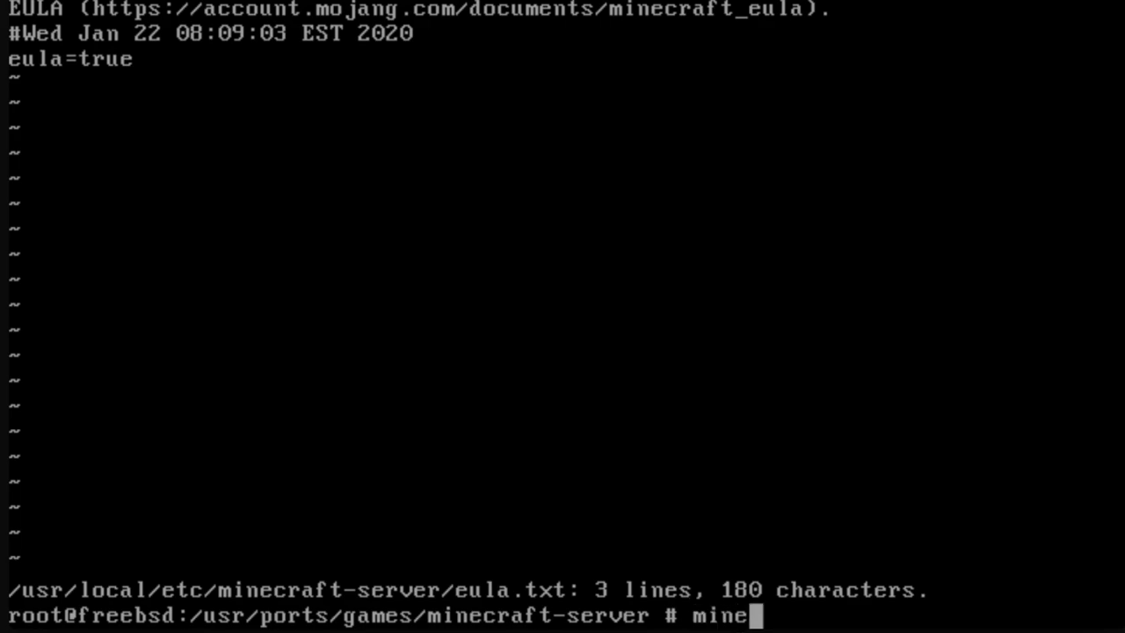
Relaunch minecraft-server, wait for the Done message, then stop it.
type("craft-server")
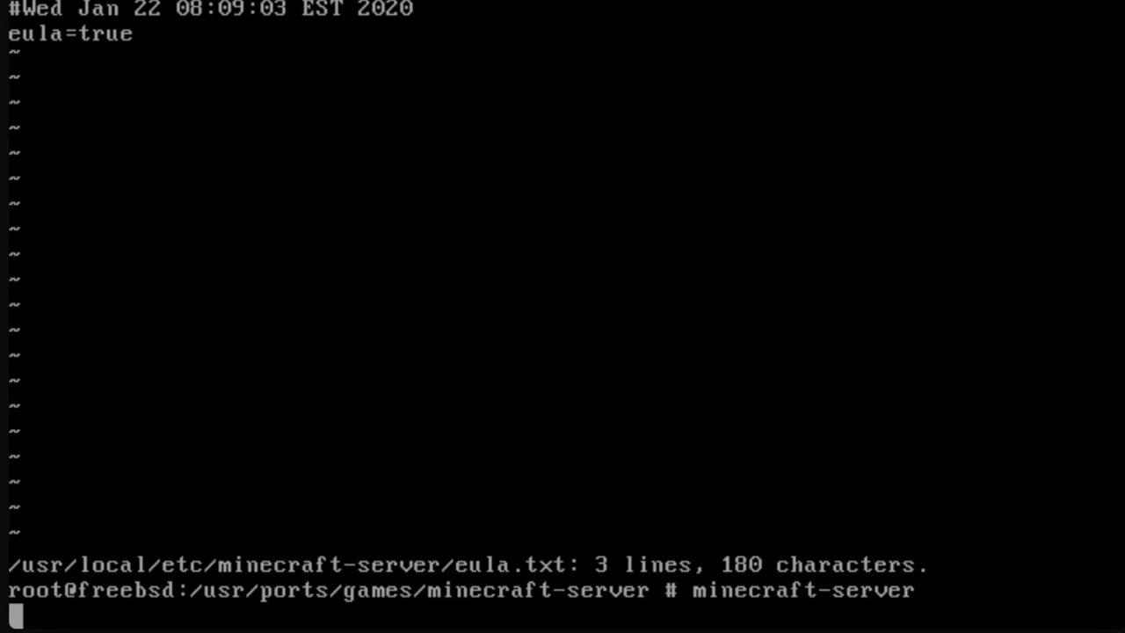
key("Return")
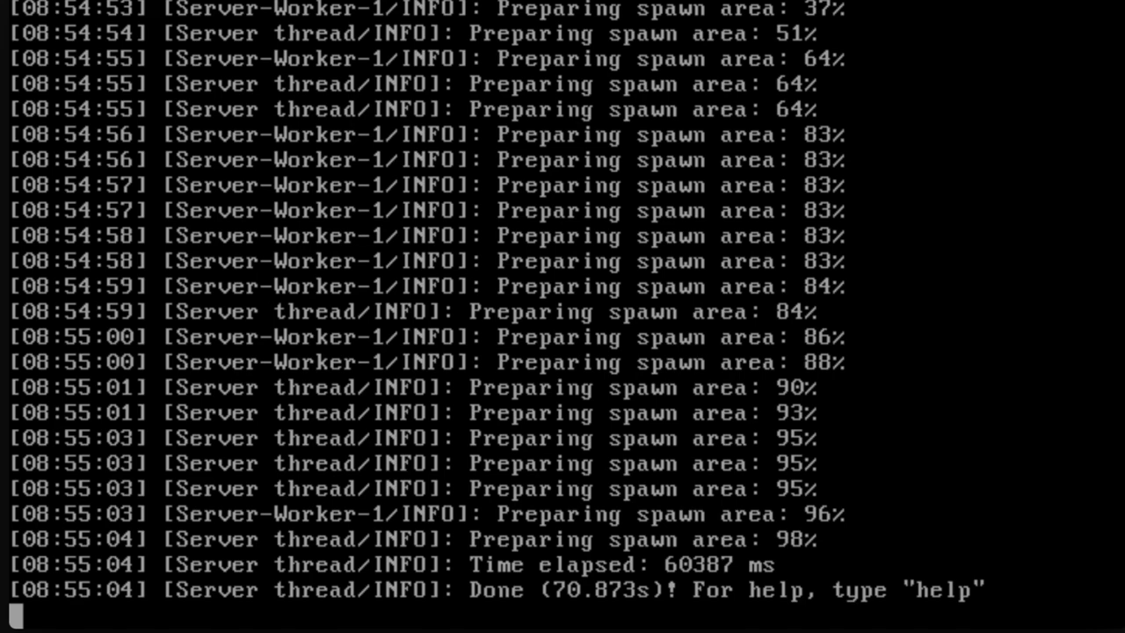
type("stop")
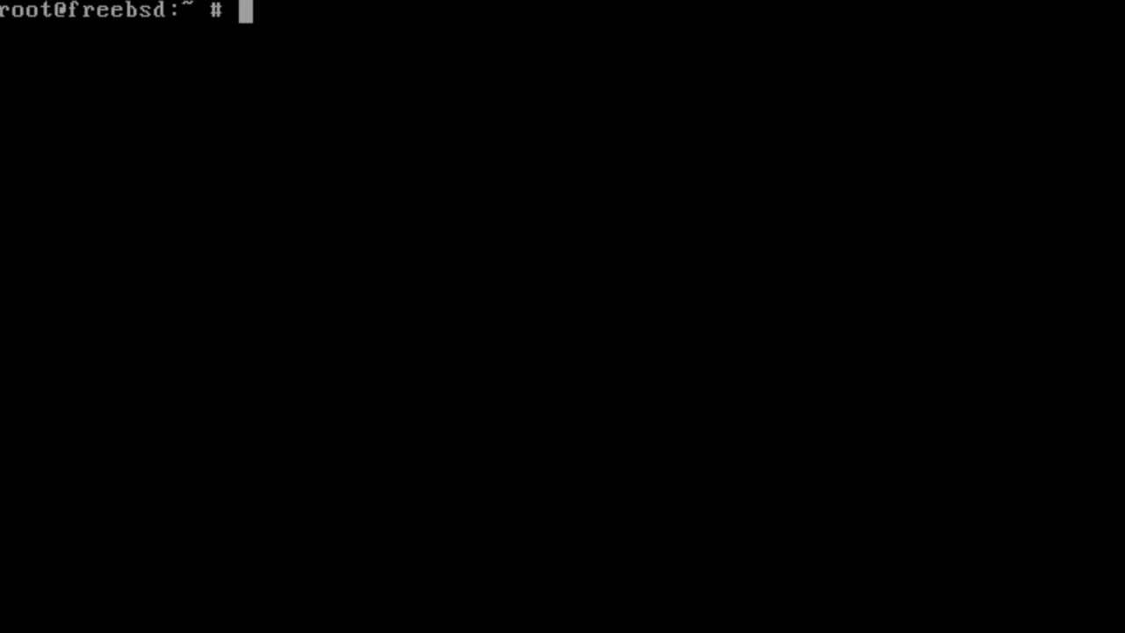
Install wget and its four dependencies with pkg install wget, answering y.
type("pkg")
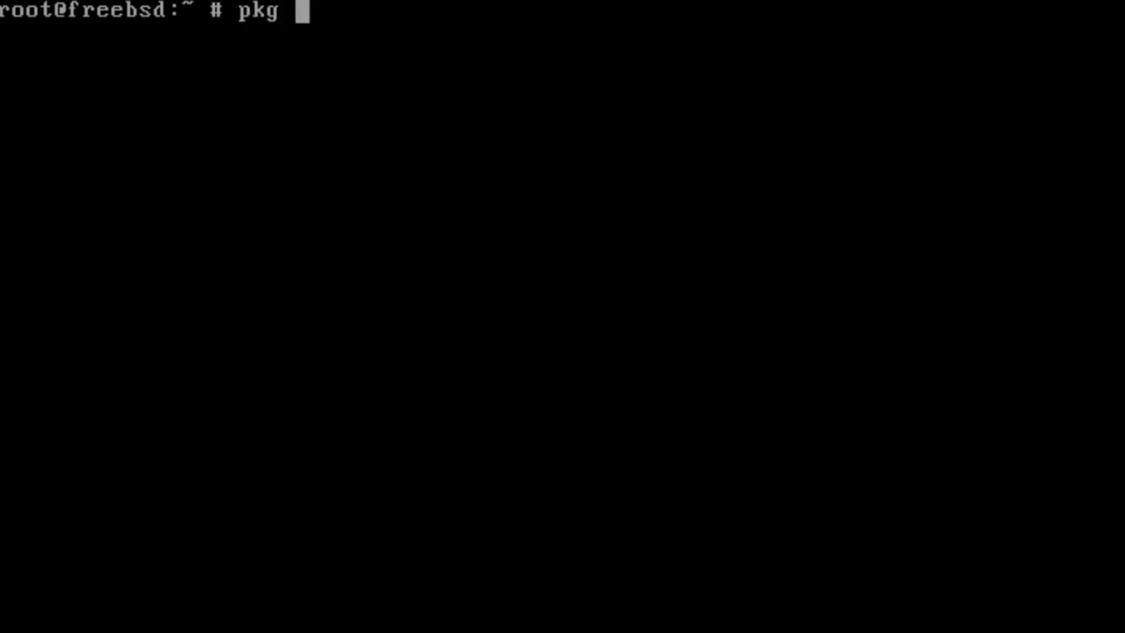
type("install")
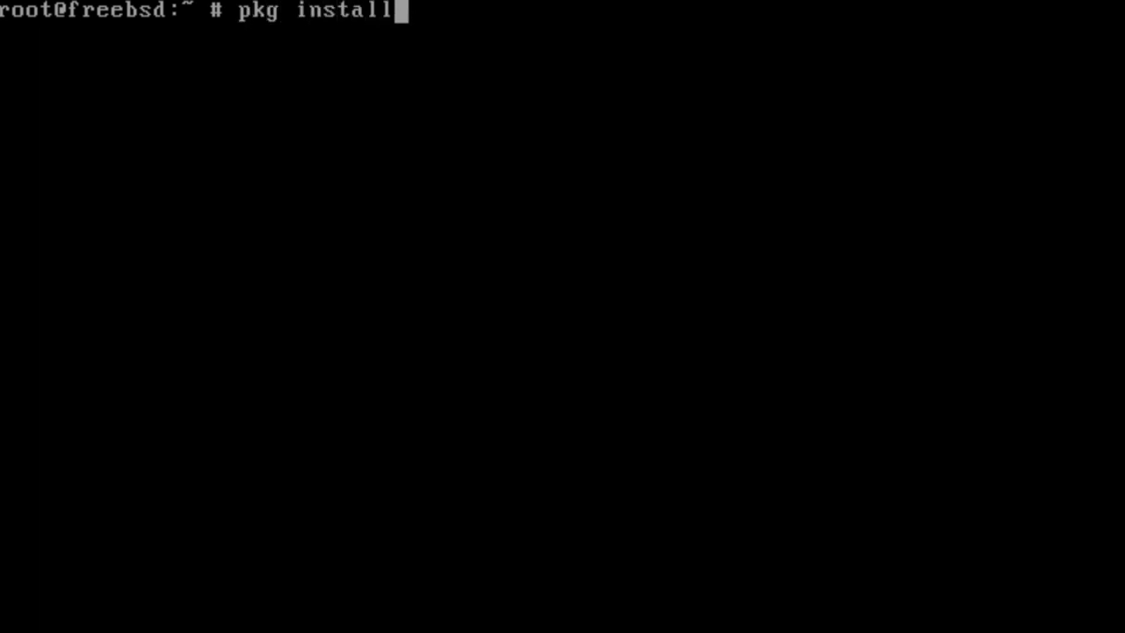
type("wget")
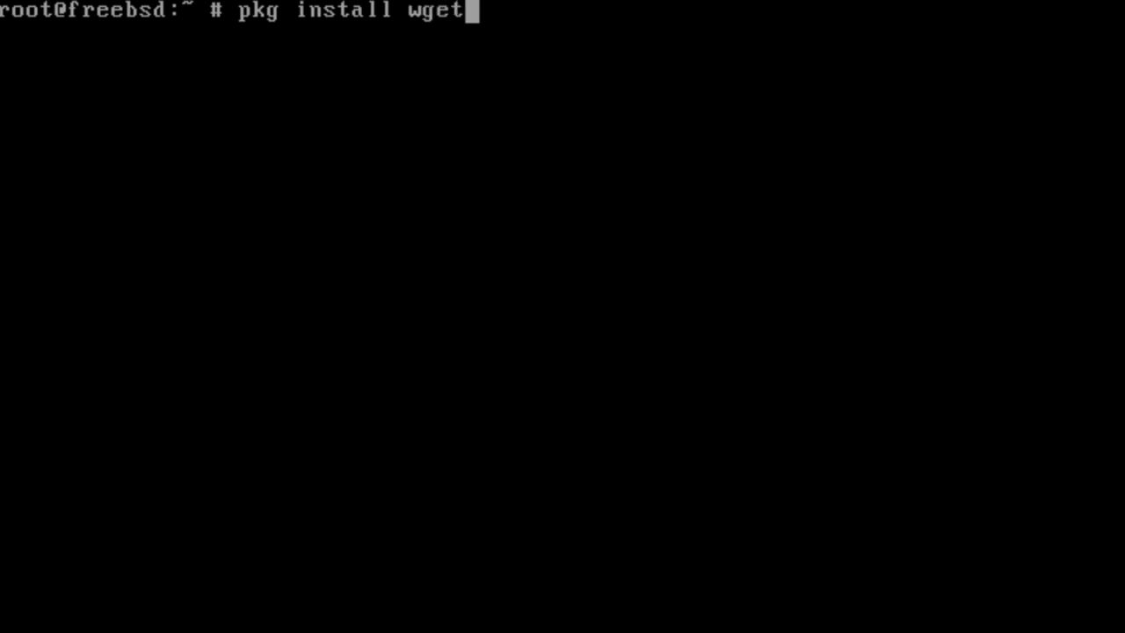
key("Return")
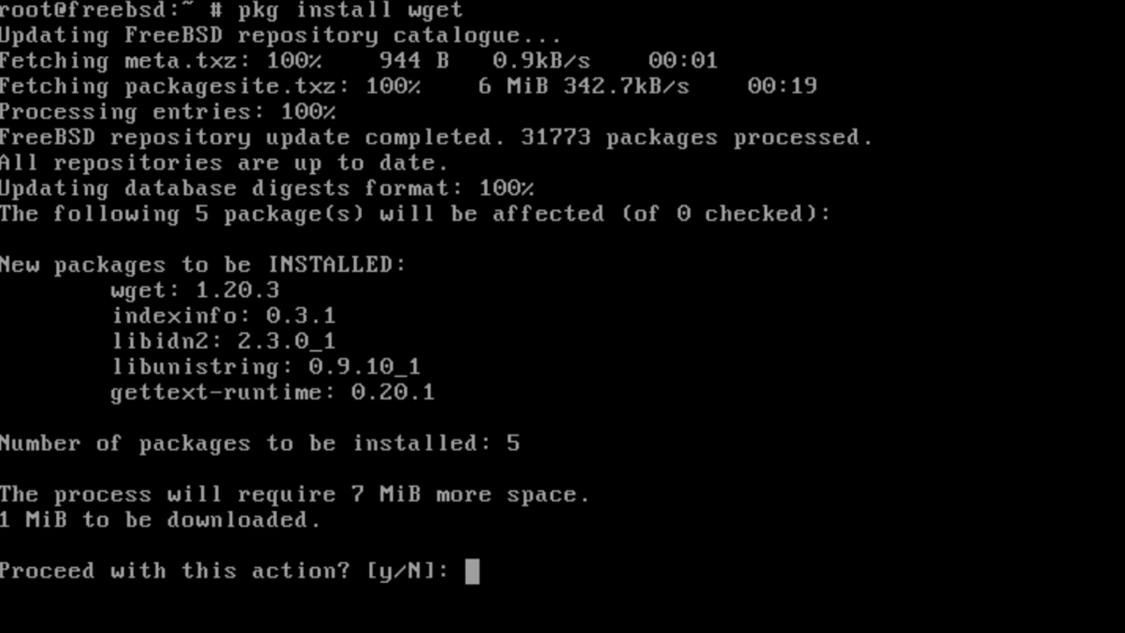
type("y")
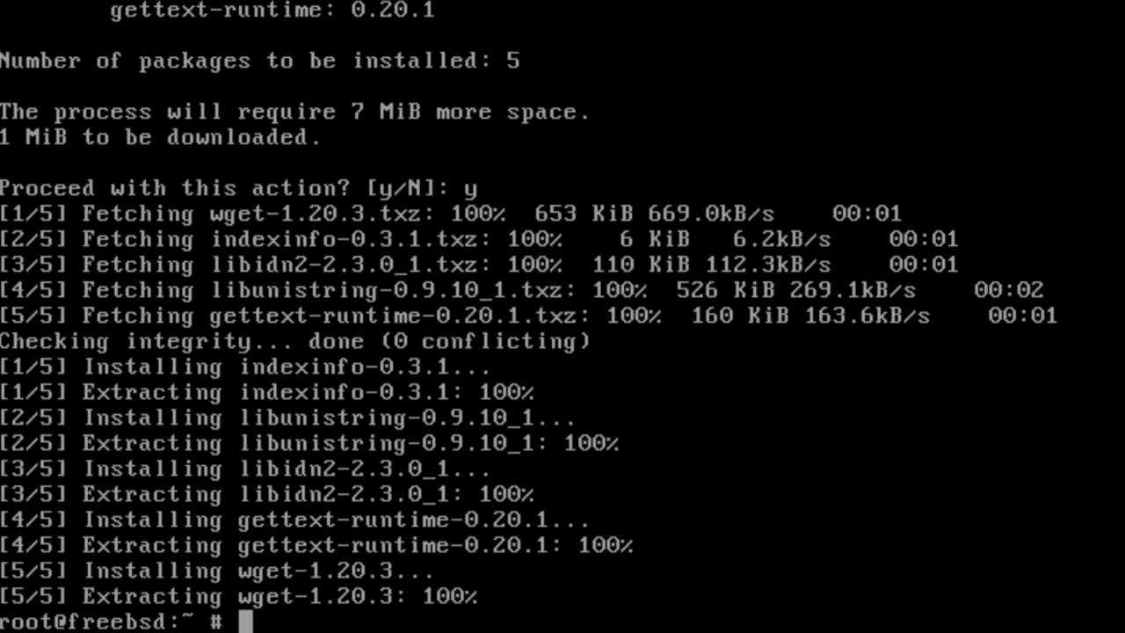
type("wg")
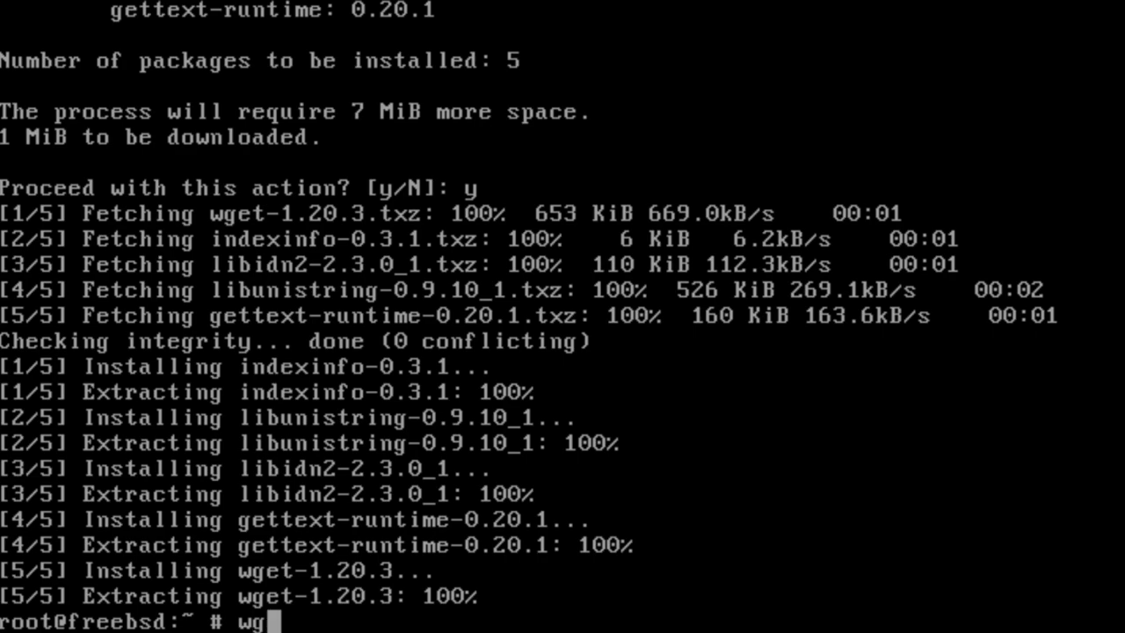
type("et -")
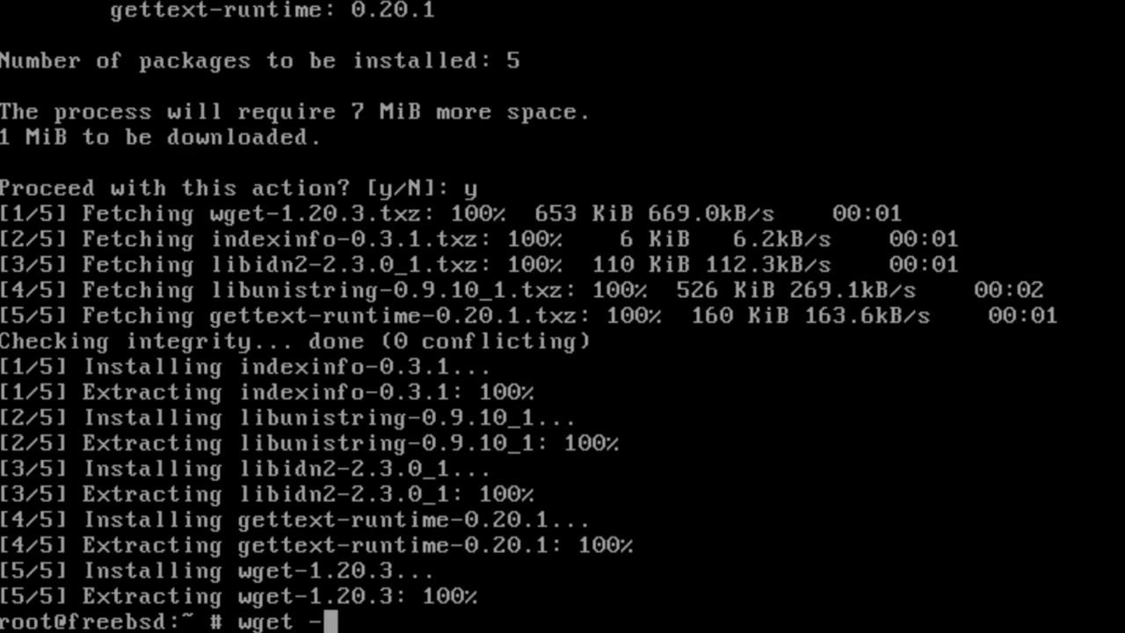
type("q")
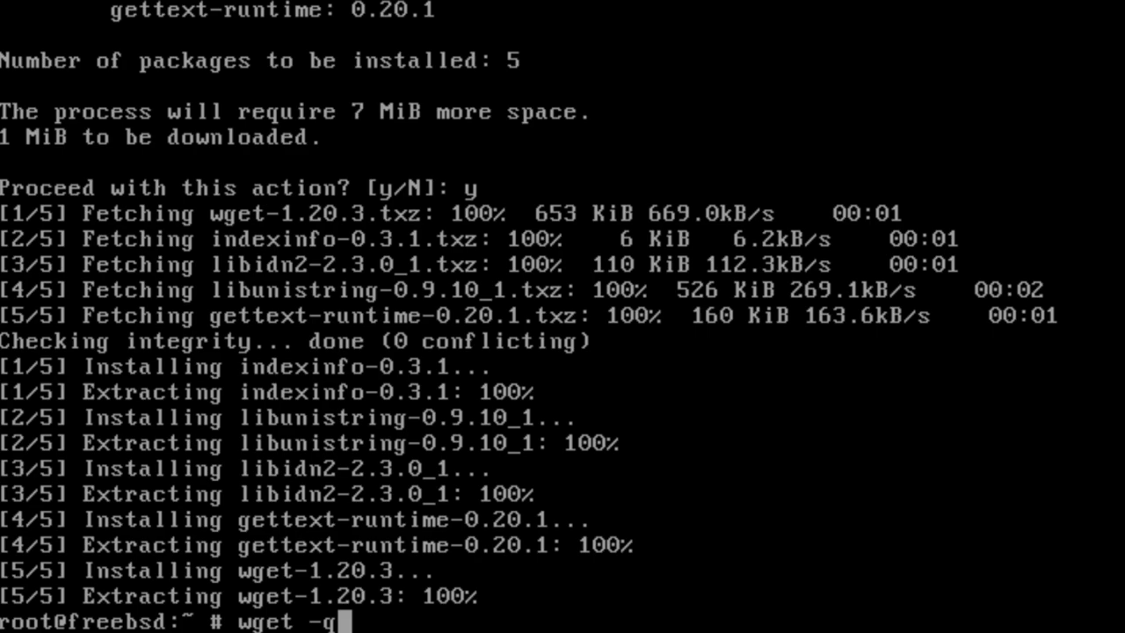
type("O")
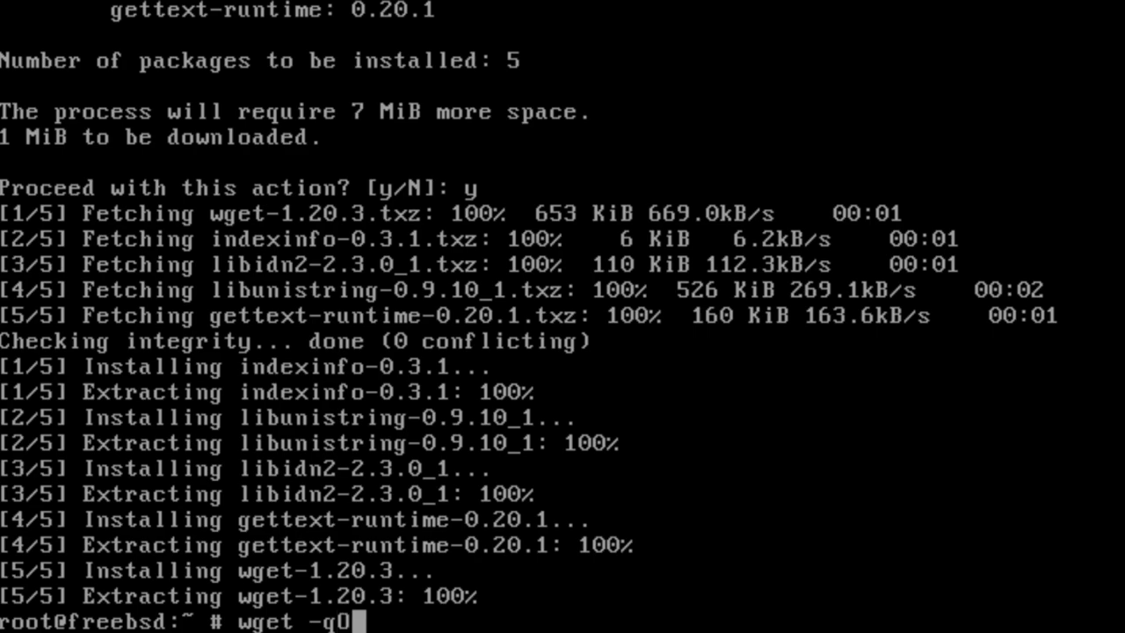
type("-")
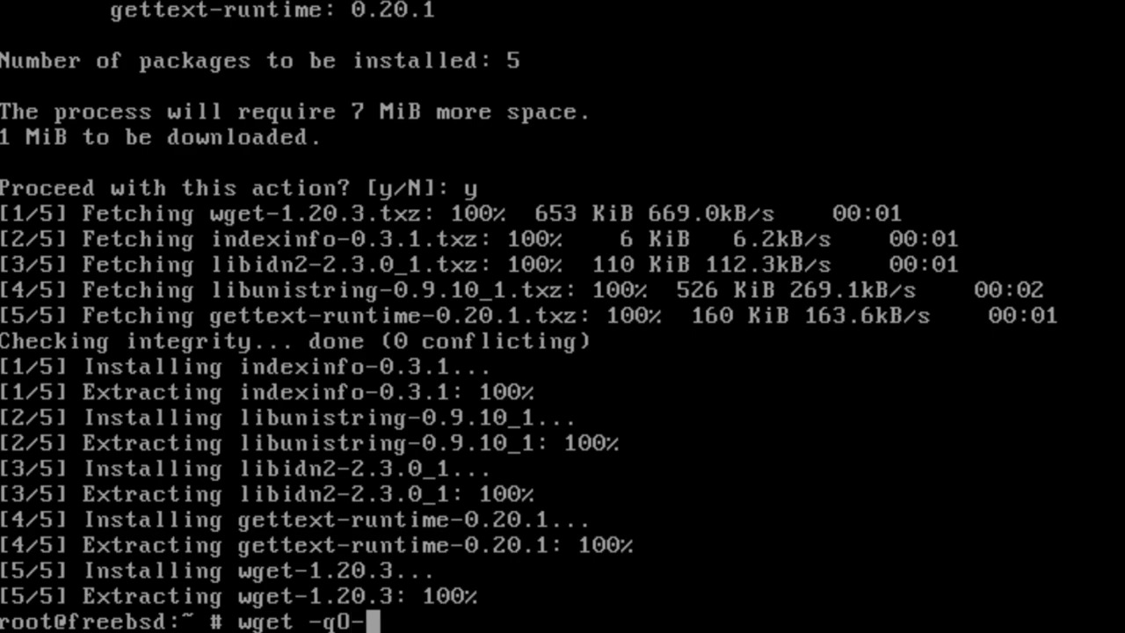
type("htt")
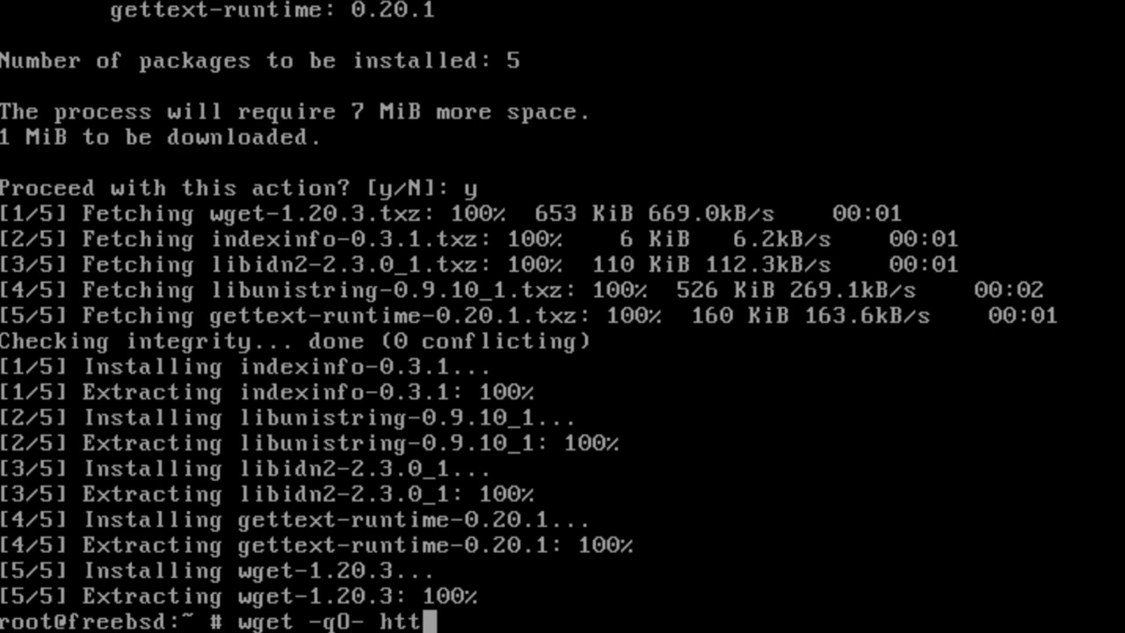
type("p:/")
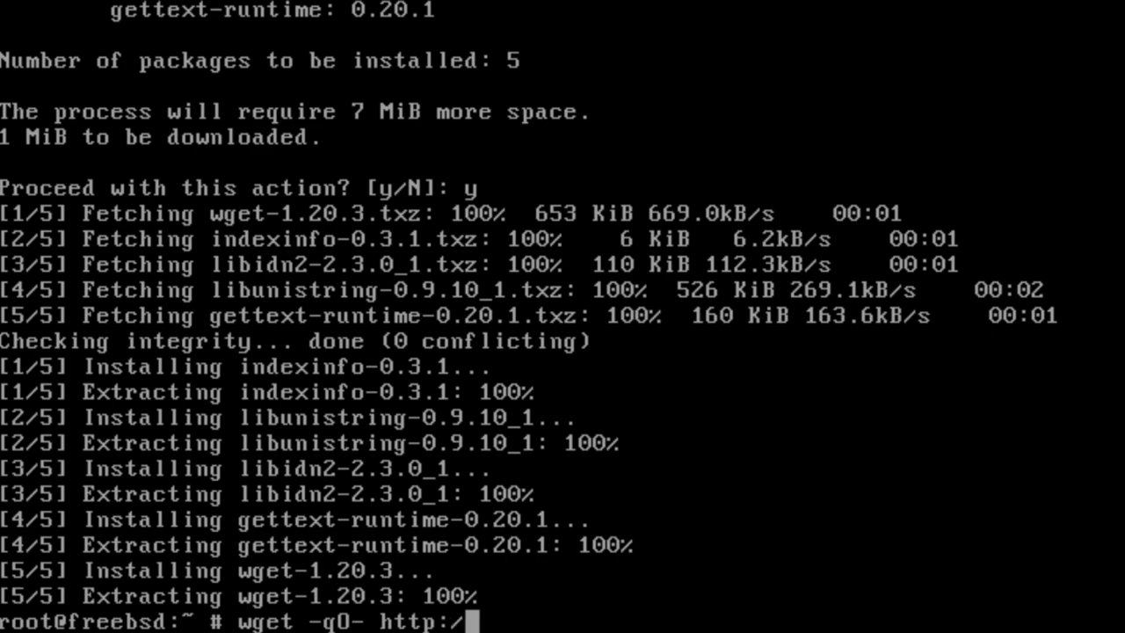
type("wtf")
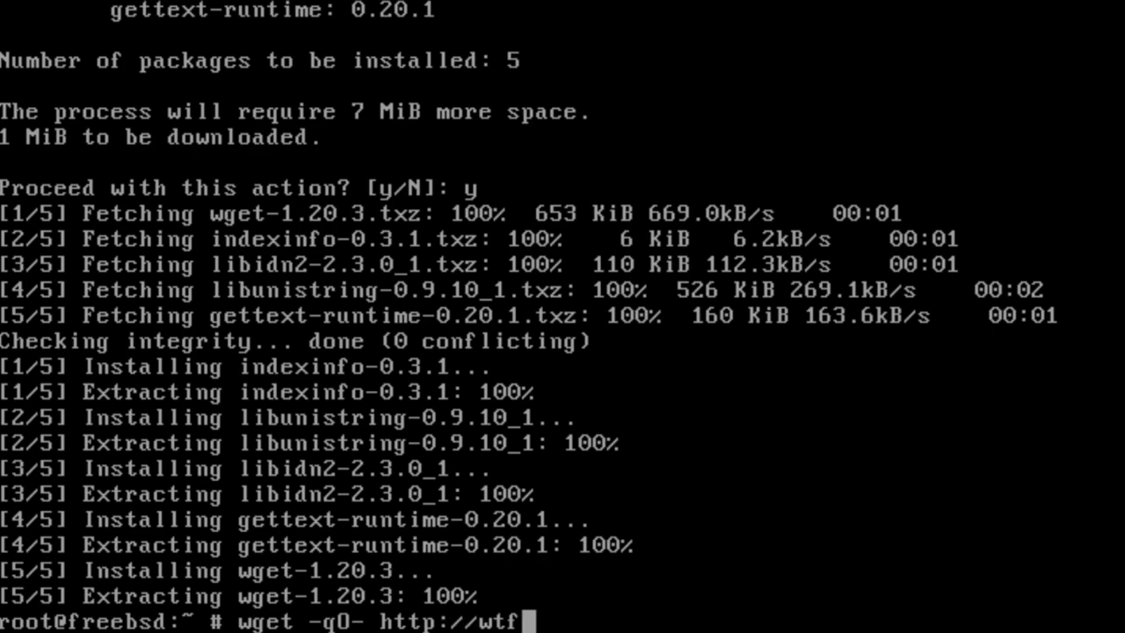
type("ismyi")
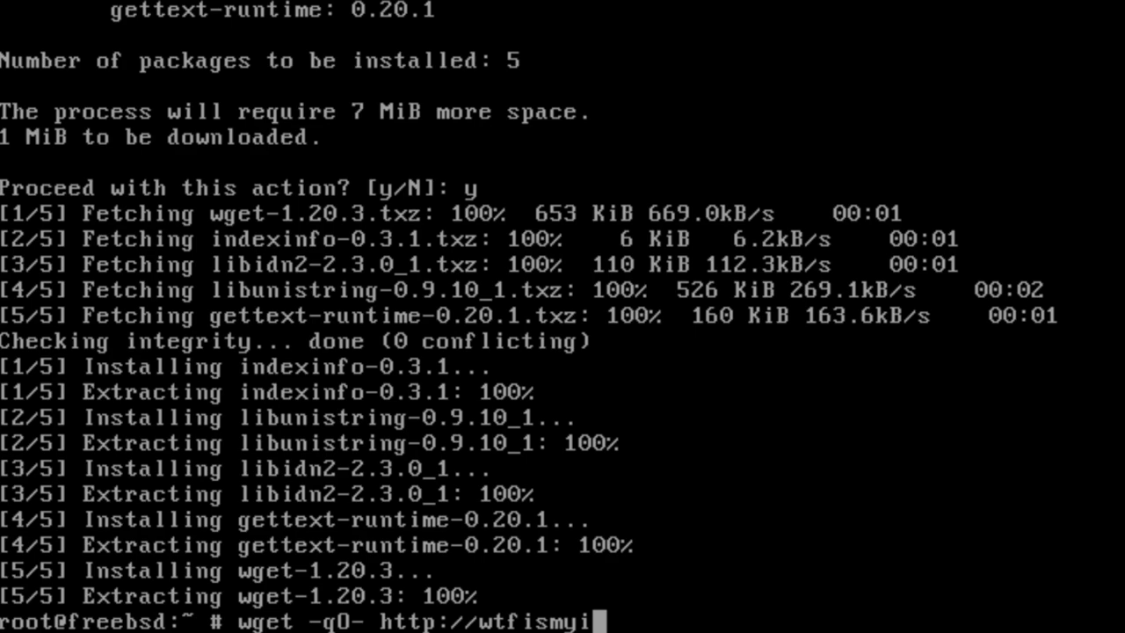
type("p.com/")
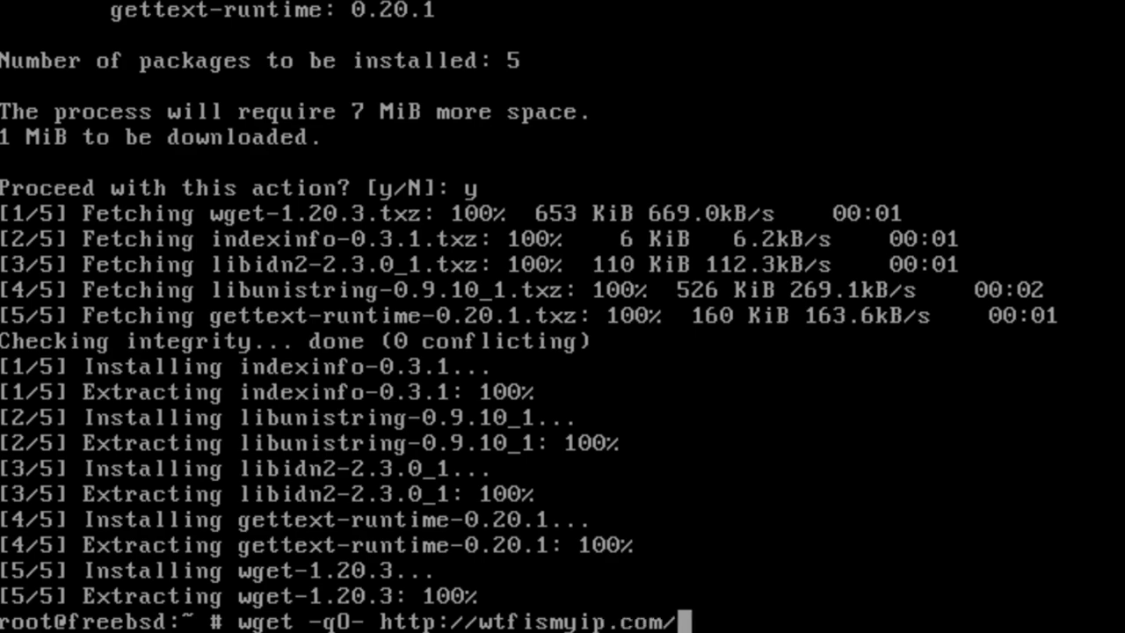
type("text")
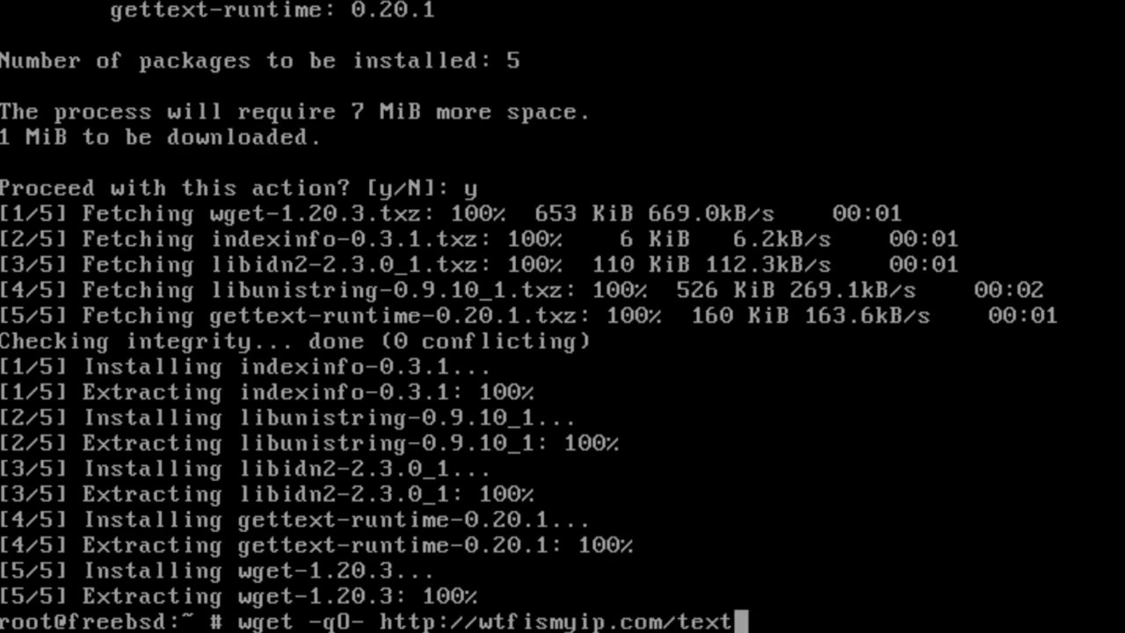
key("Return")
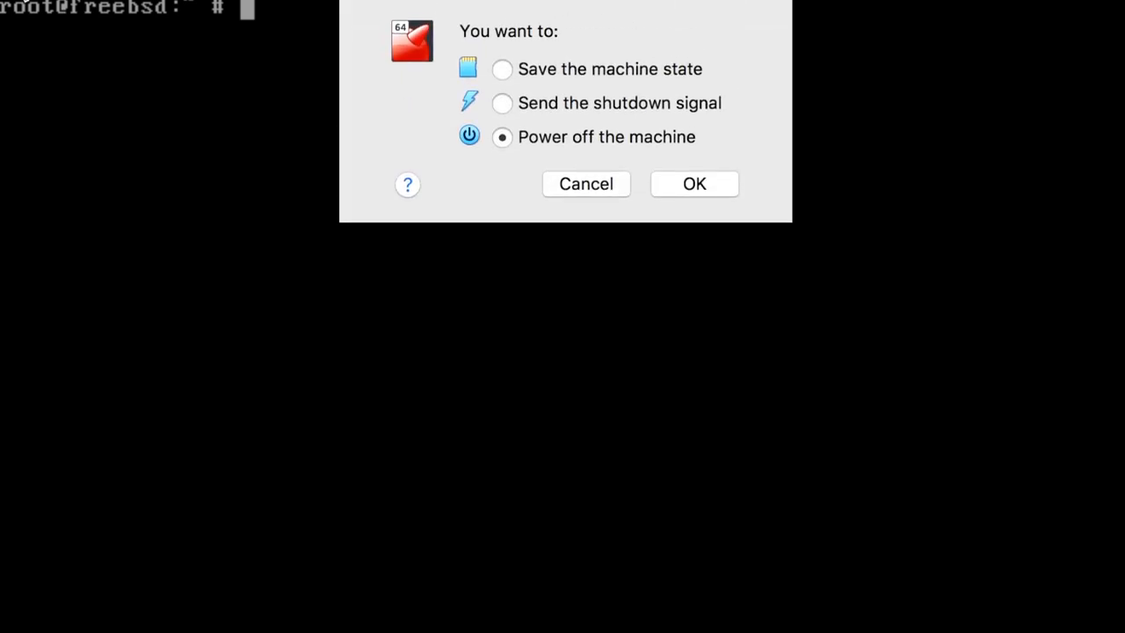
mouse_move(695, 184)
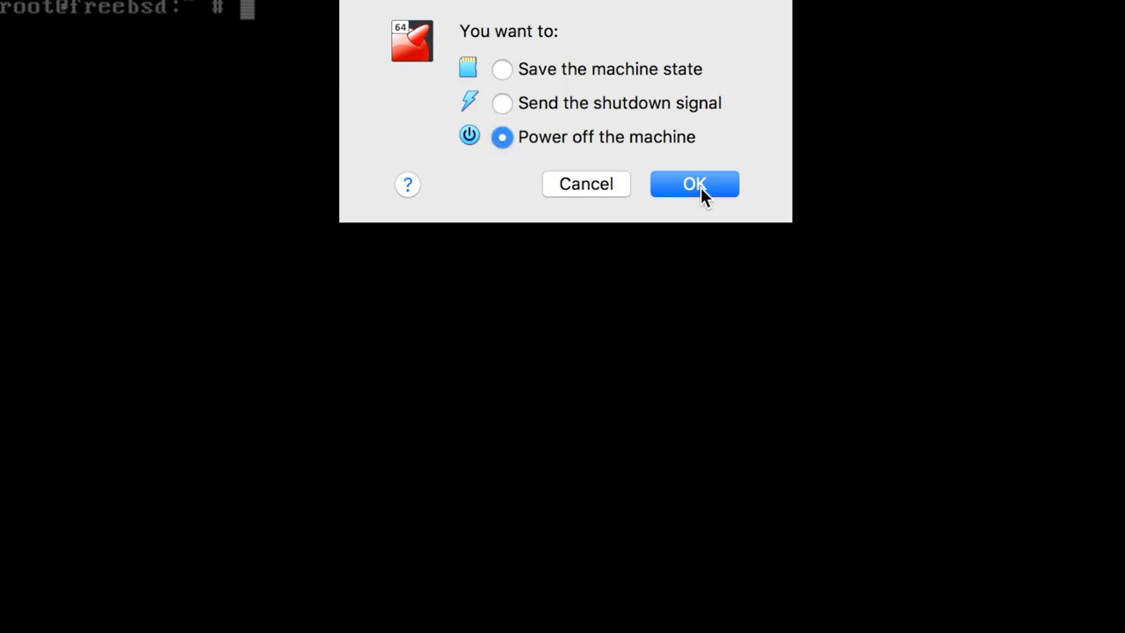
left_click(694, 184)
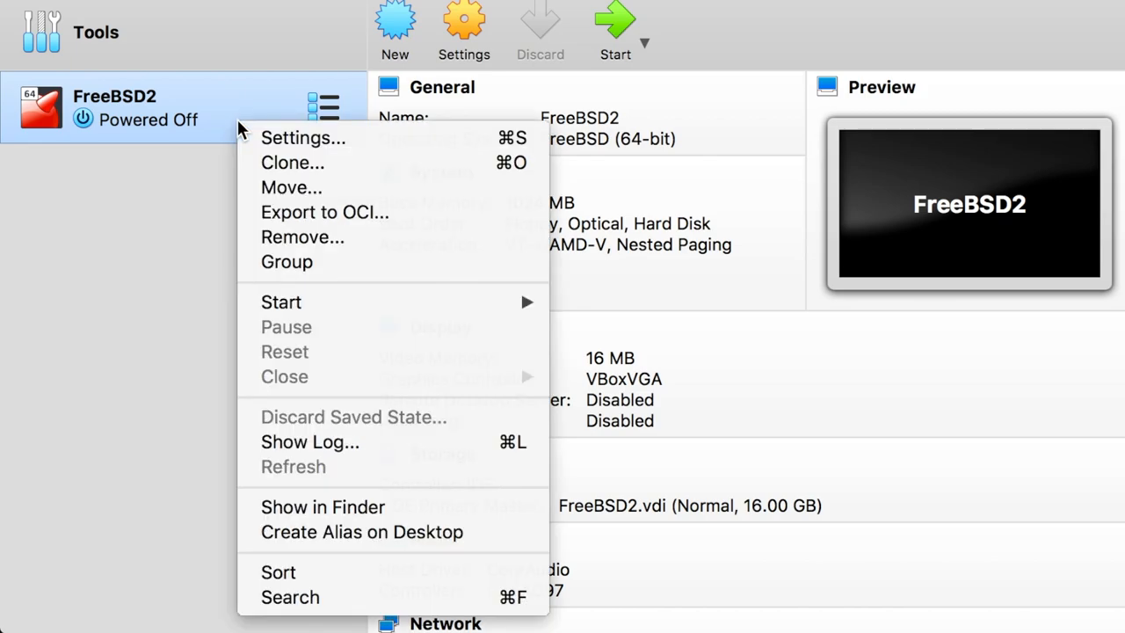
Bridge FreeBSD2's network adapter to en0: Wi-Fi and save the settings.
left_click(303, 138)
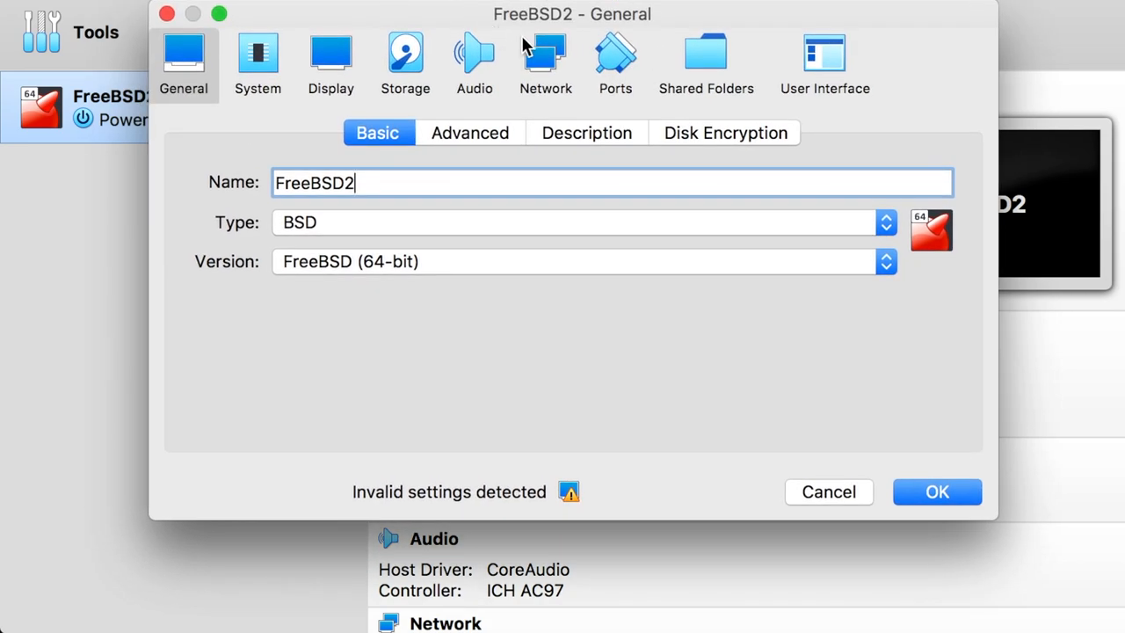
left_click(545, 53)
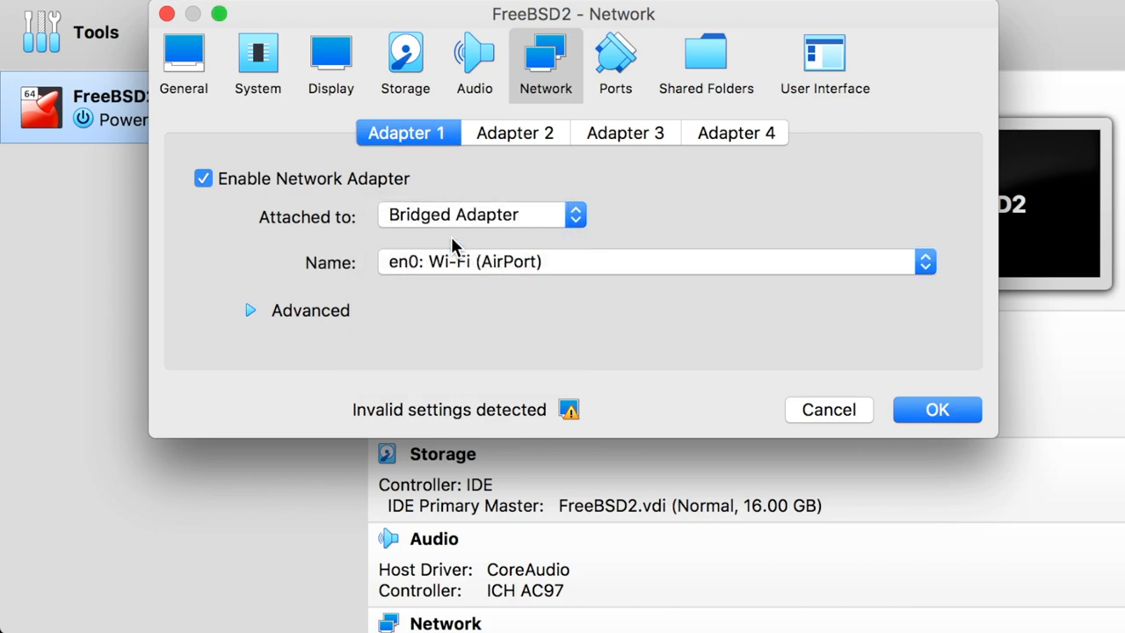
mouse_move(980, 405)
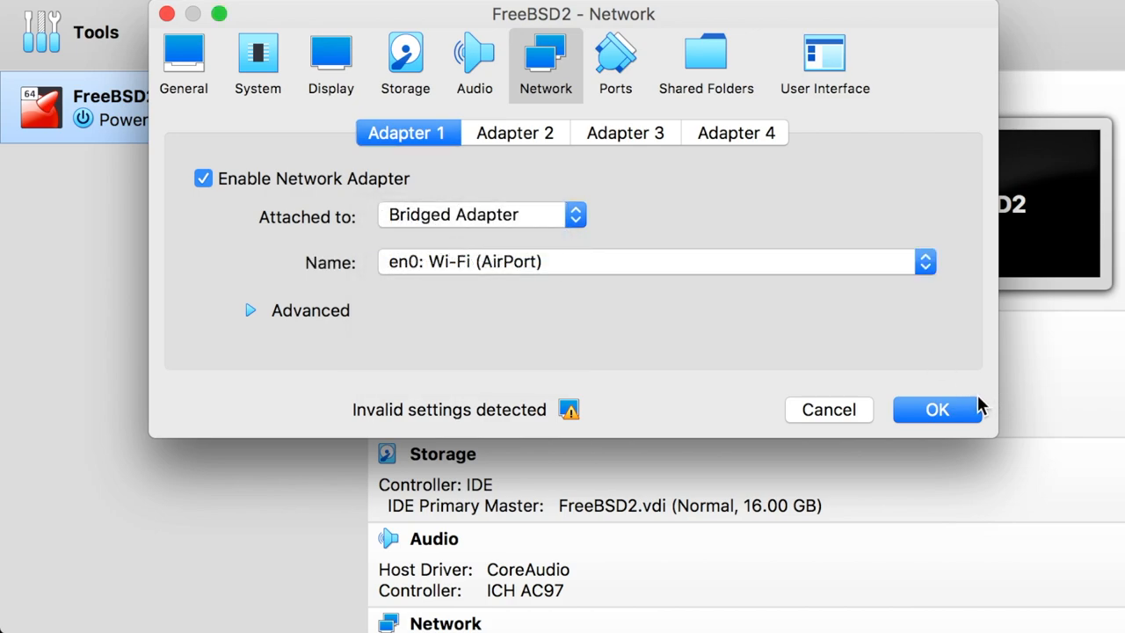
left_click(937, 409)
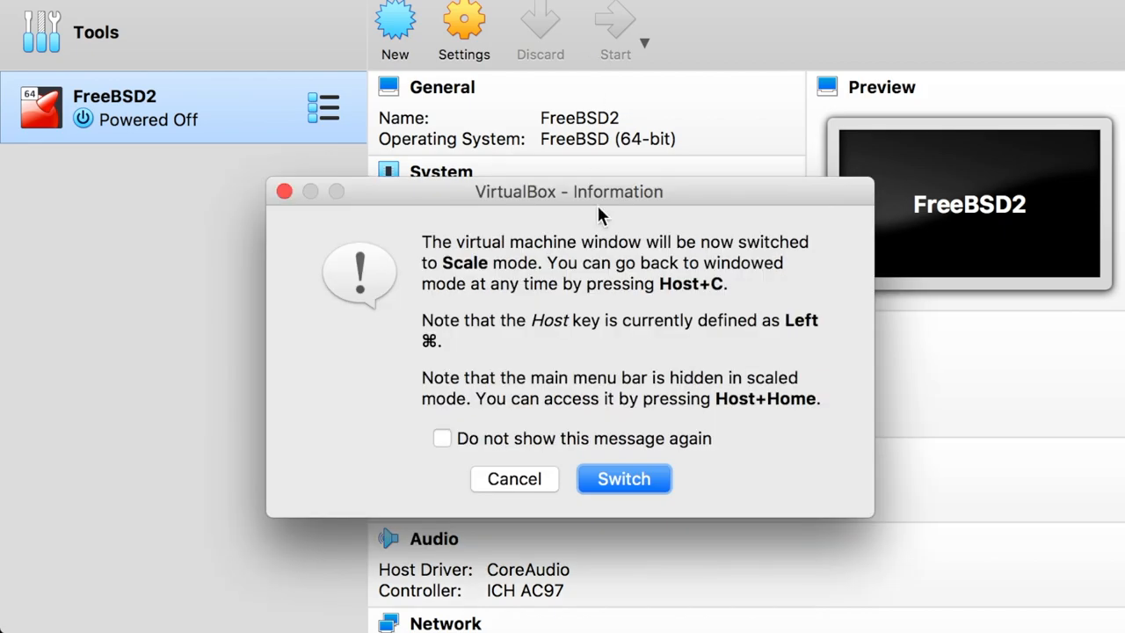
Switch the VM window to scaled mode and run ifconfig to show 192.168.1.184.
left_click(623, 478)
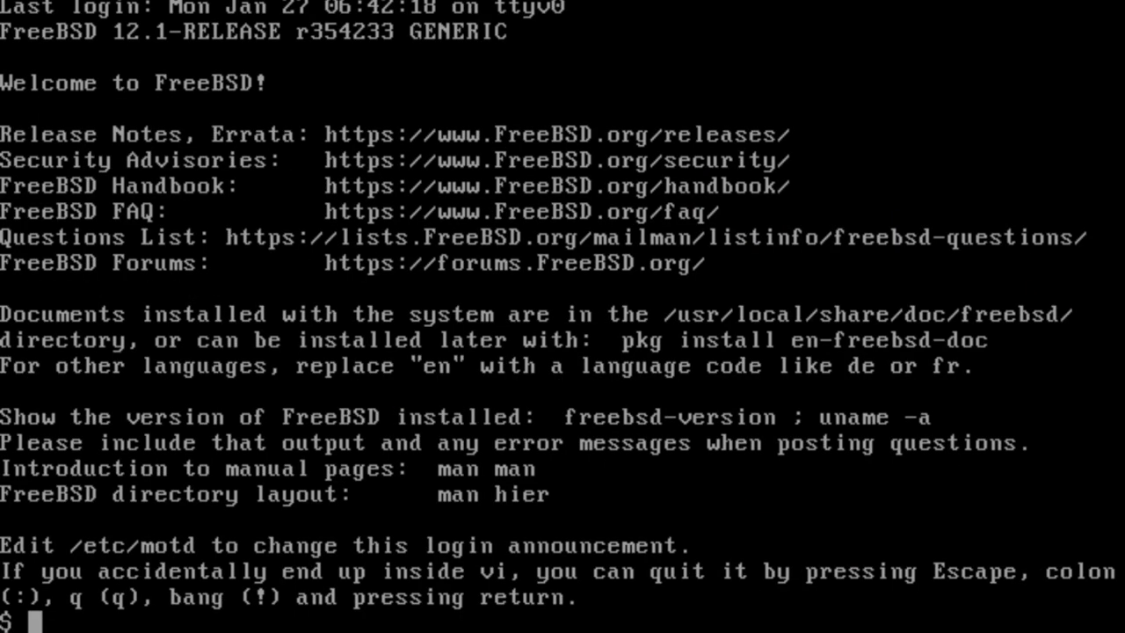
type("ifconfig")
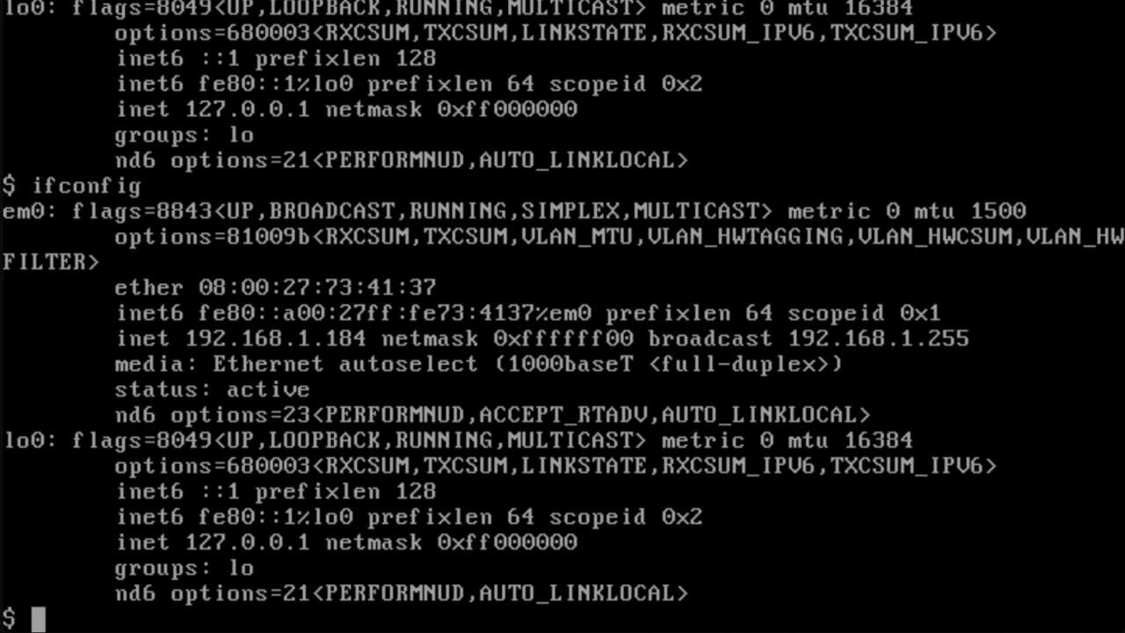
mouse_move(209, 353)
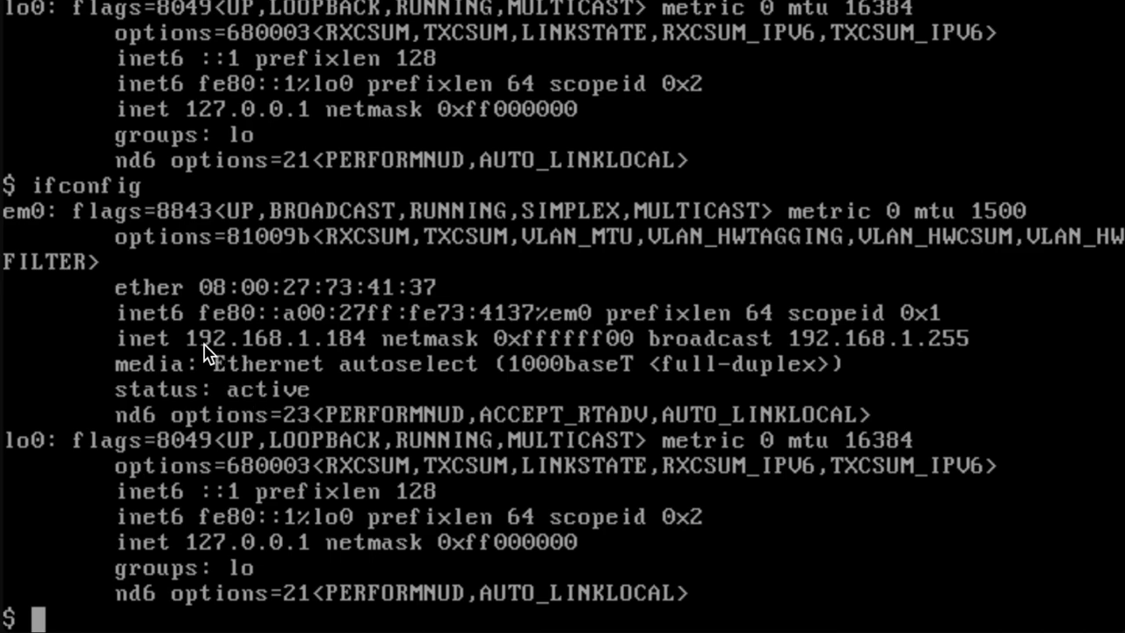
mouse_move(374, 356)
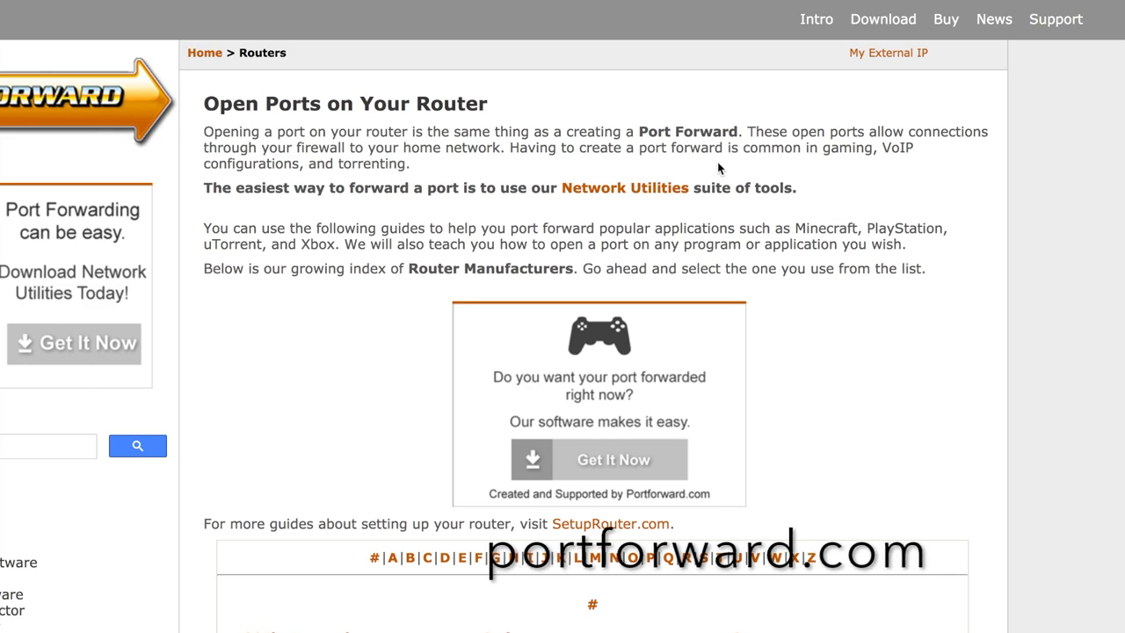
Pick Verizon, dismiss the ad, and read the FiOS Quantum Gateway forwarding guide.
scroll("down", 3)
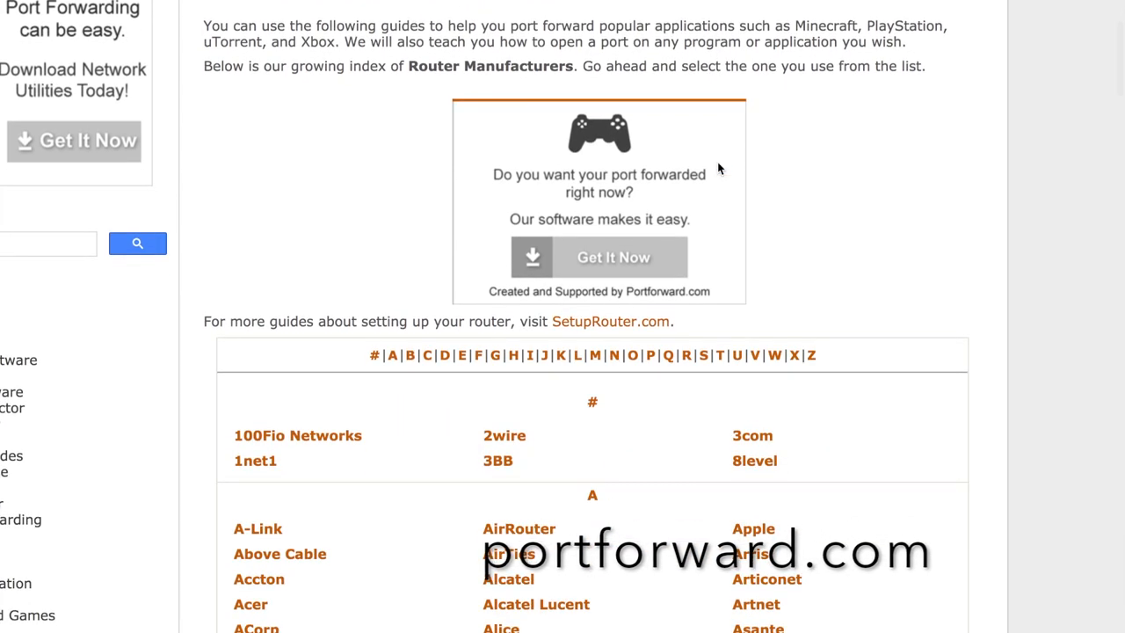
mouse_move(756, 361)
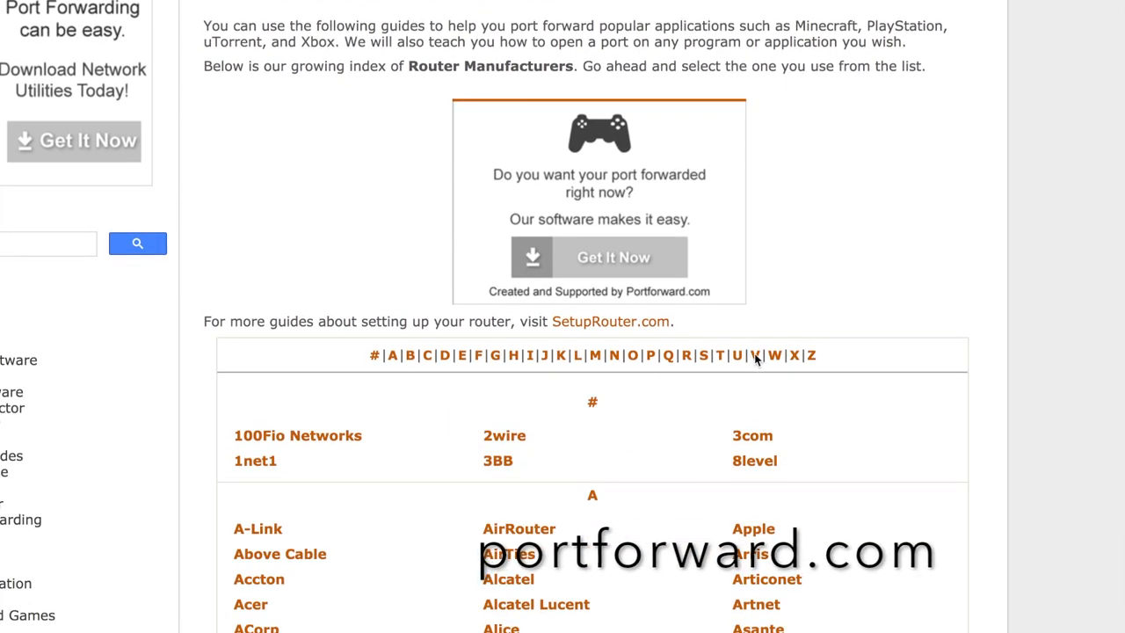
scroll("down", 3)
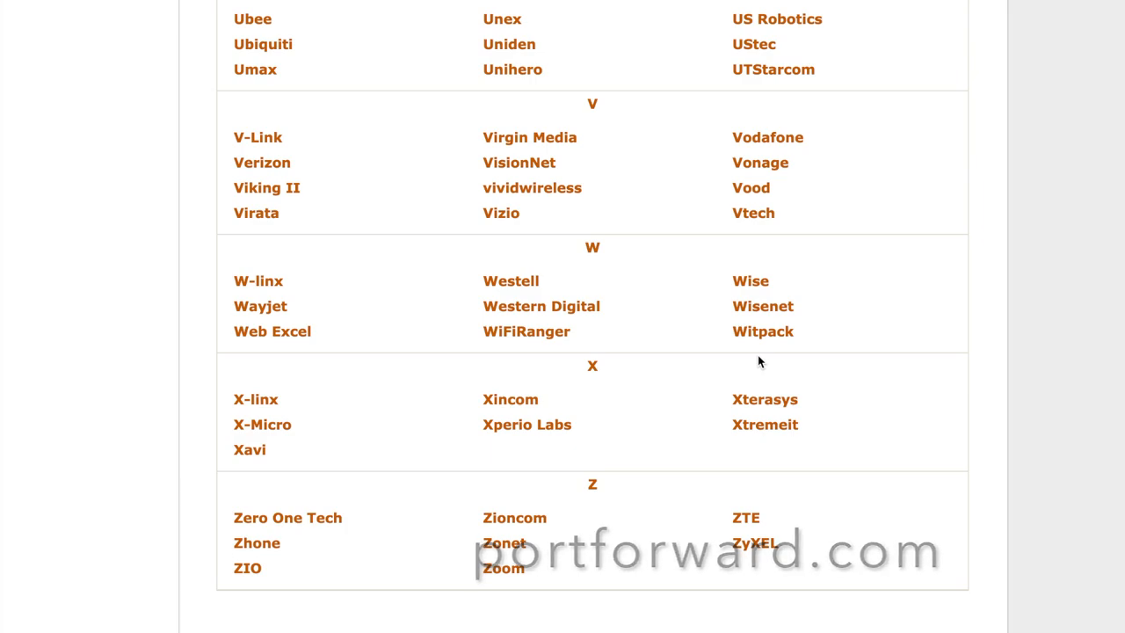
mouse_move(262, 162)
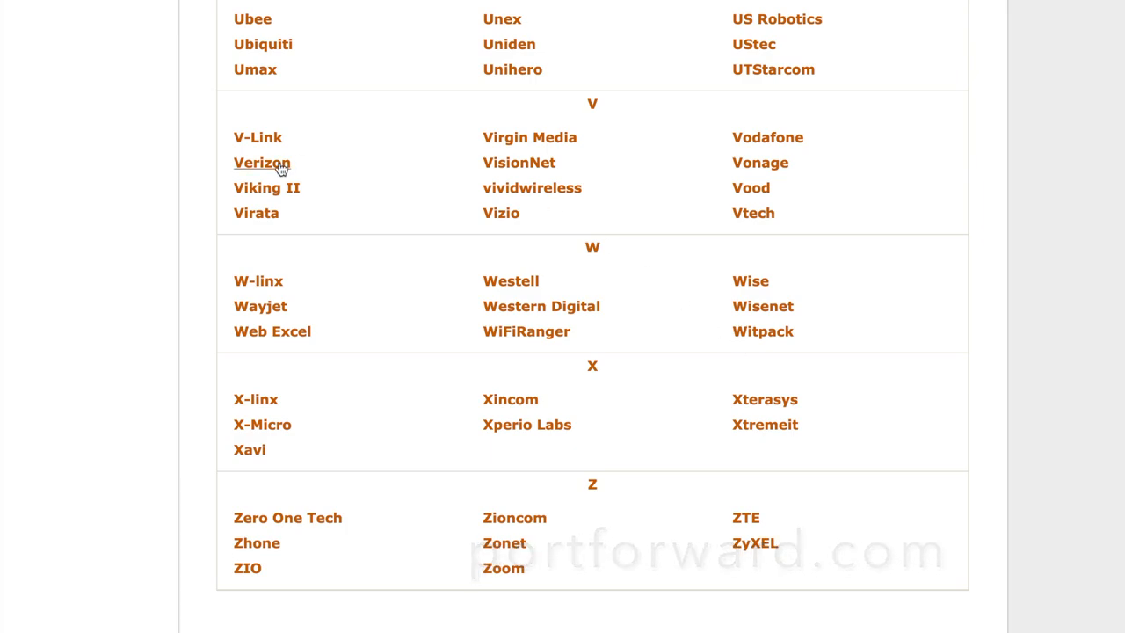
left_click(262, 162)
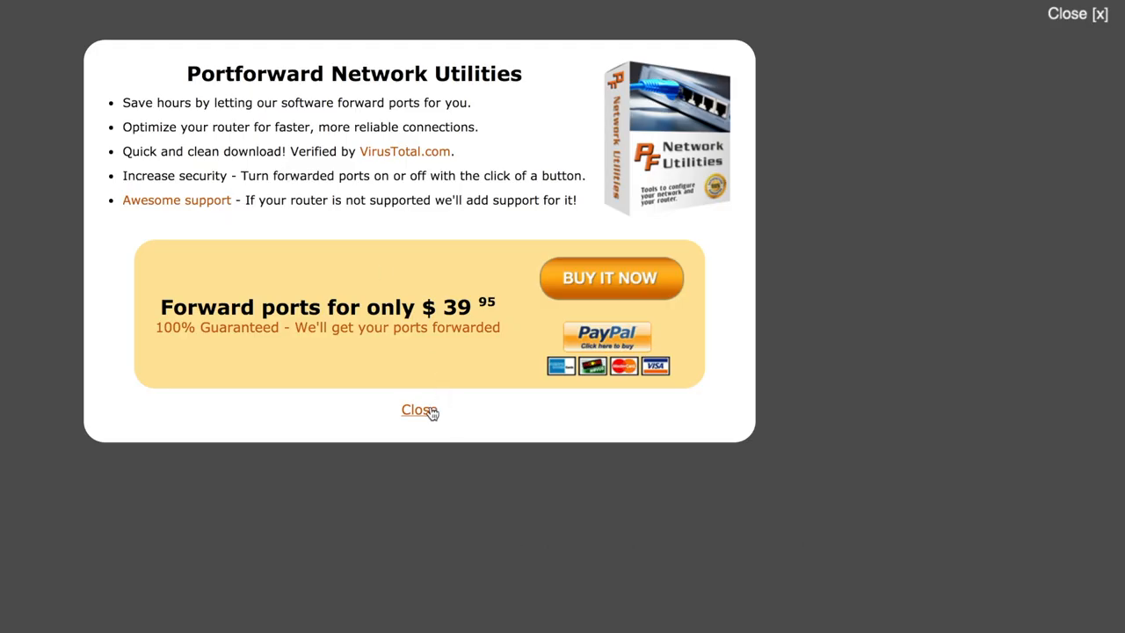
left_click(416, 410)
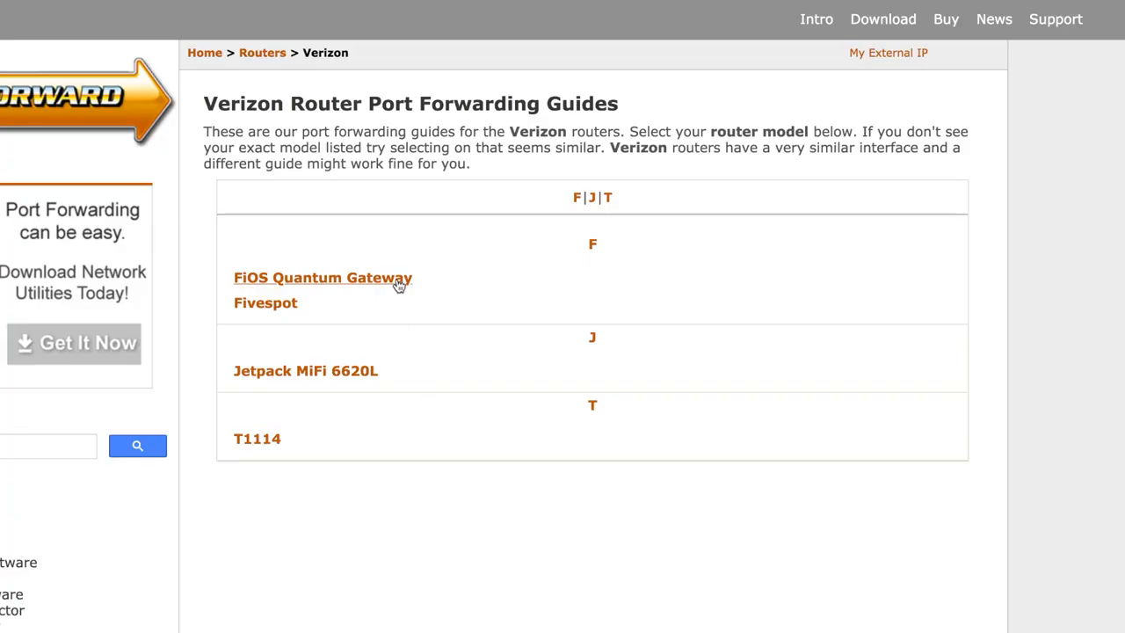
left_click(323, 276)
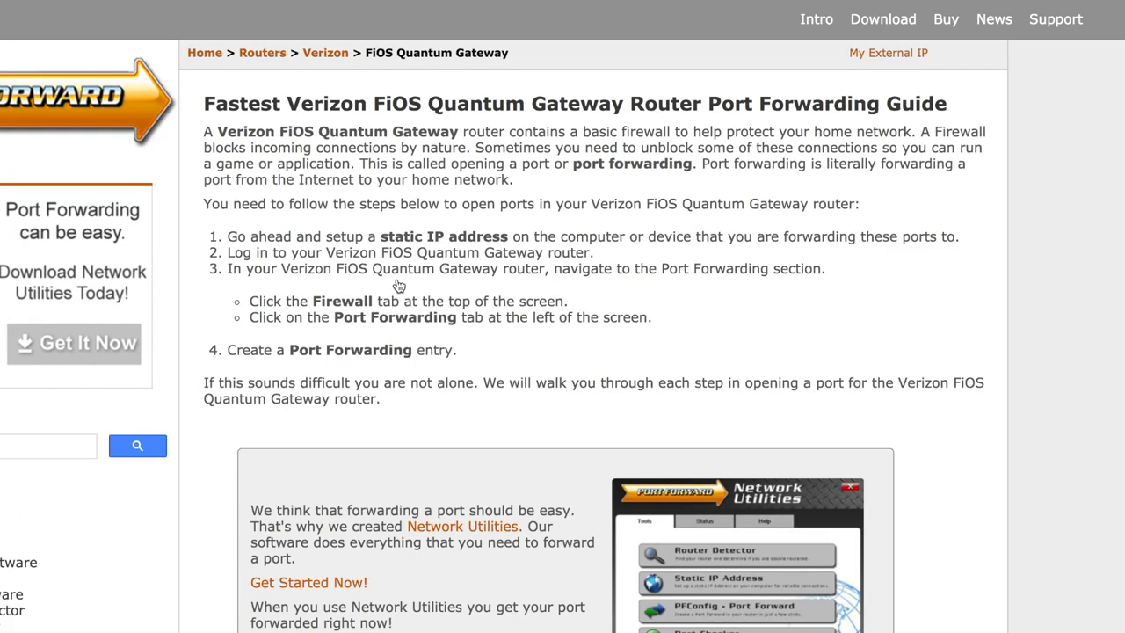
scroll("down", 3)
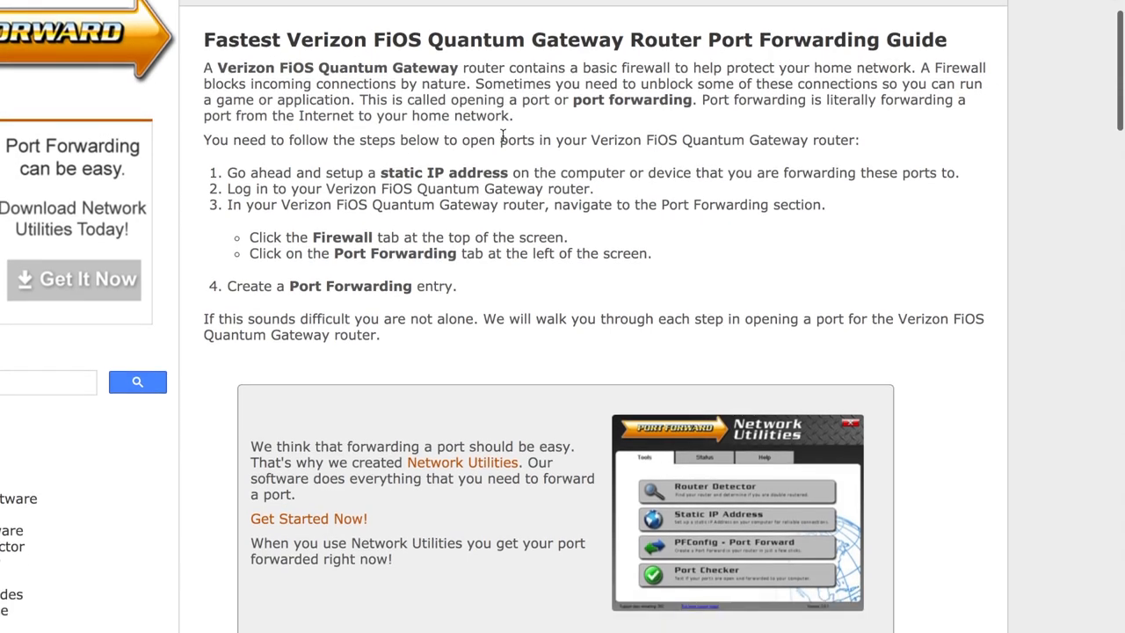
scroll("down", 3)
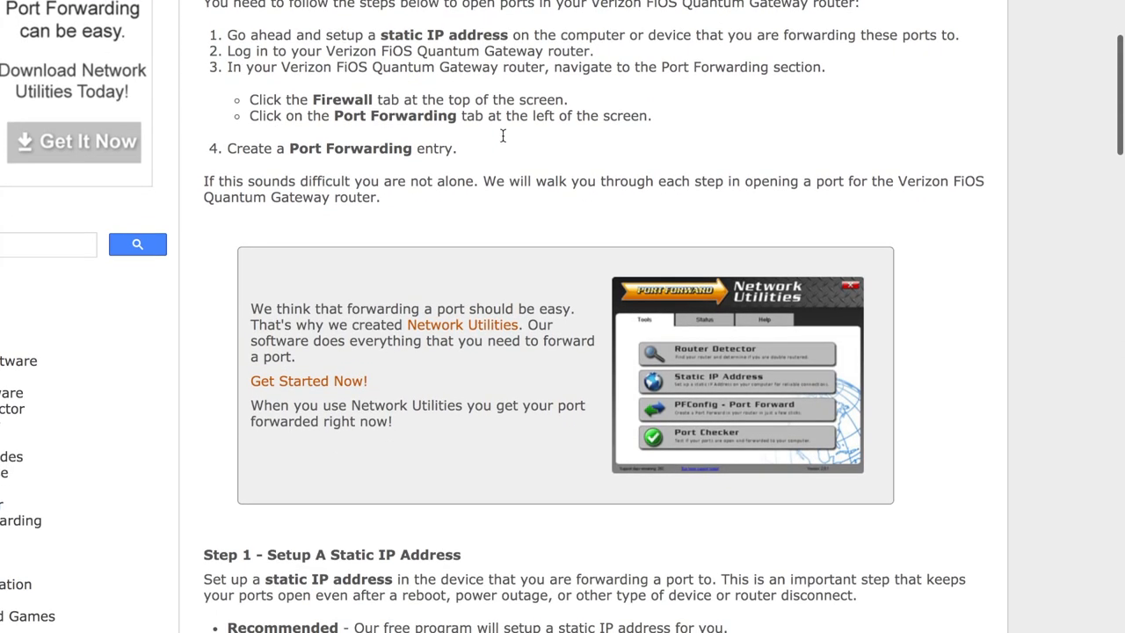
scroll("down", 3)
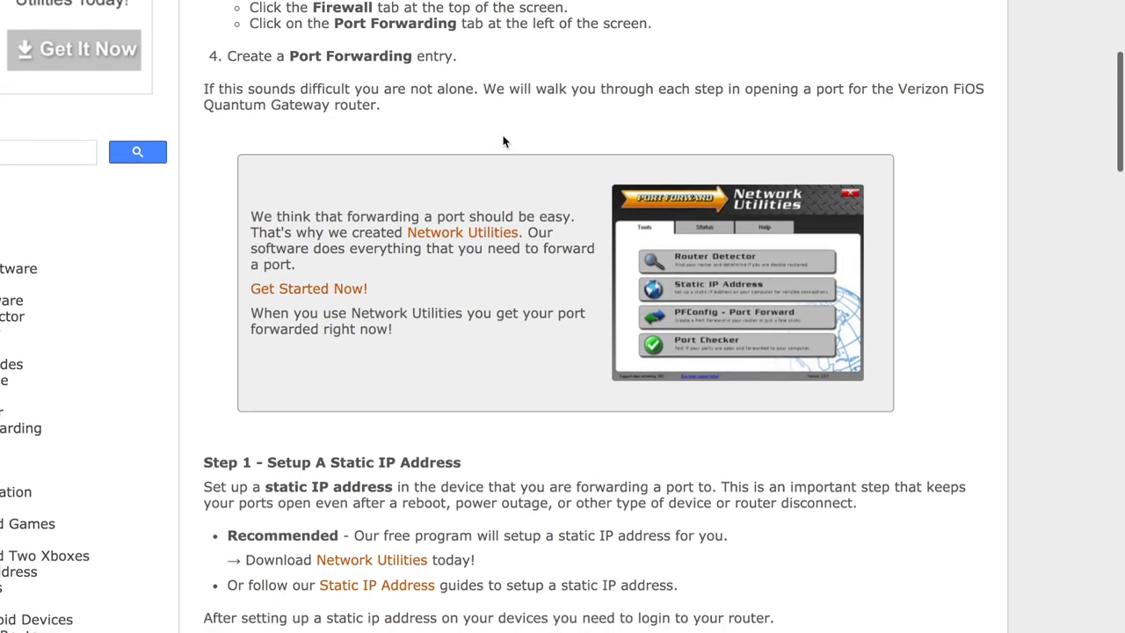
scroll("down", 3)
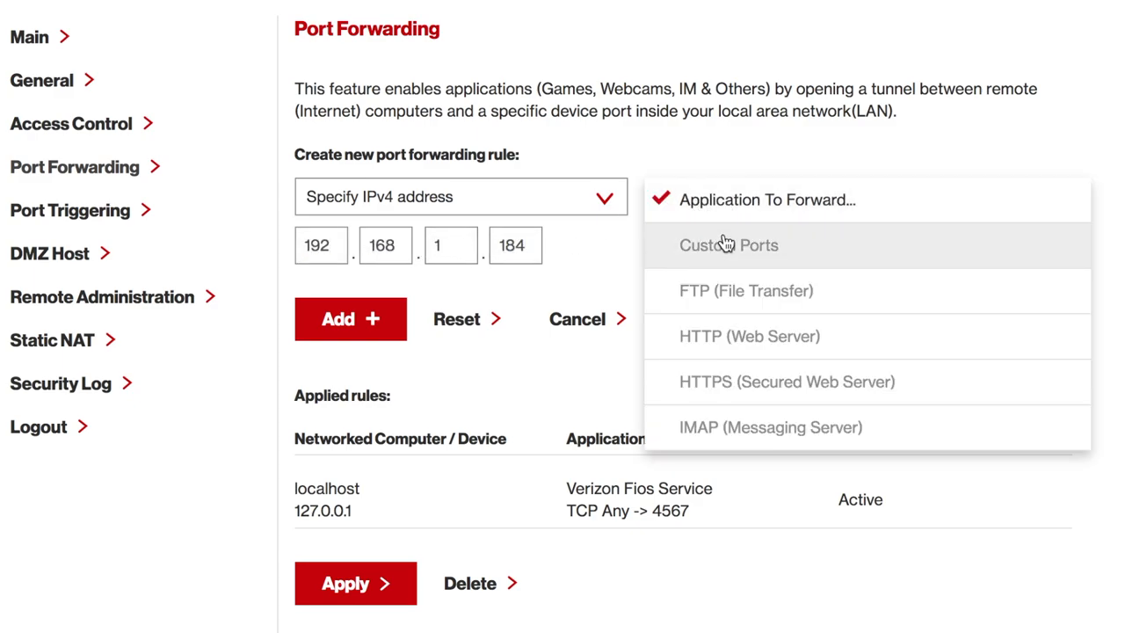
Add custom-port rules forwarding TCP and UDP 25565 to freebsd at 192.168.1.184.
left_click(728, 244)
type("25565")
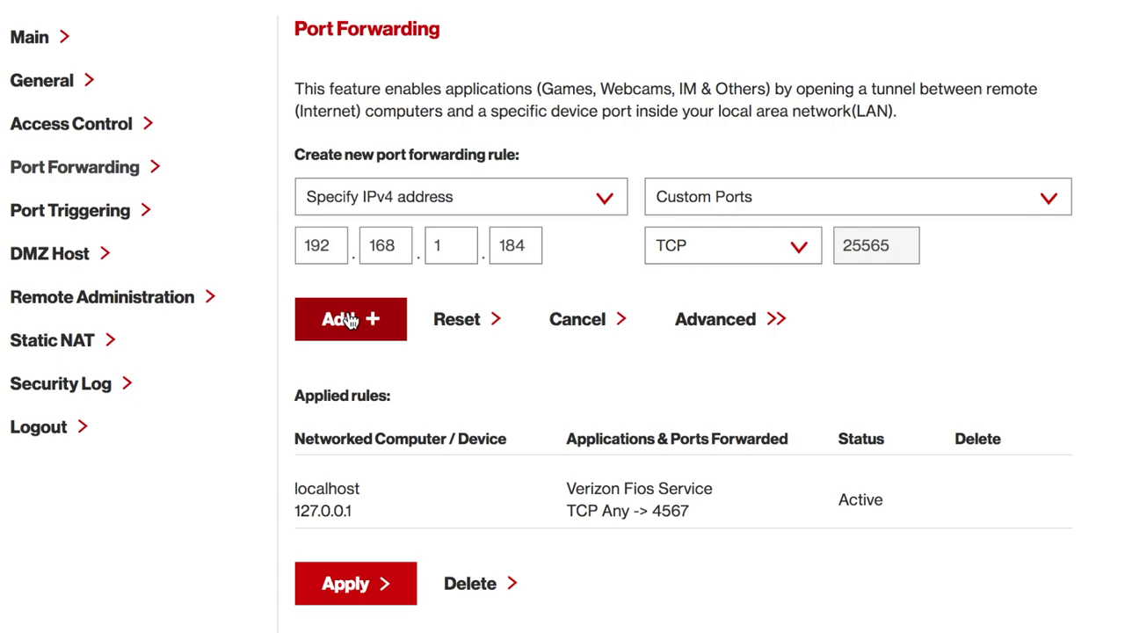
left_click(349, 318)
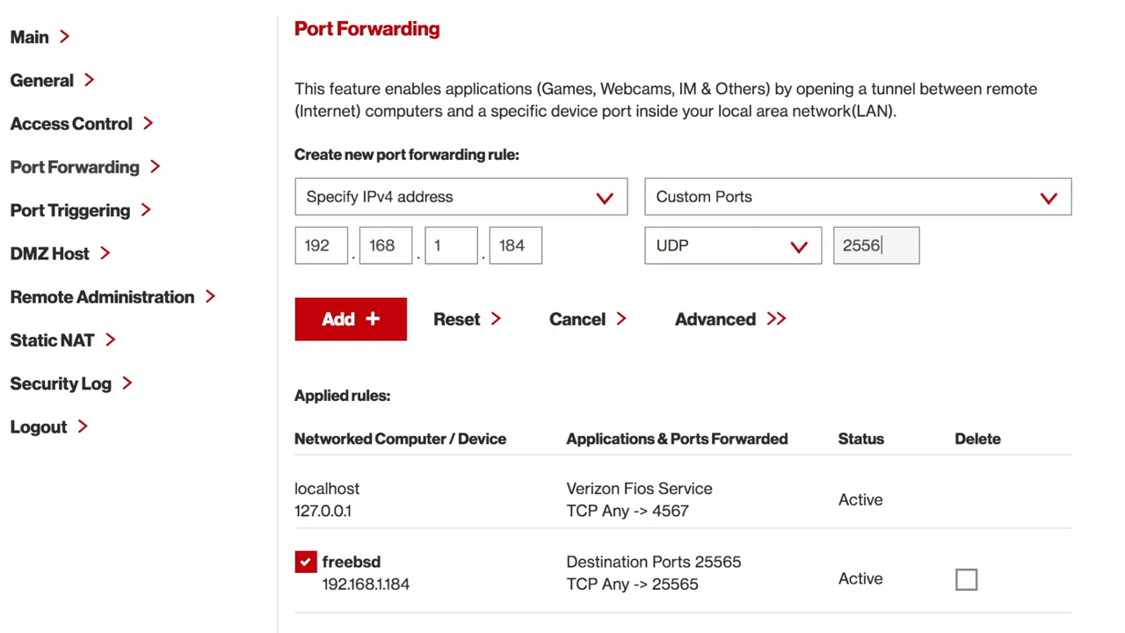
left_click(350, 318)
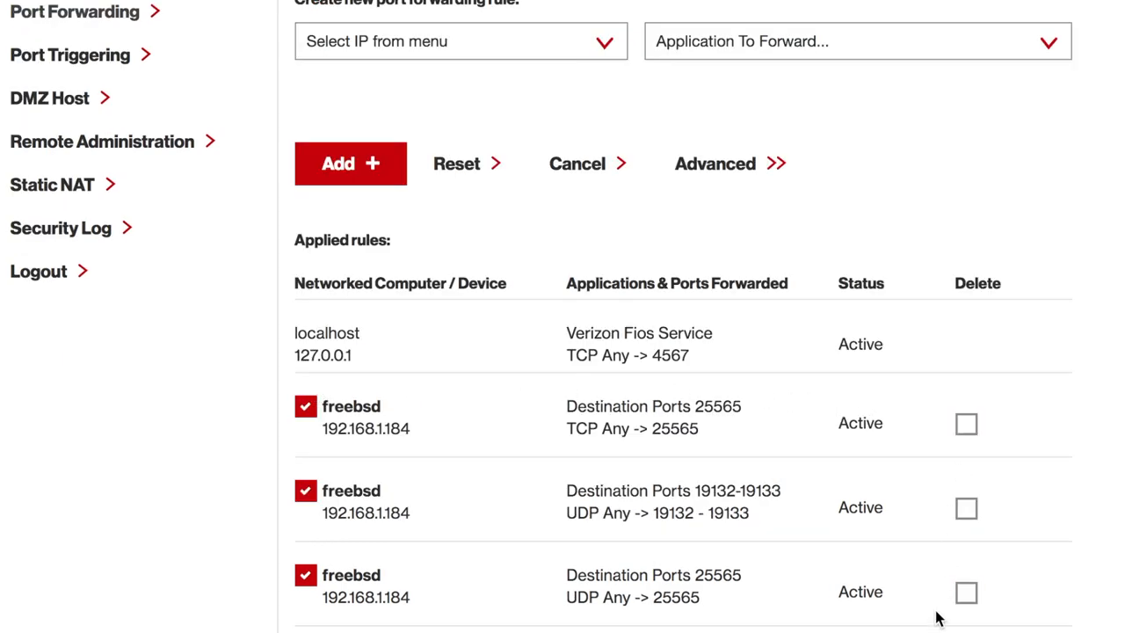
mouse_move(341, 622)
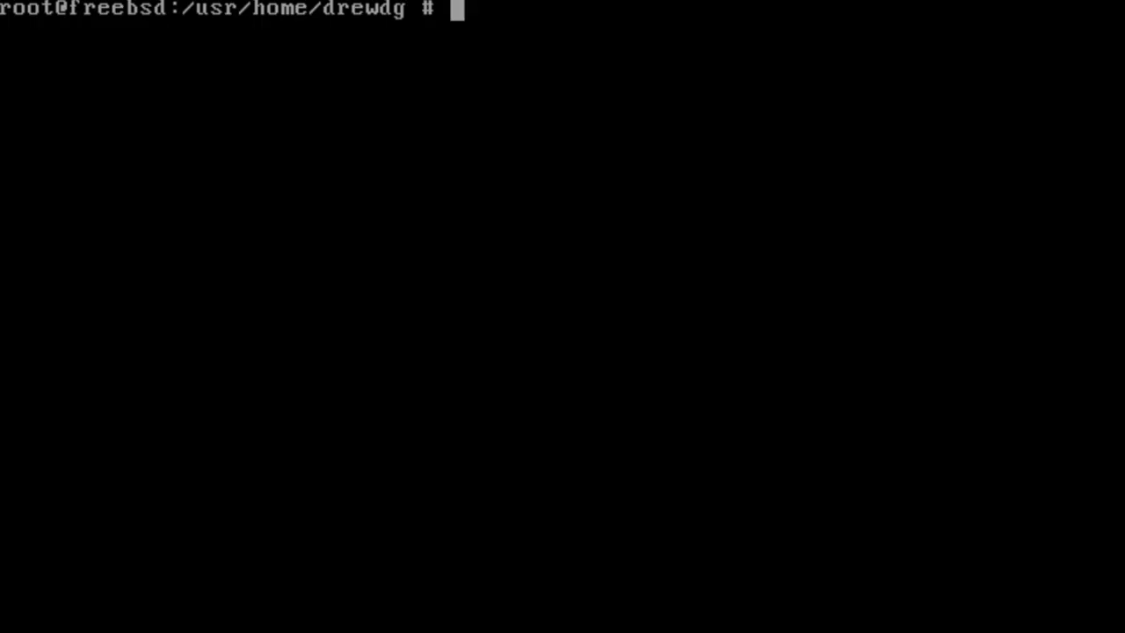
Run the minecraft-server command at the root prompt.
type("minecra")
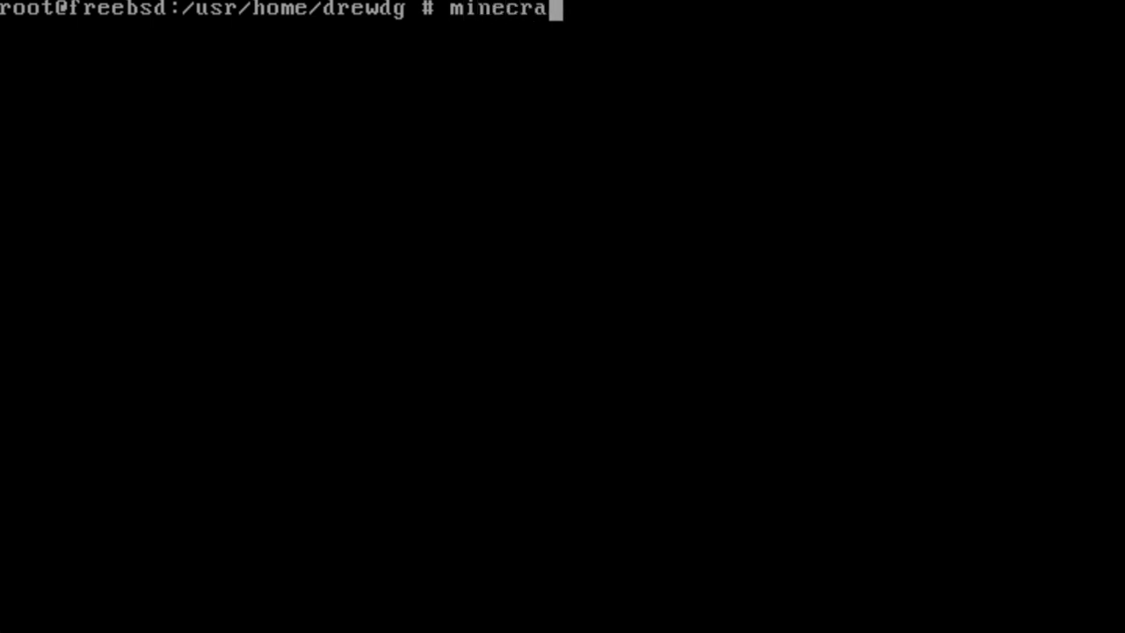
type("ft-server")
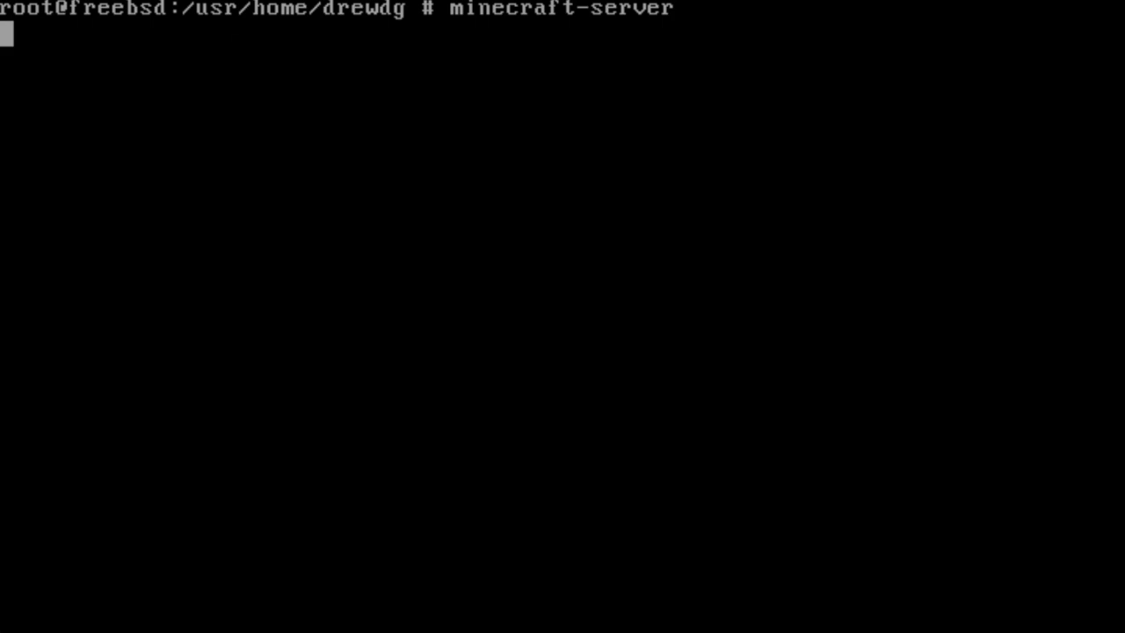
key("Return")
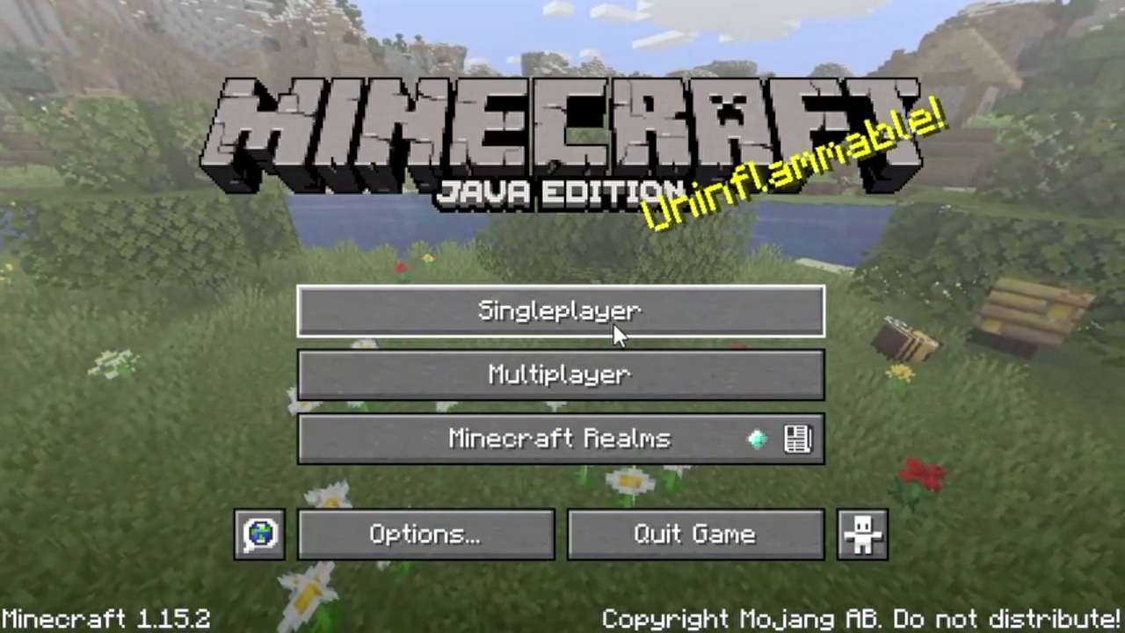
Open Multiplayer, accept the online play warning, and choose Direct Connect.
left_click(558, 374)
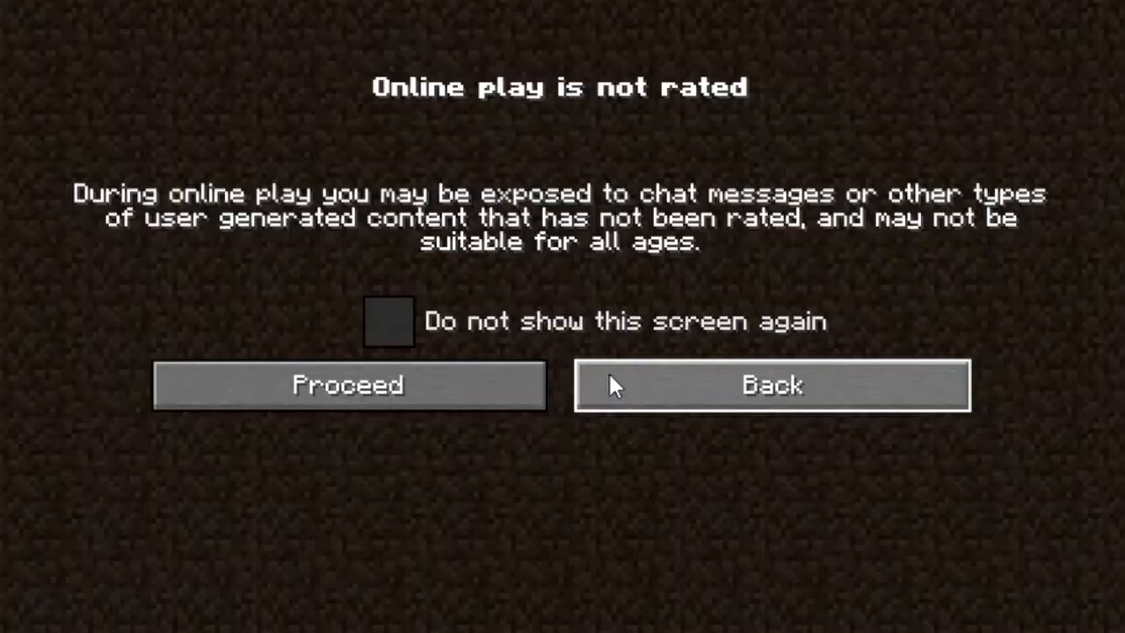
mouse_move(409, 337)
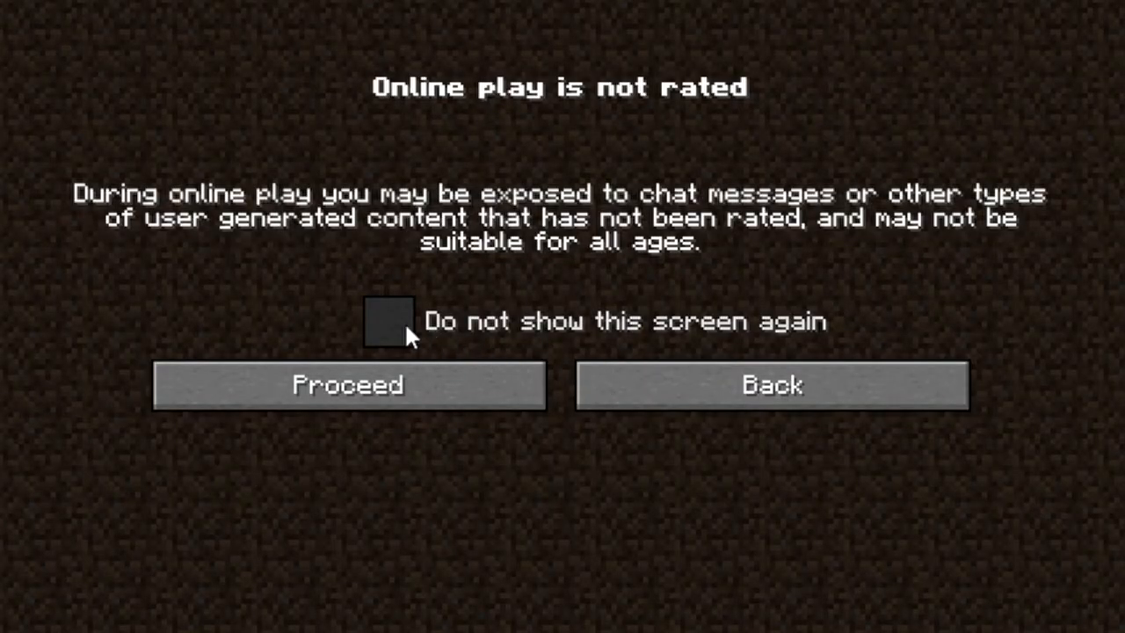
left_click(348, 385)
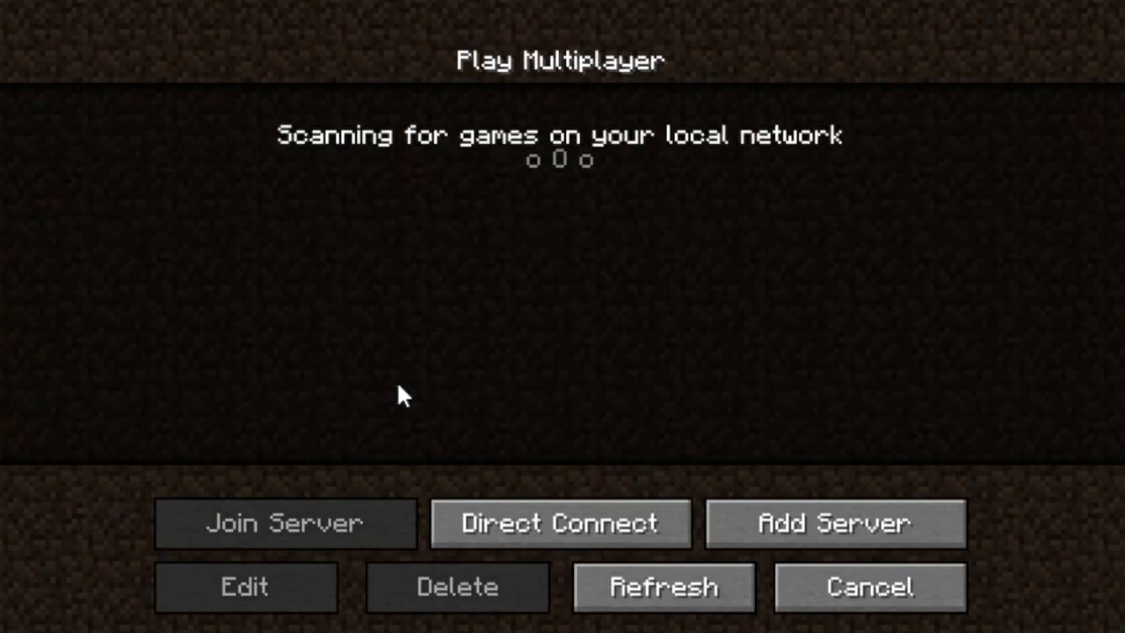
left_click(559, 523)
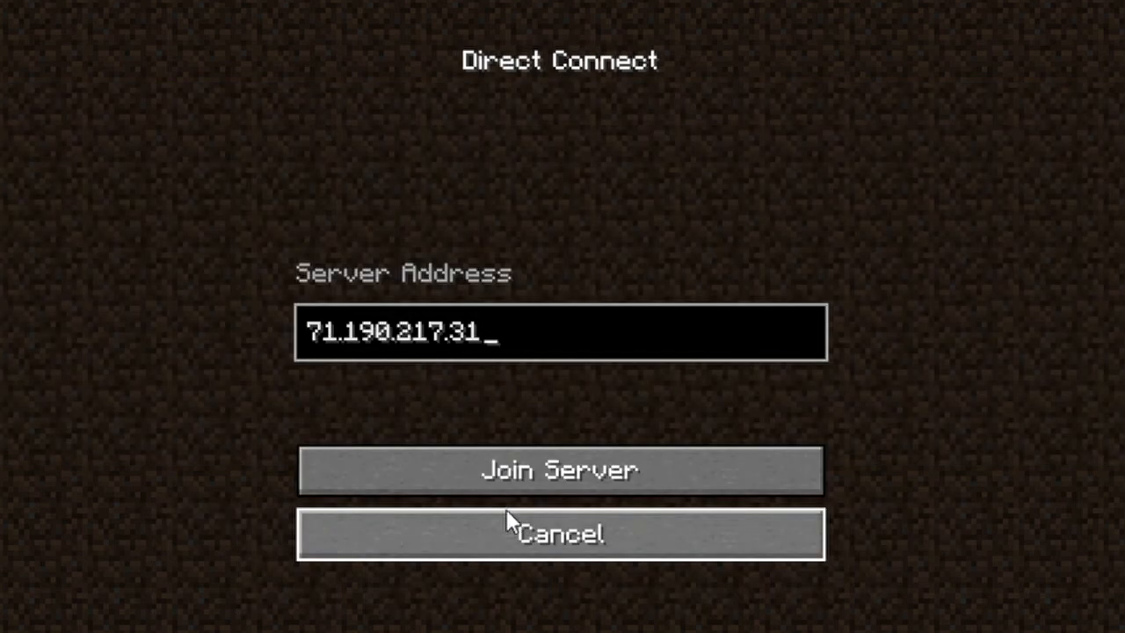
Replace the old address with 98.113.167.227 and join the server.
key("Backspace")
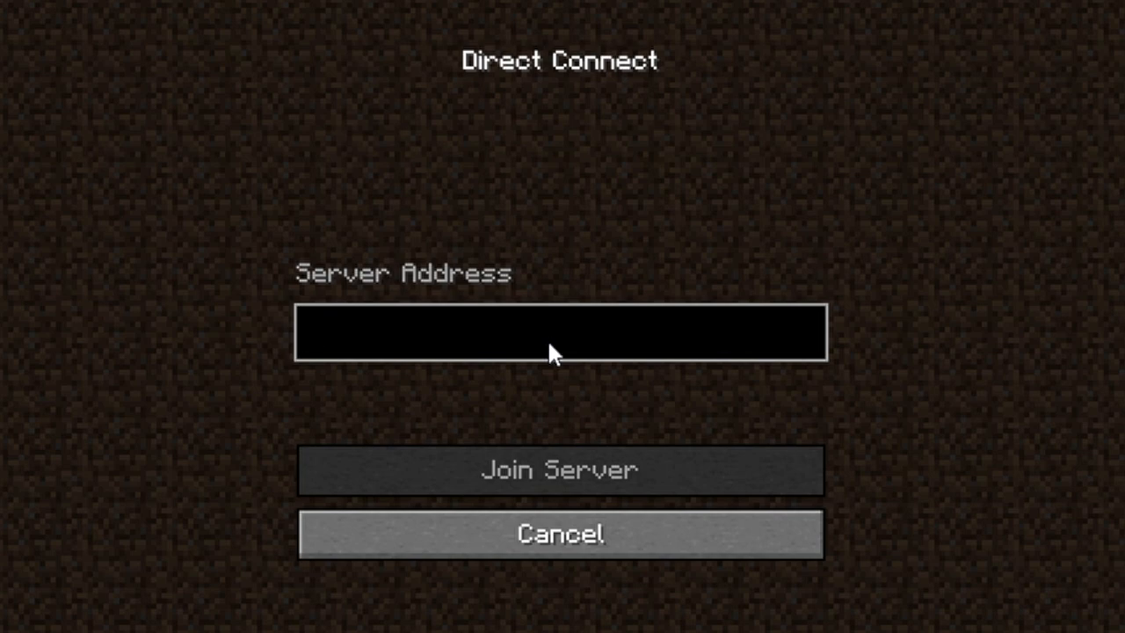
type("9")
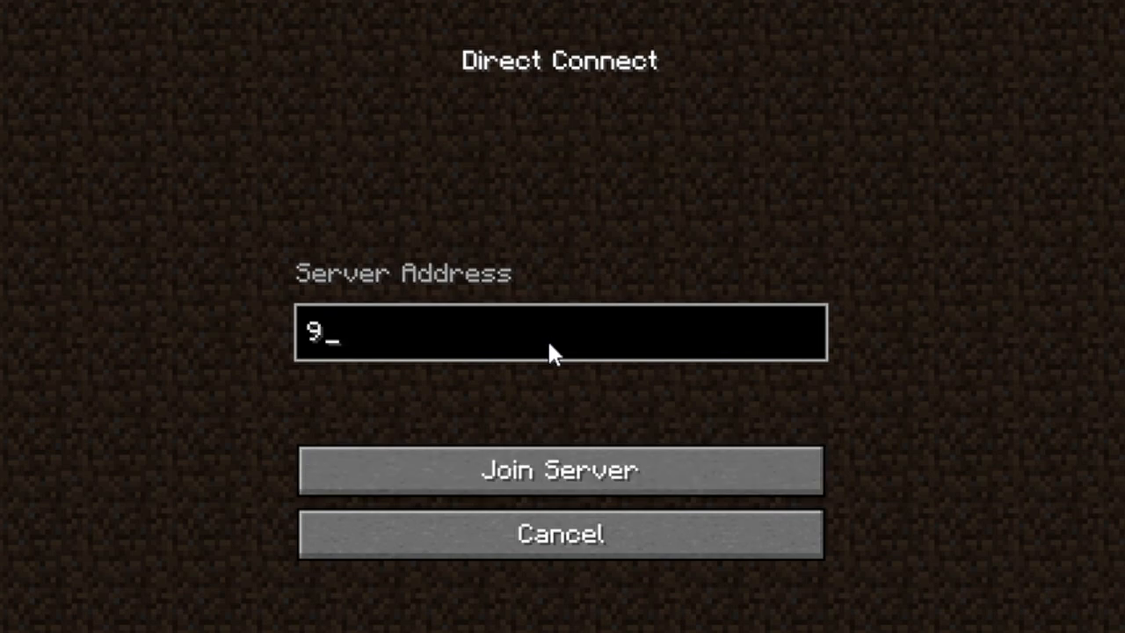
type("8.1")
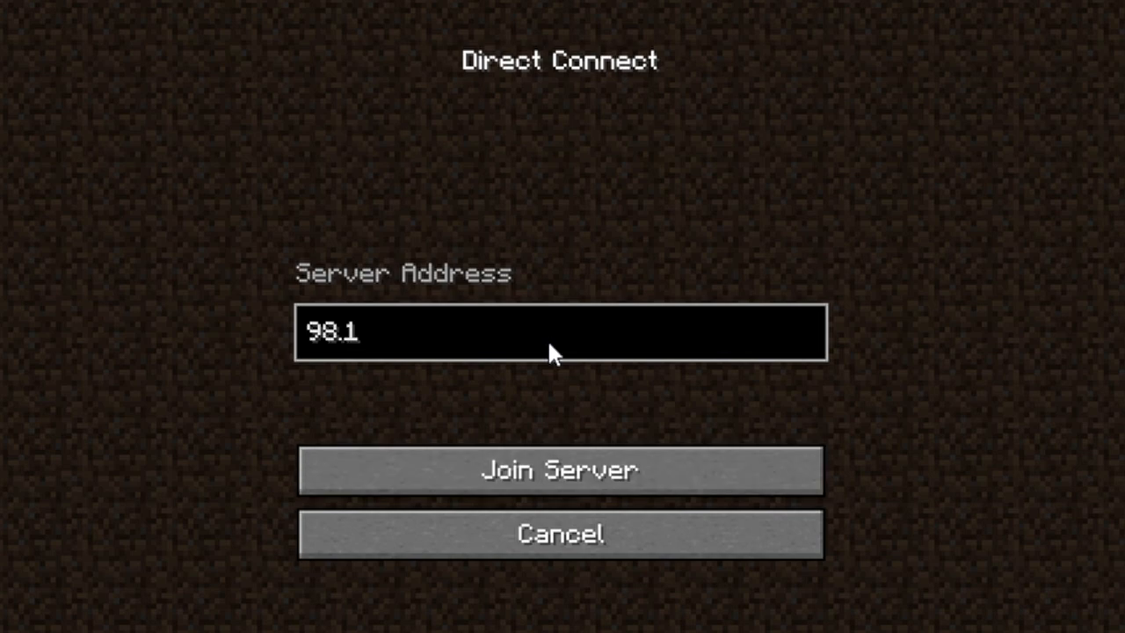
type("13")
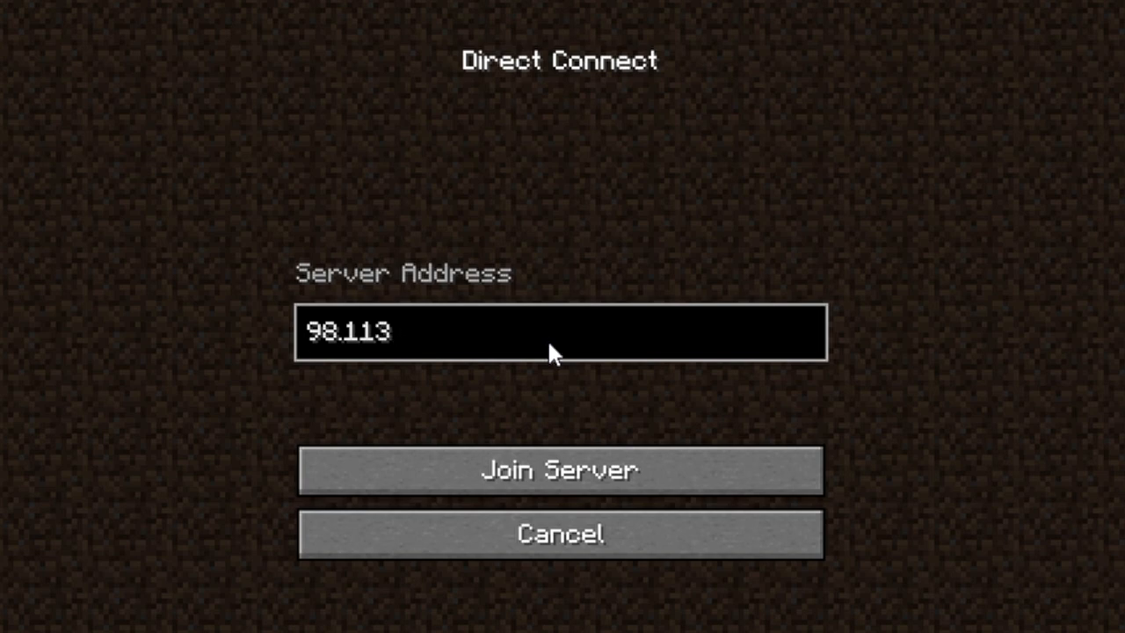
type(".167")
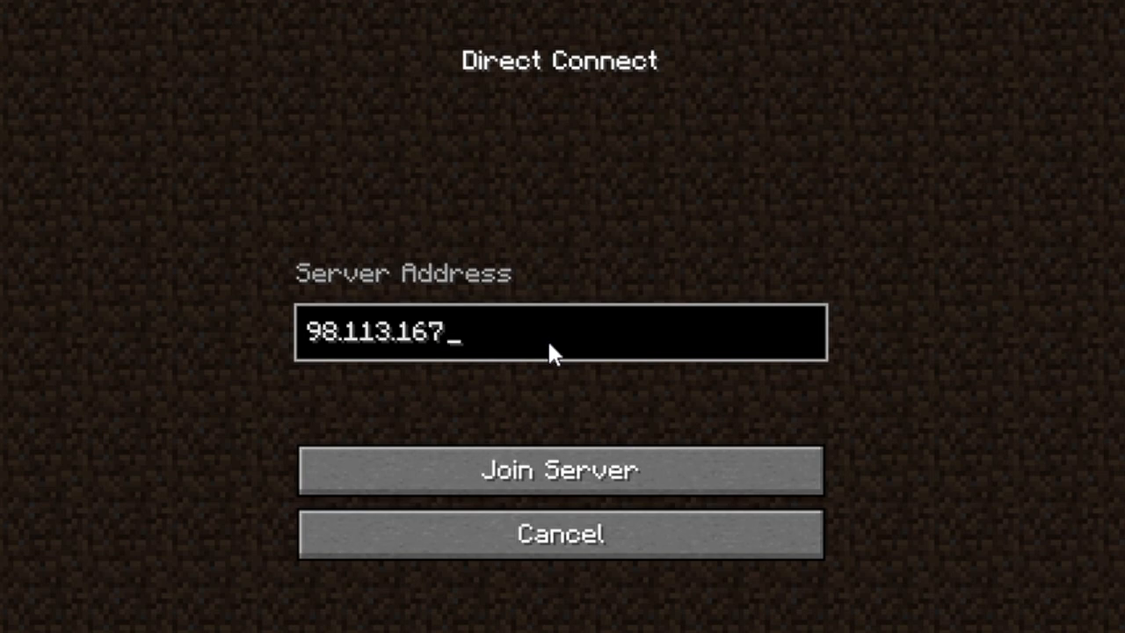
type("227")
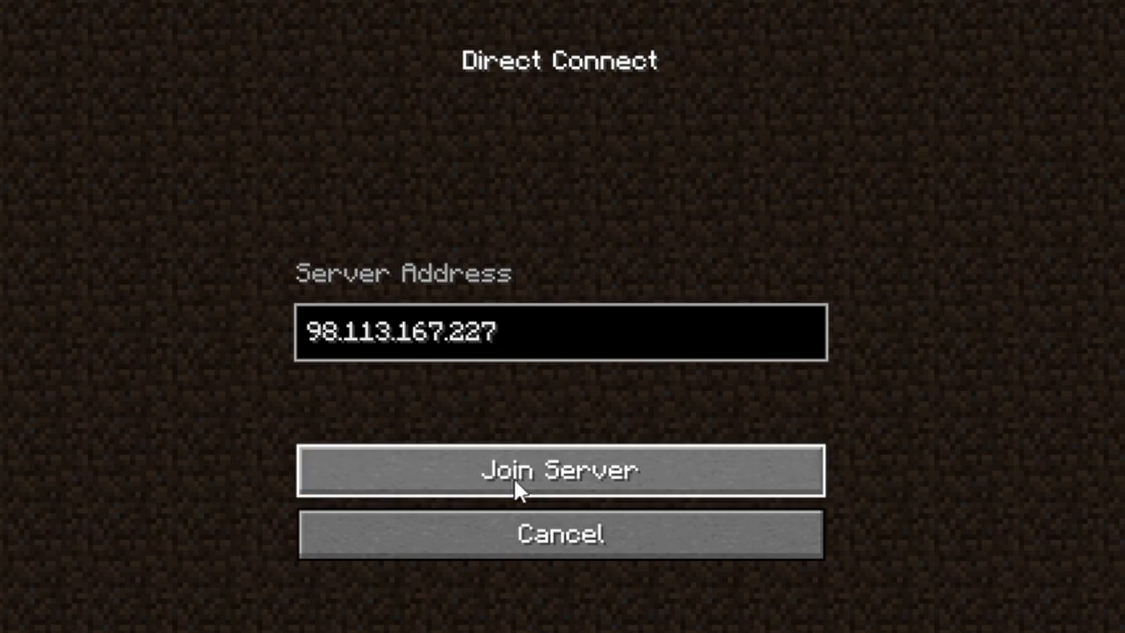
left_click(560, 470)
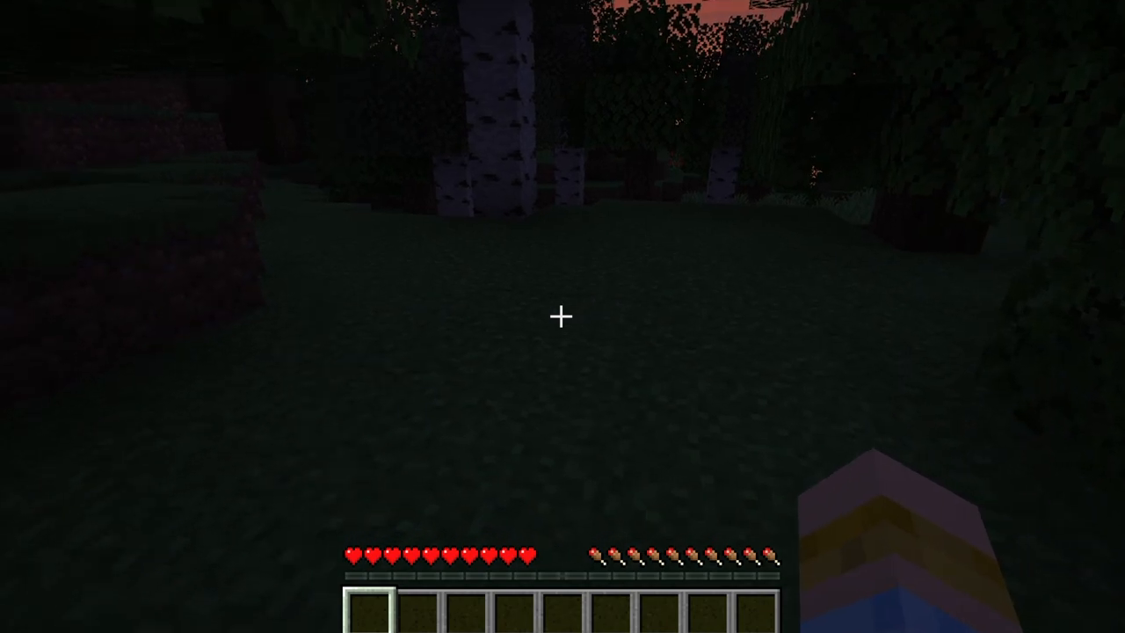
mouse_move(562, 316)
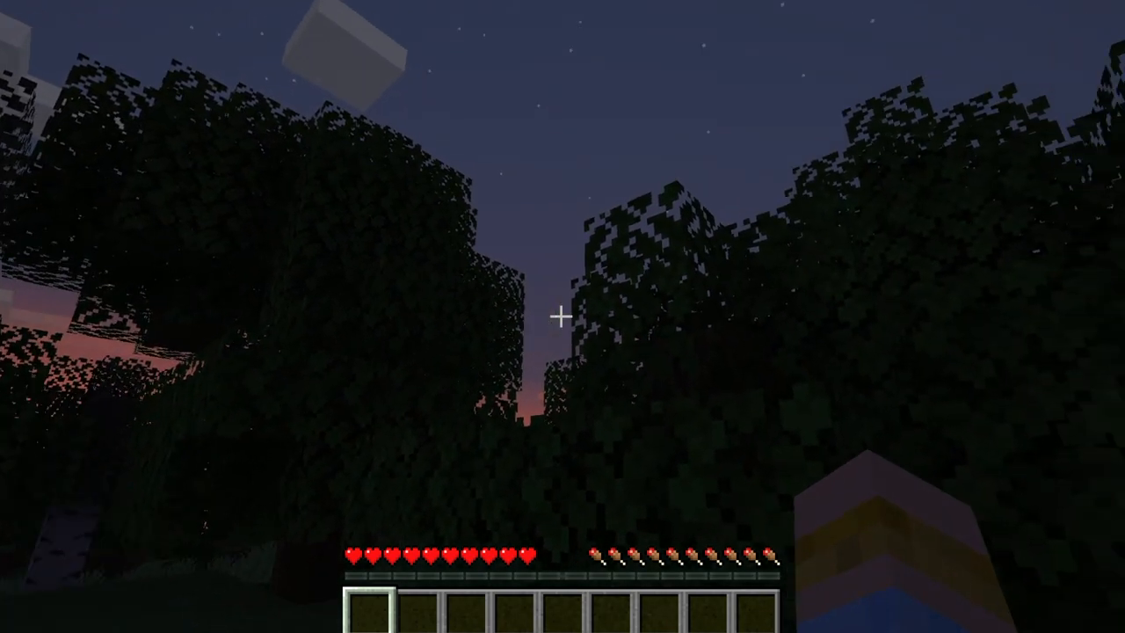
mouse_move(562, 317)
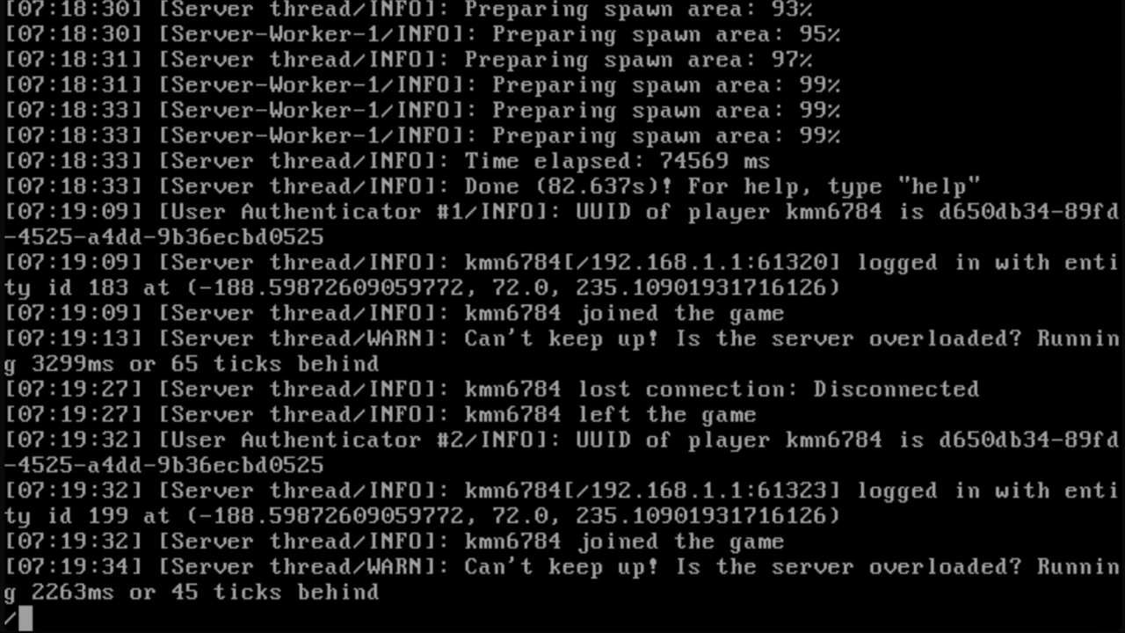
Run /time set 11000 in the server console.
type("/time s")
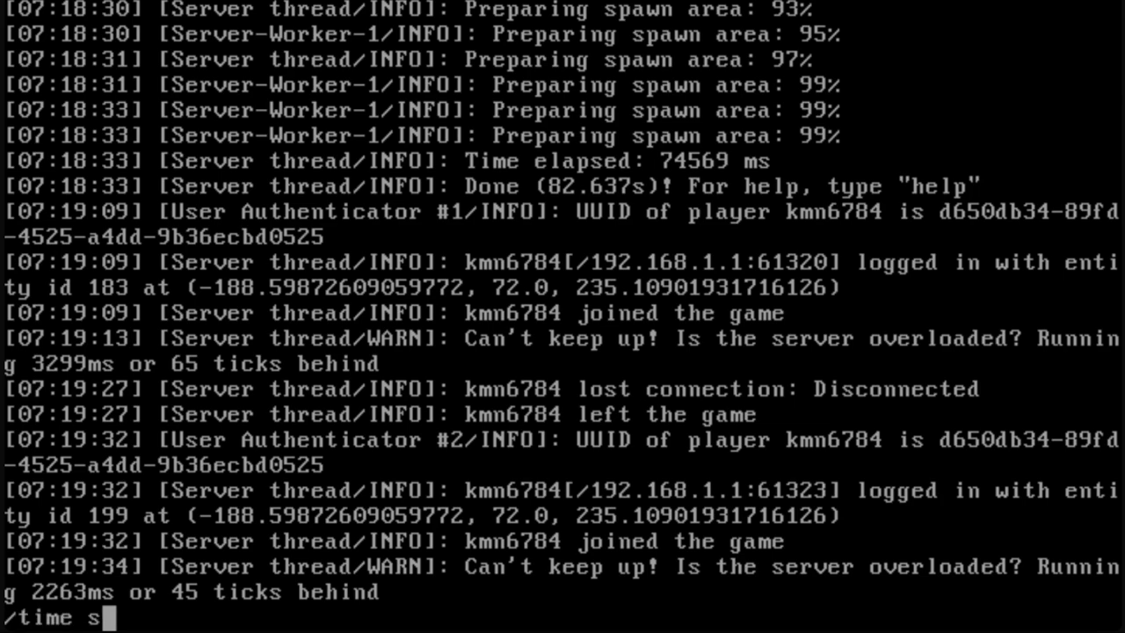
type("et 1100")
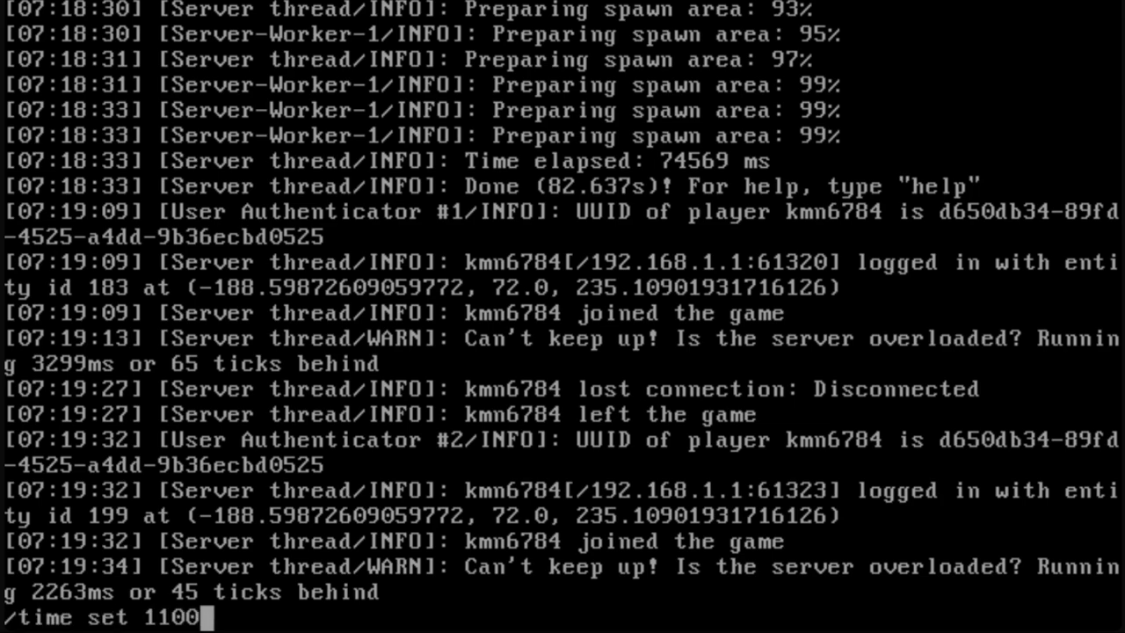
key("Return")
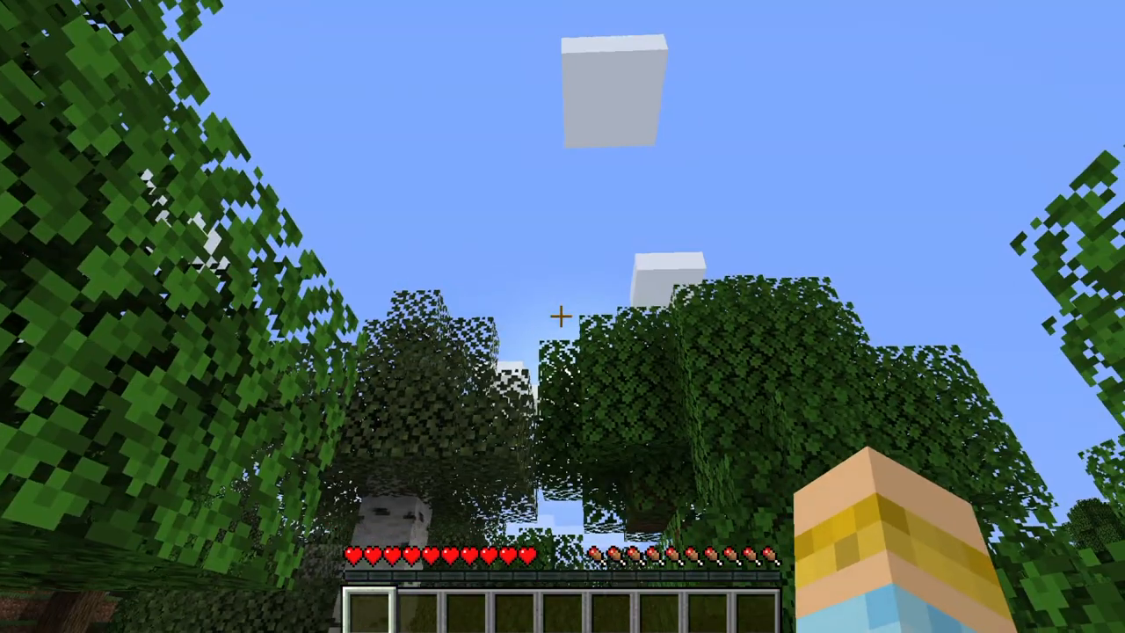
mouse_move(563, 317)
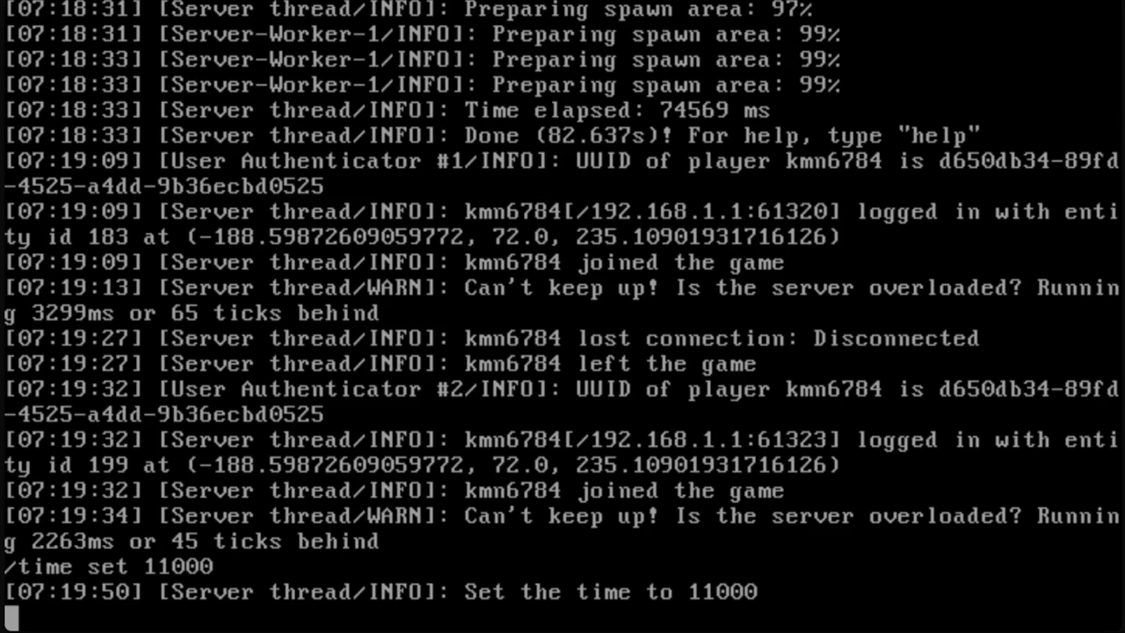
Enter the /weather rain command in the server console.
type("/")
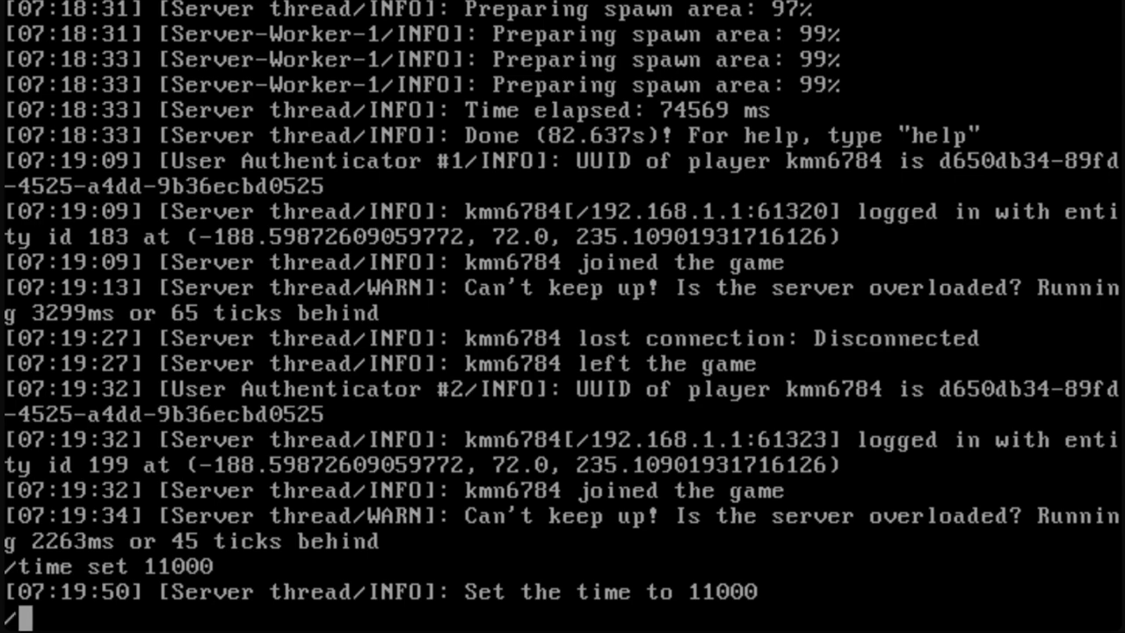
type("weather r")
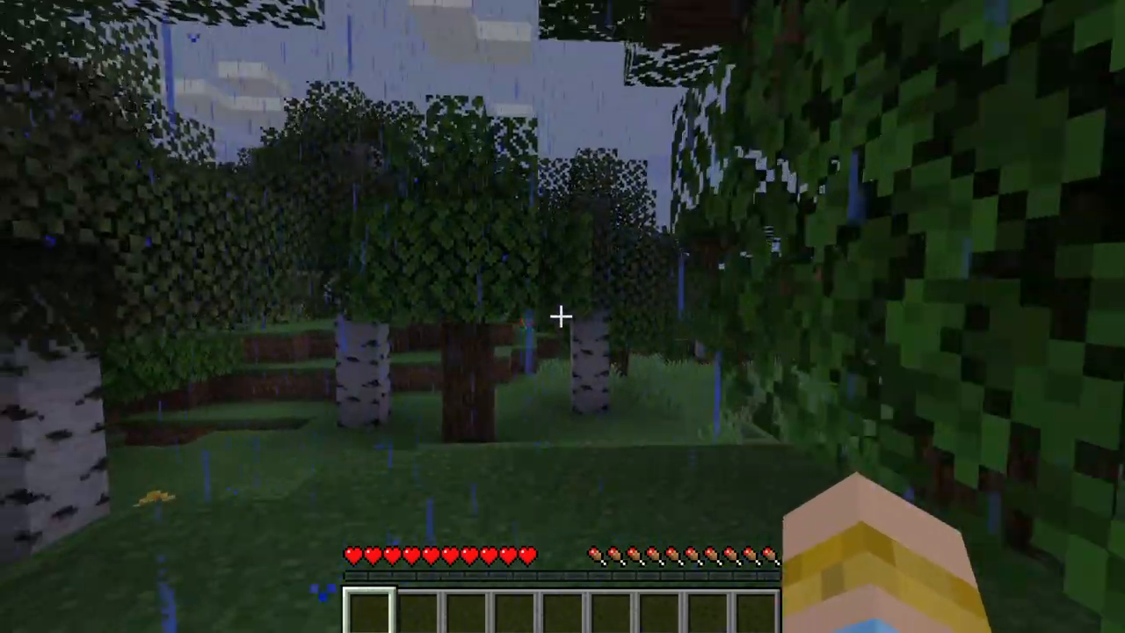
mouse_move(562, 317)
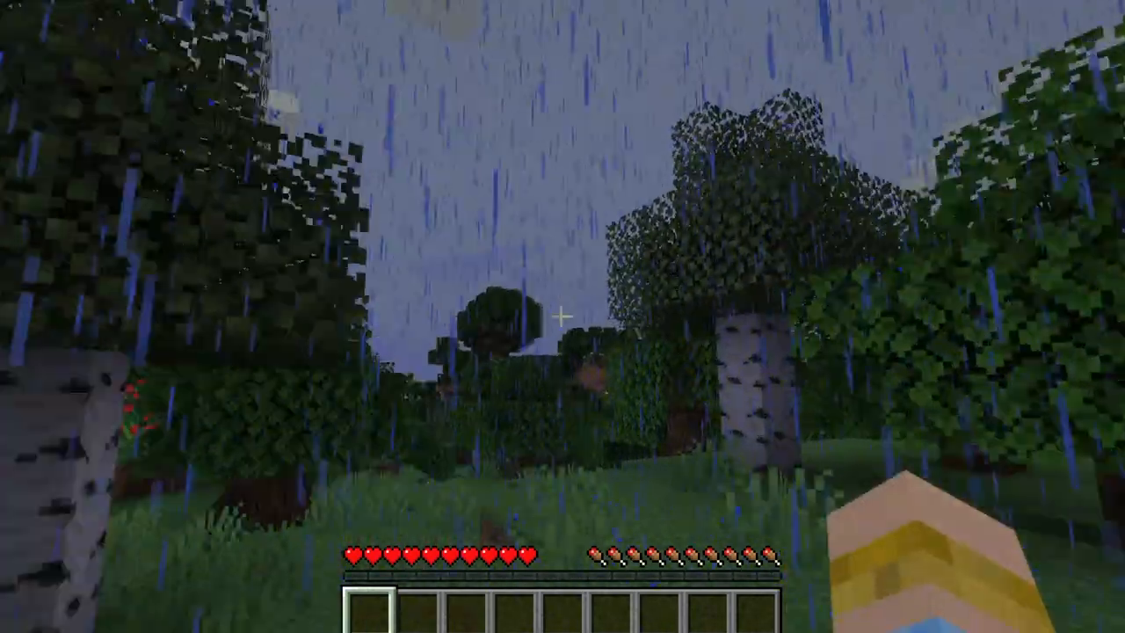